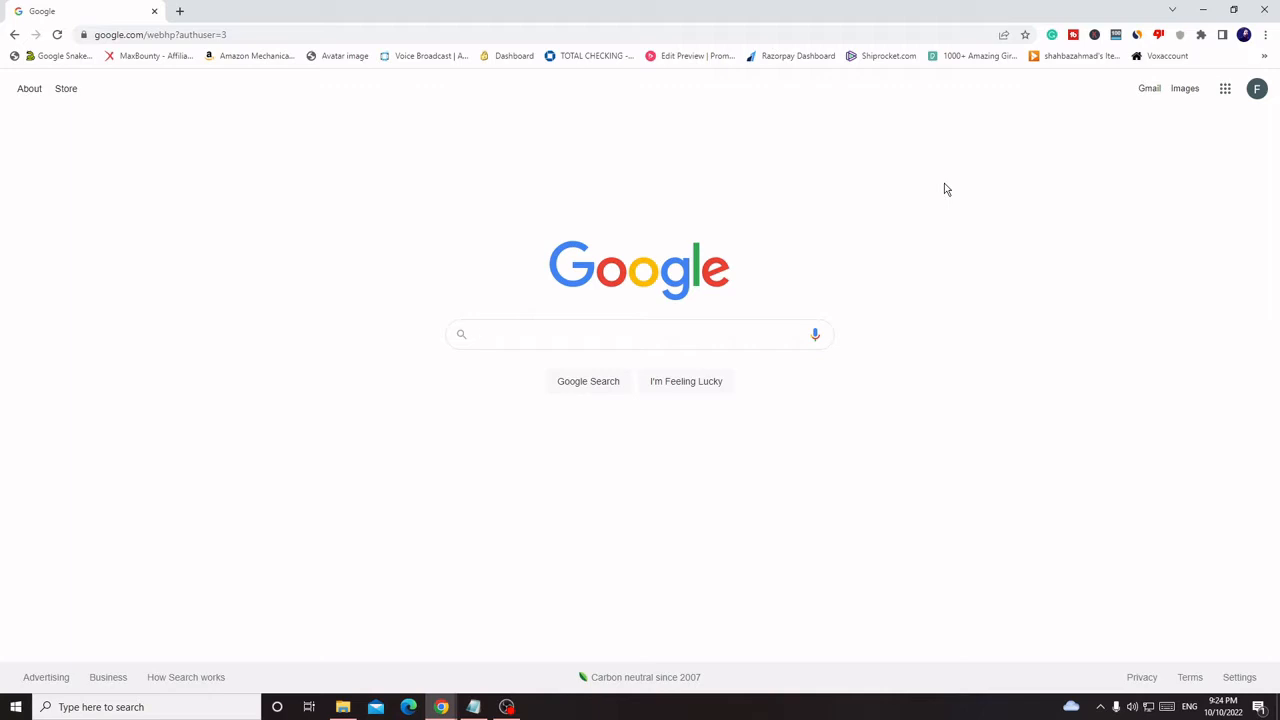
# - Launch Google Forms from the Google apps grid in Chrome
pyautogui.click(640, 334)
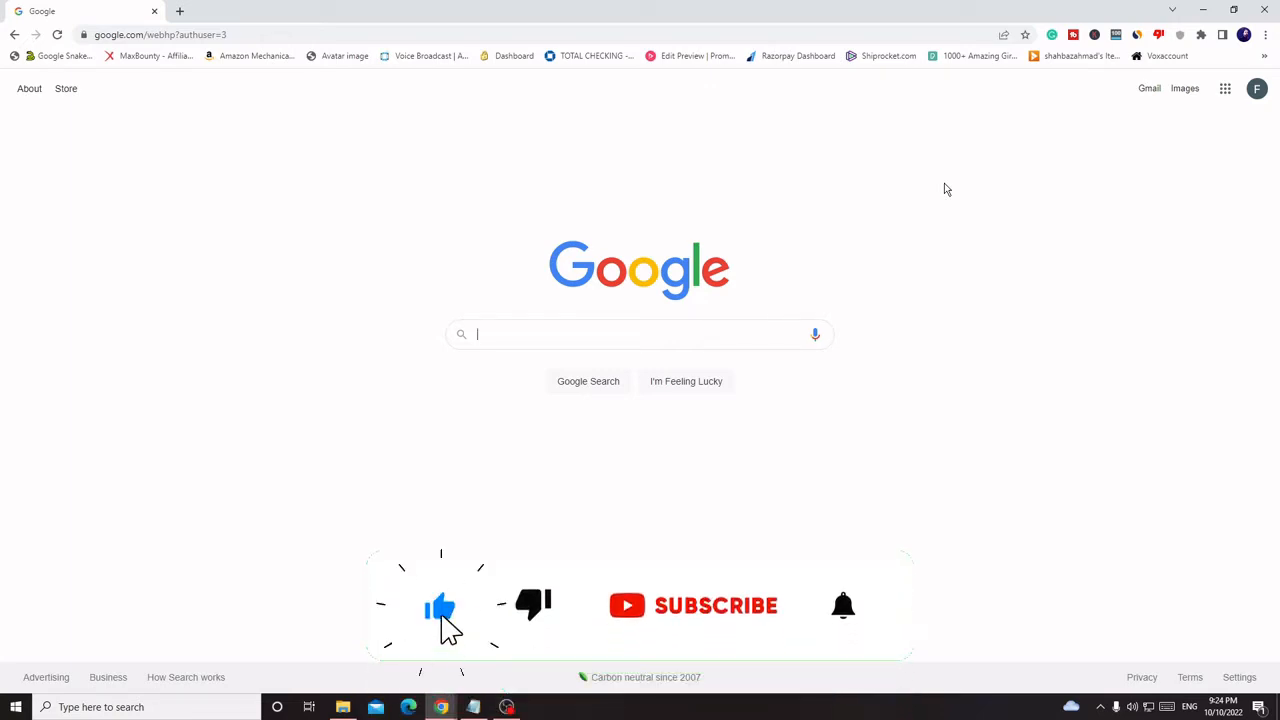
pyautogui.click(716, 606)
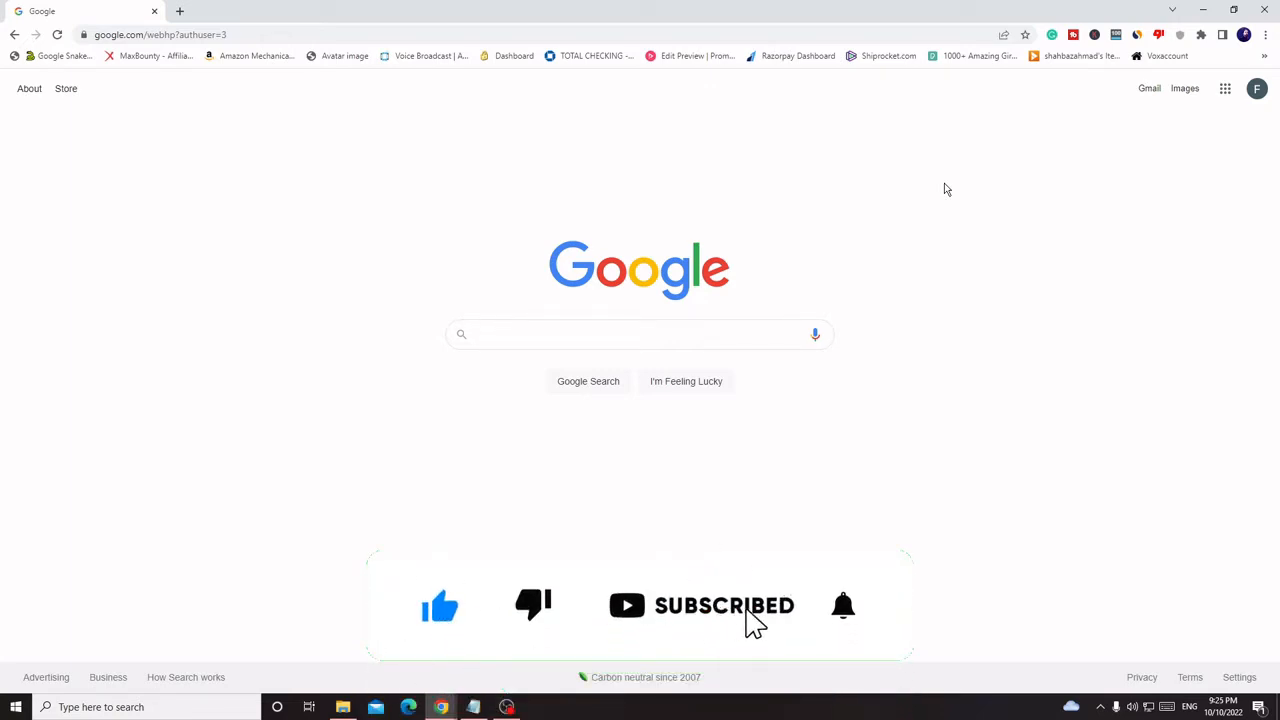
pyautogui.click(842, 606)
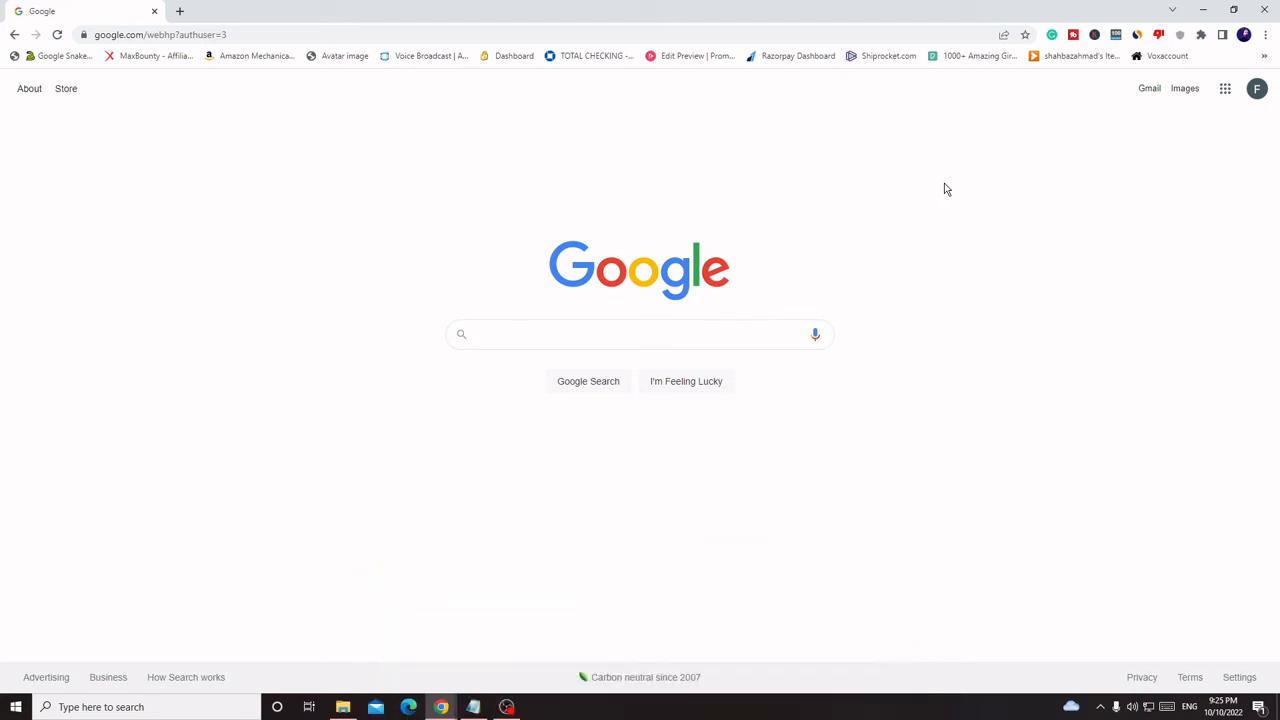
pyautogui.moveTo(884, 136)
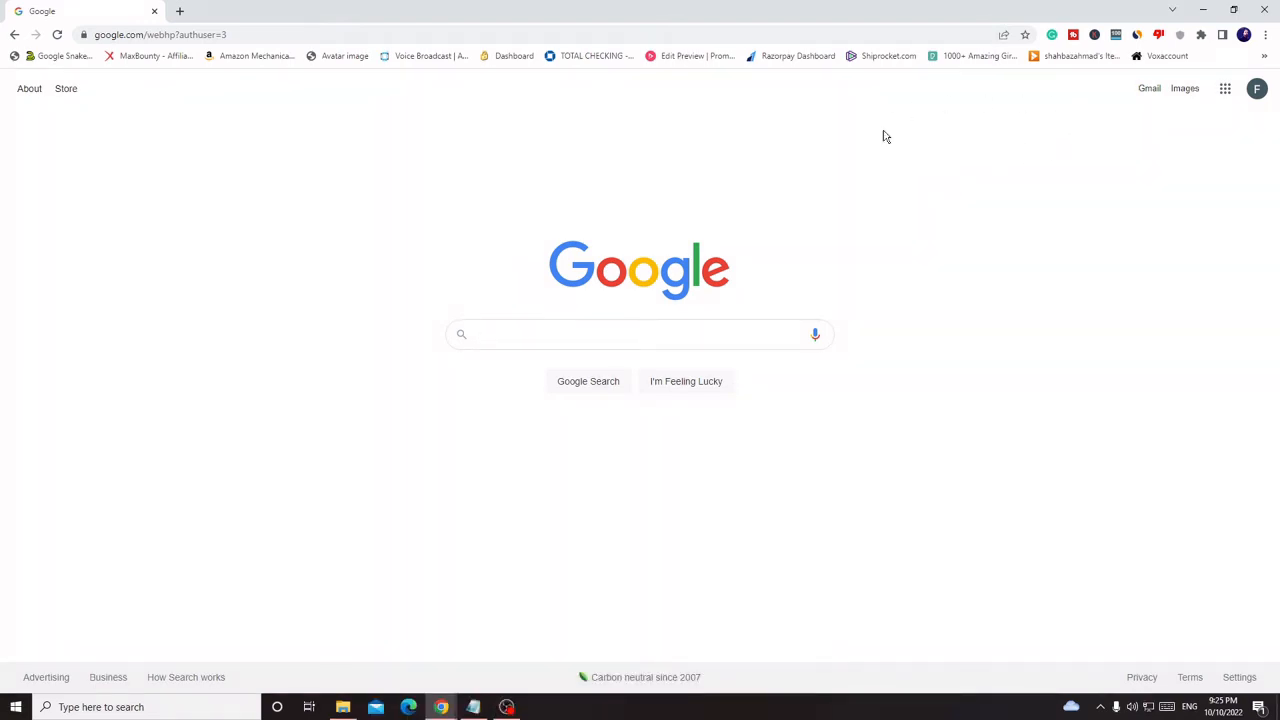
pyautogui.moveTo(1254, 92)
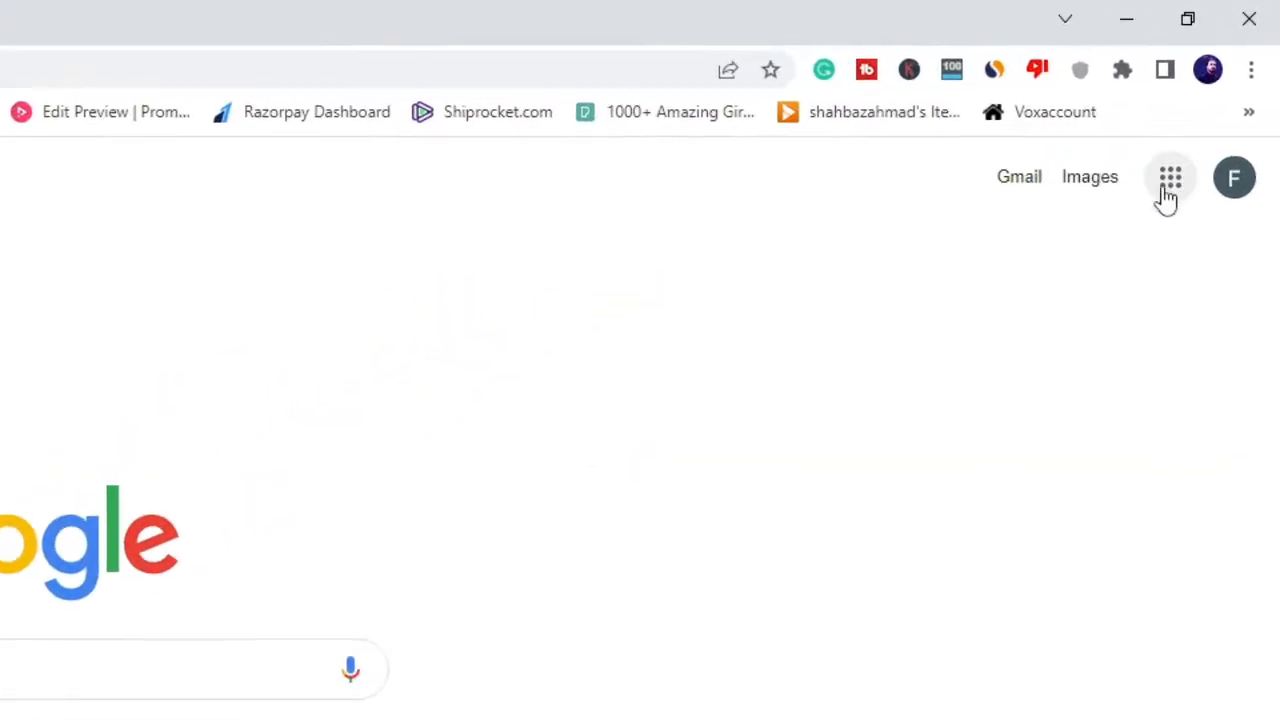
pyautogui.moveTo(1170, 176)
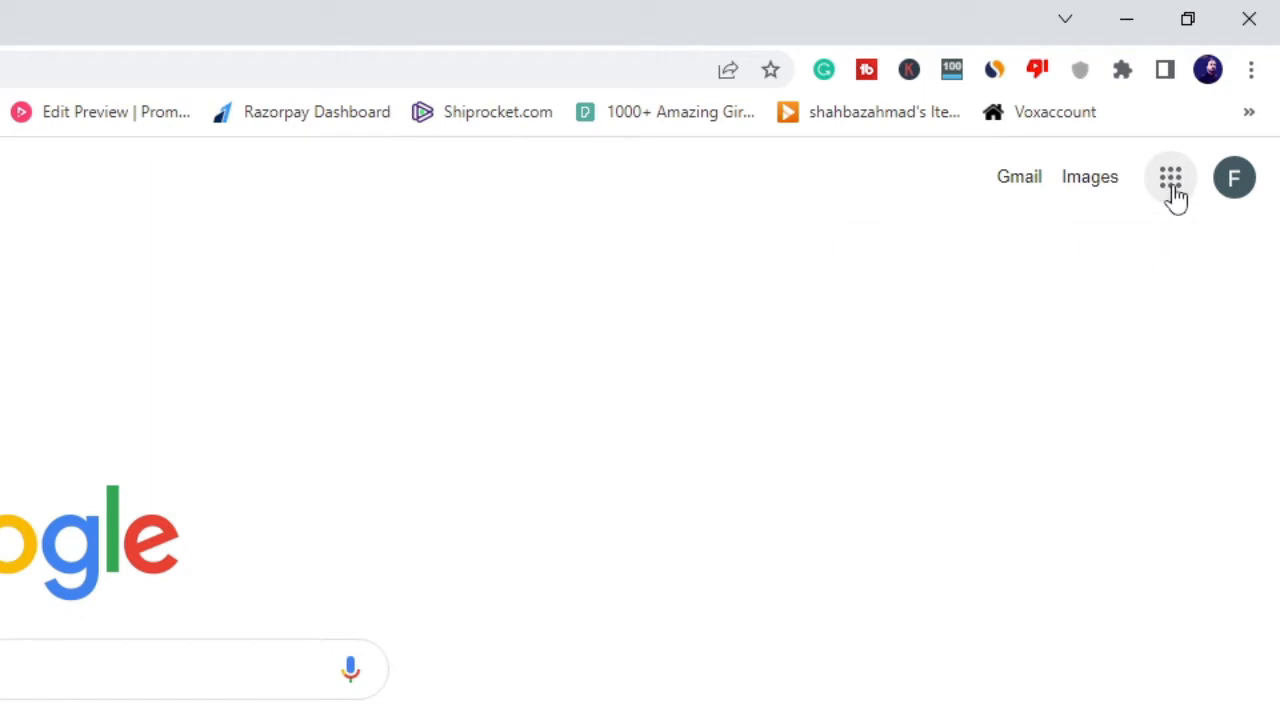
pyautogui.click(1170, 176)
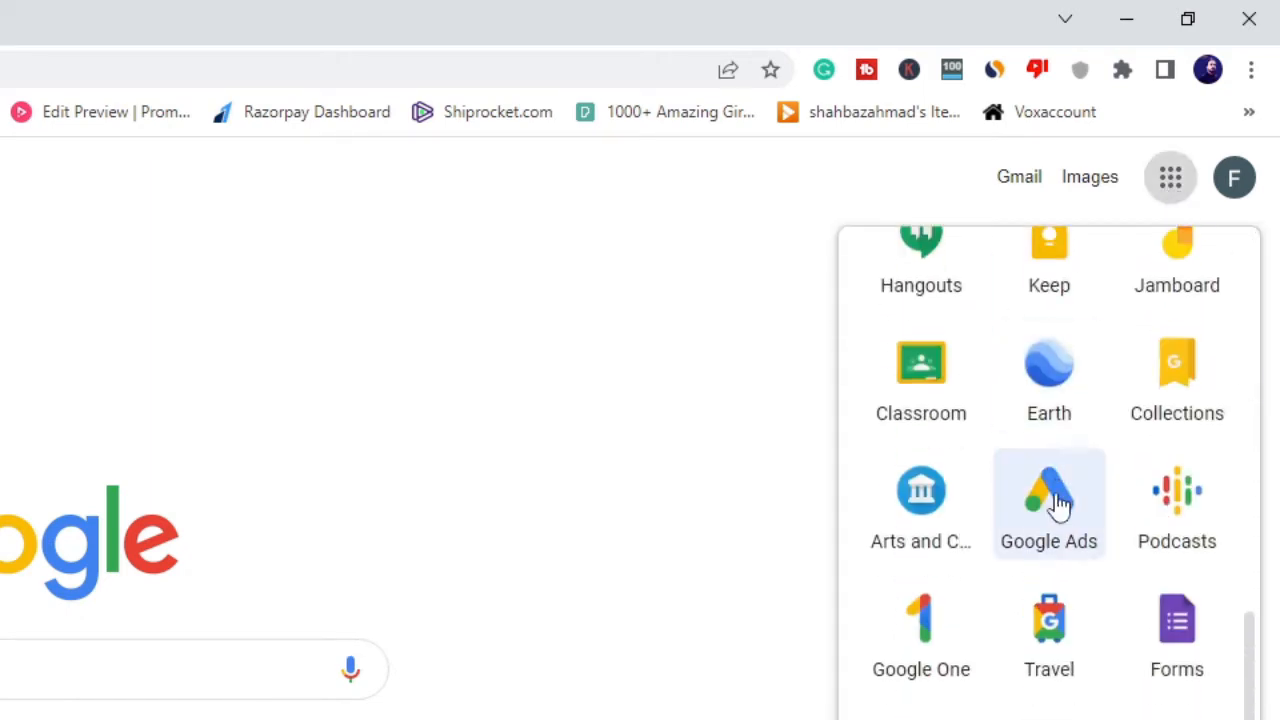
pyautogui.moveTo(1176, 630)
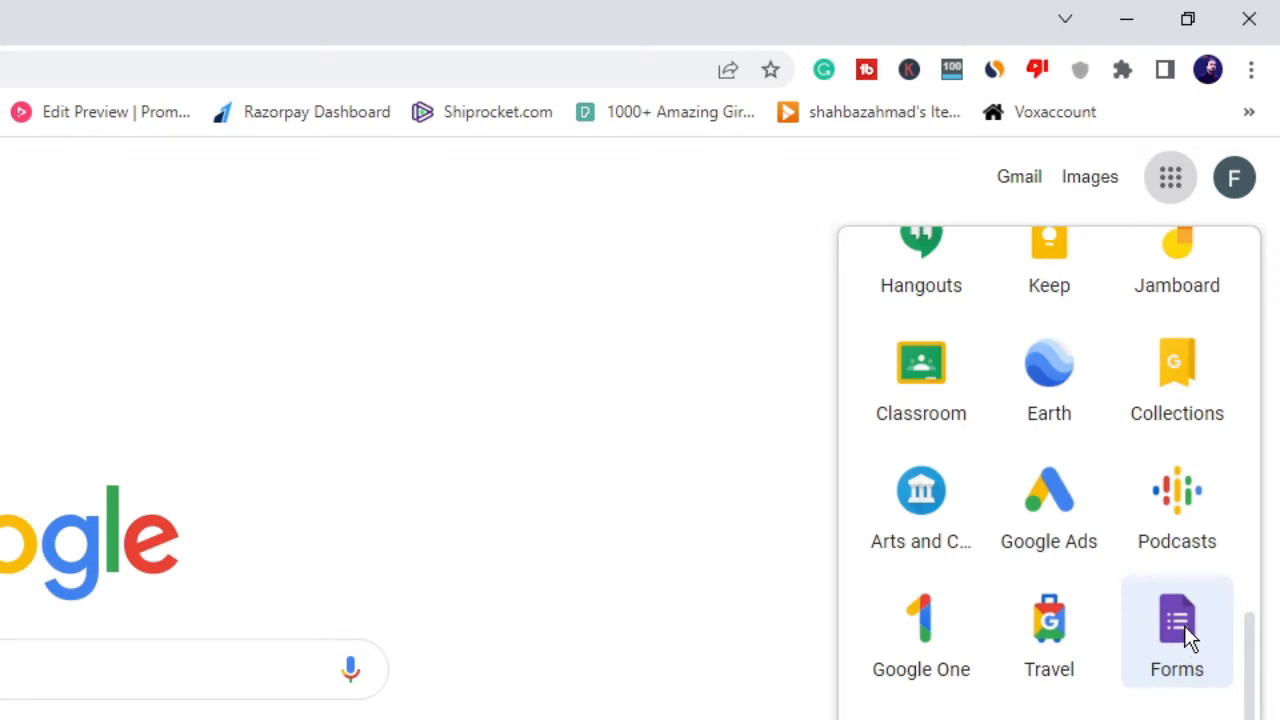
pyautogui.click(1176, 630)
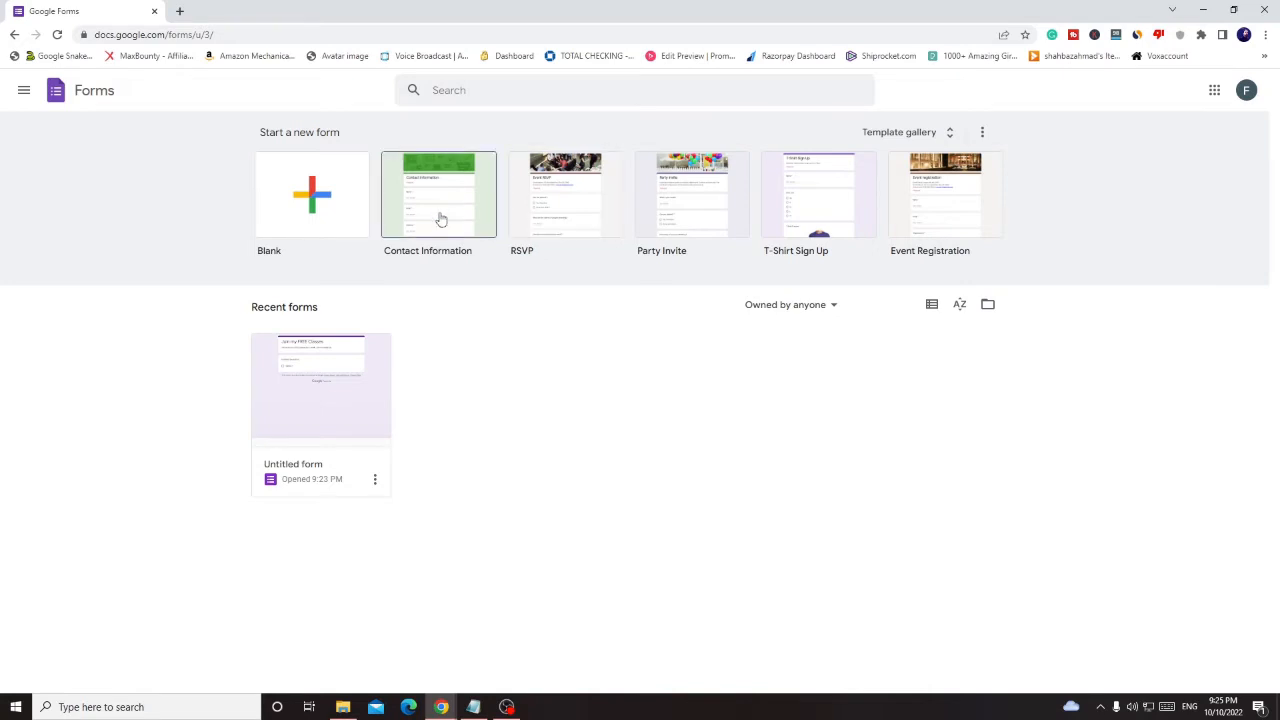
pyautogui.moveTo(962, 144)
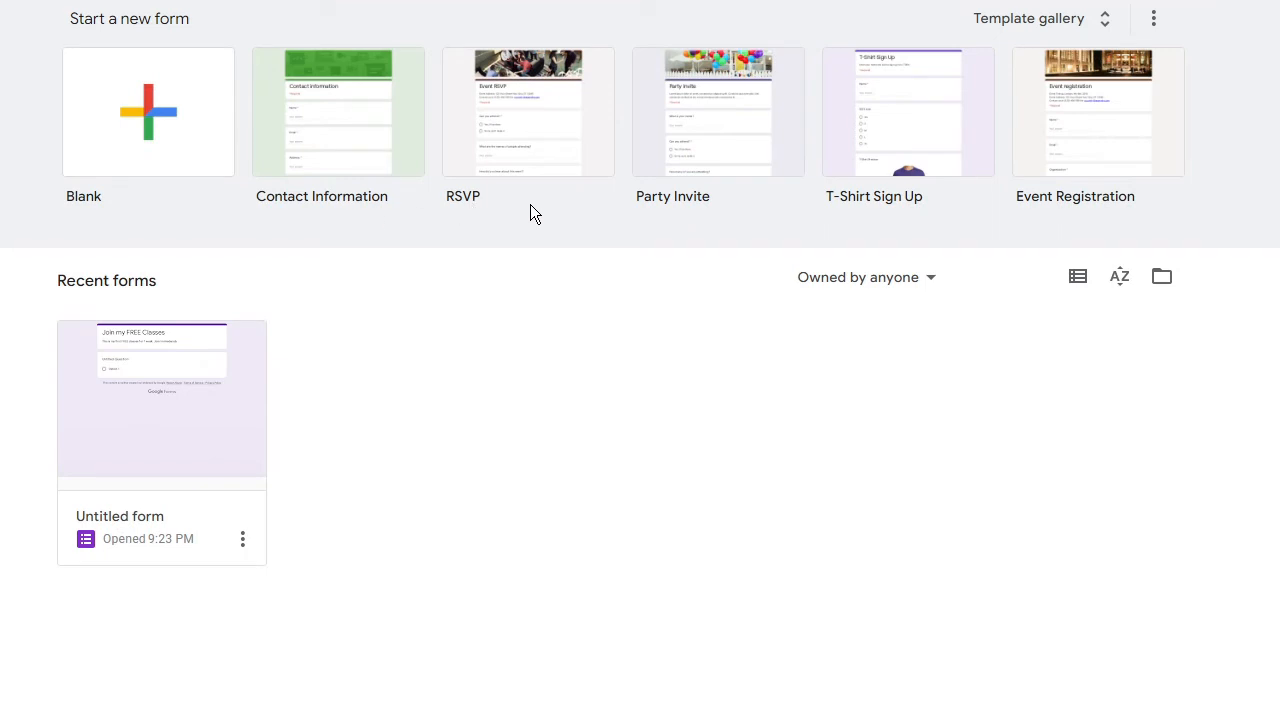
pyautogui.moveTo(1004, 208)
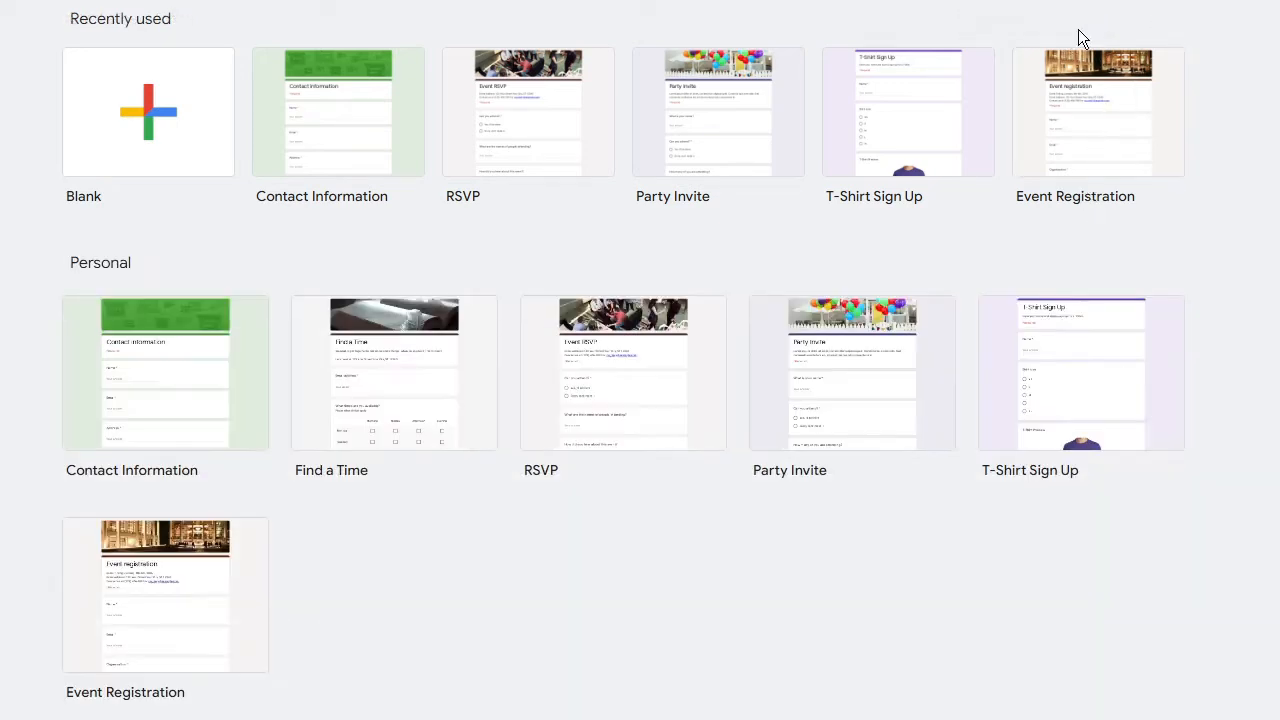
# - Scroll down through the template gallery's Personal, Work and Education categories
pyautogui.scroll(-3)
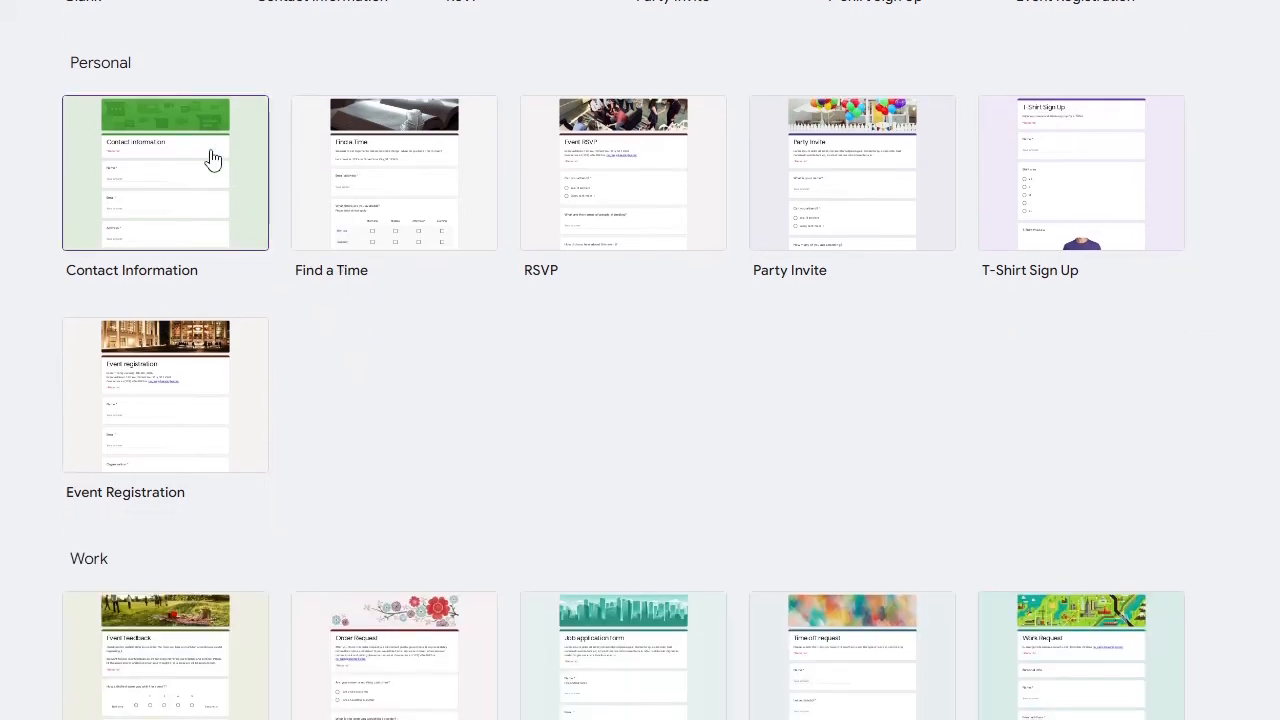
pyautogui.moveTo(528, 190)
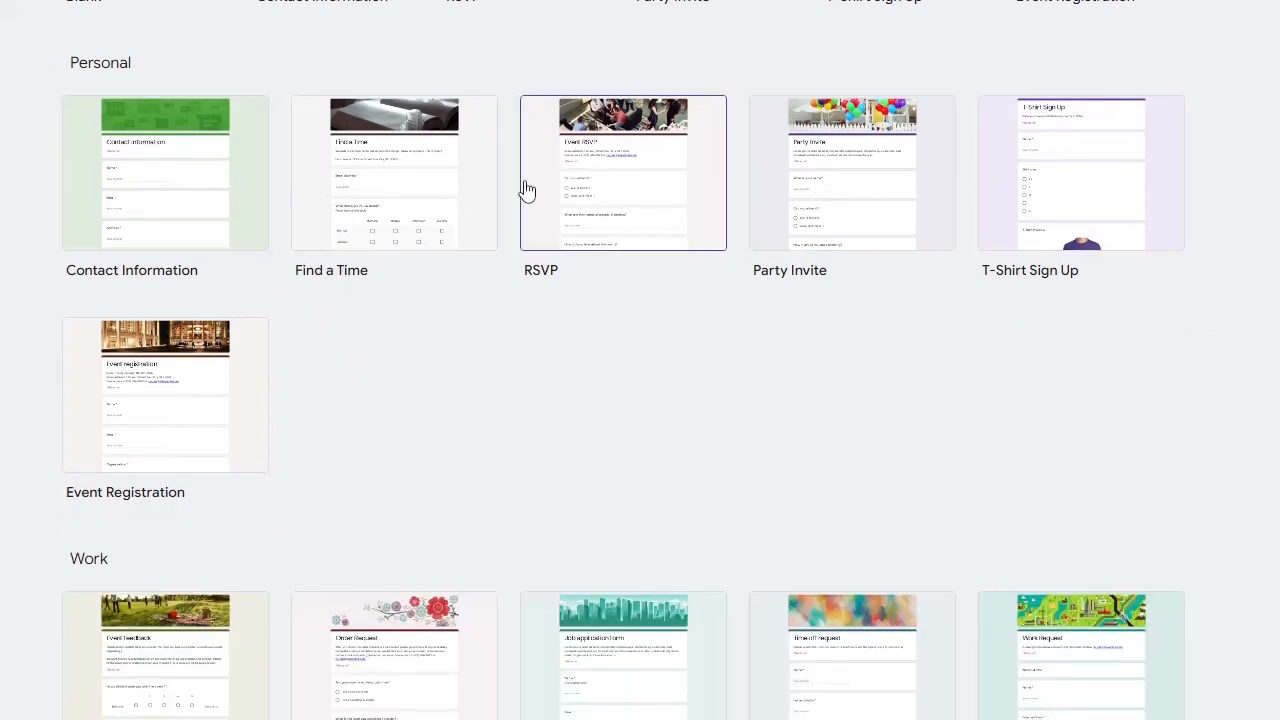
pyautogui.scroll(-3)
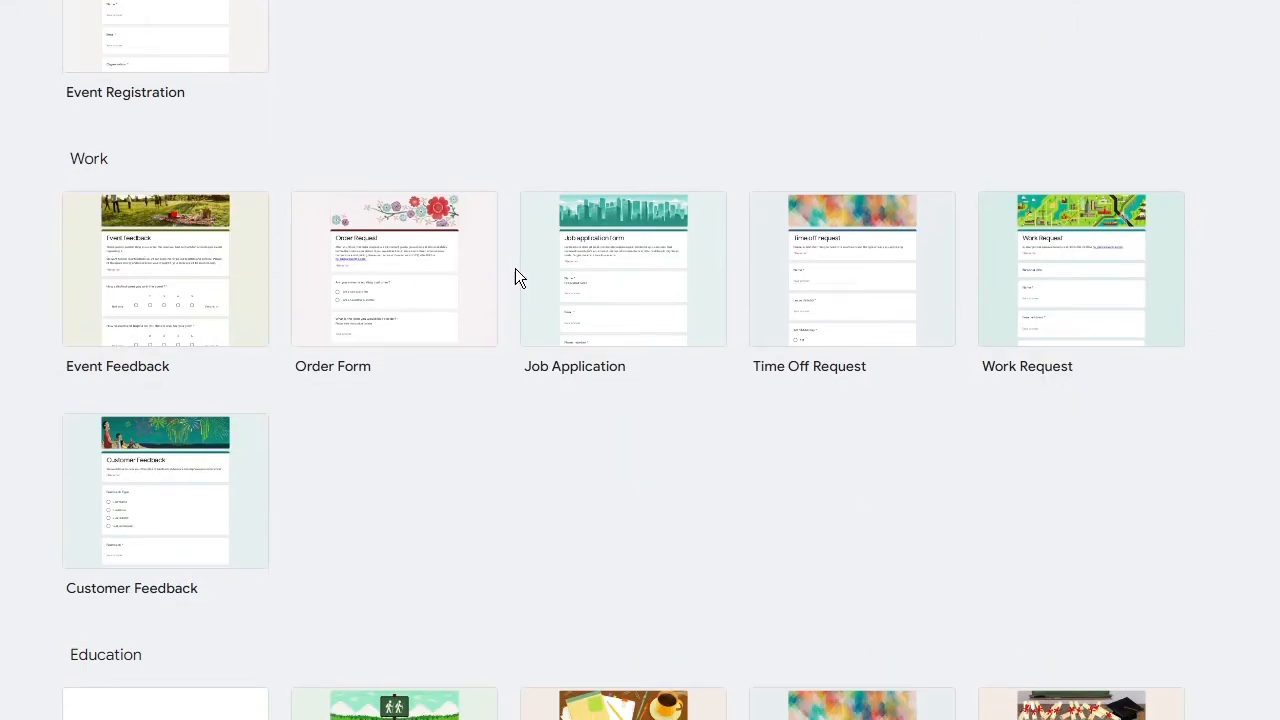
pyautogui.scroll(-3)
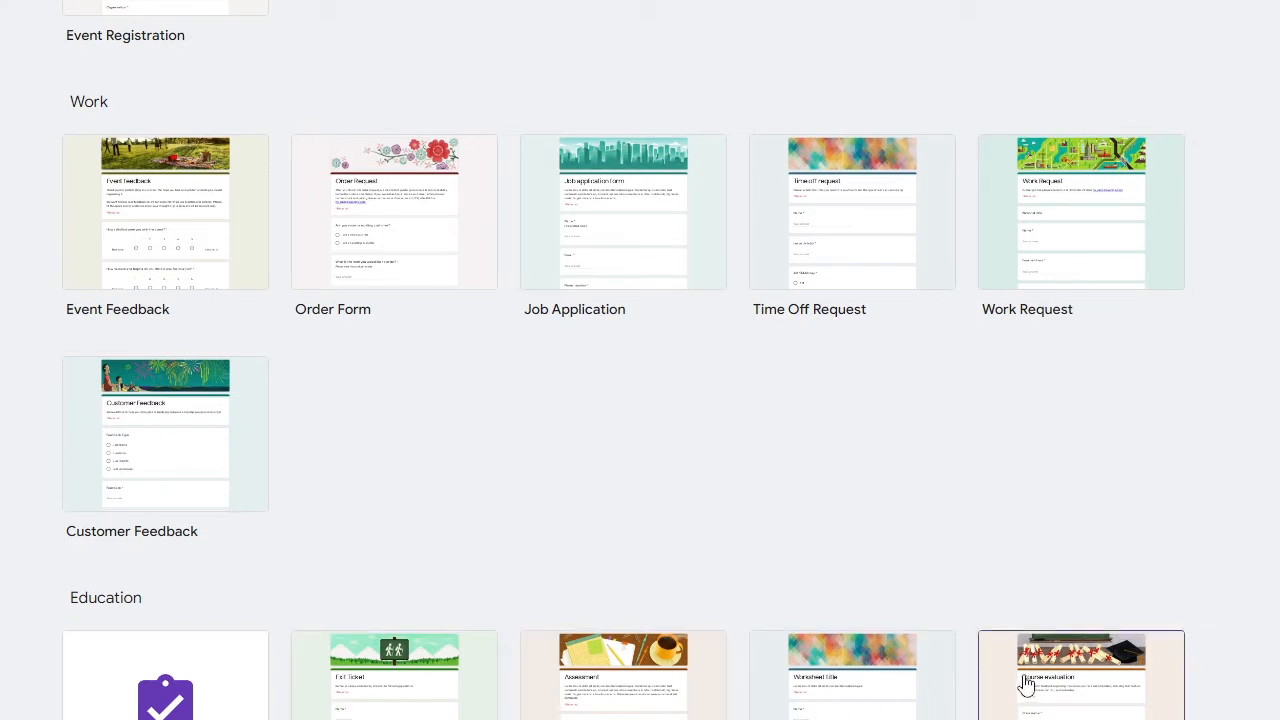
pyautogui.moveTo(1000, 680)
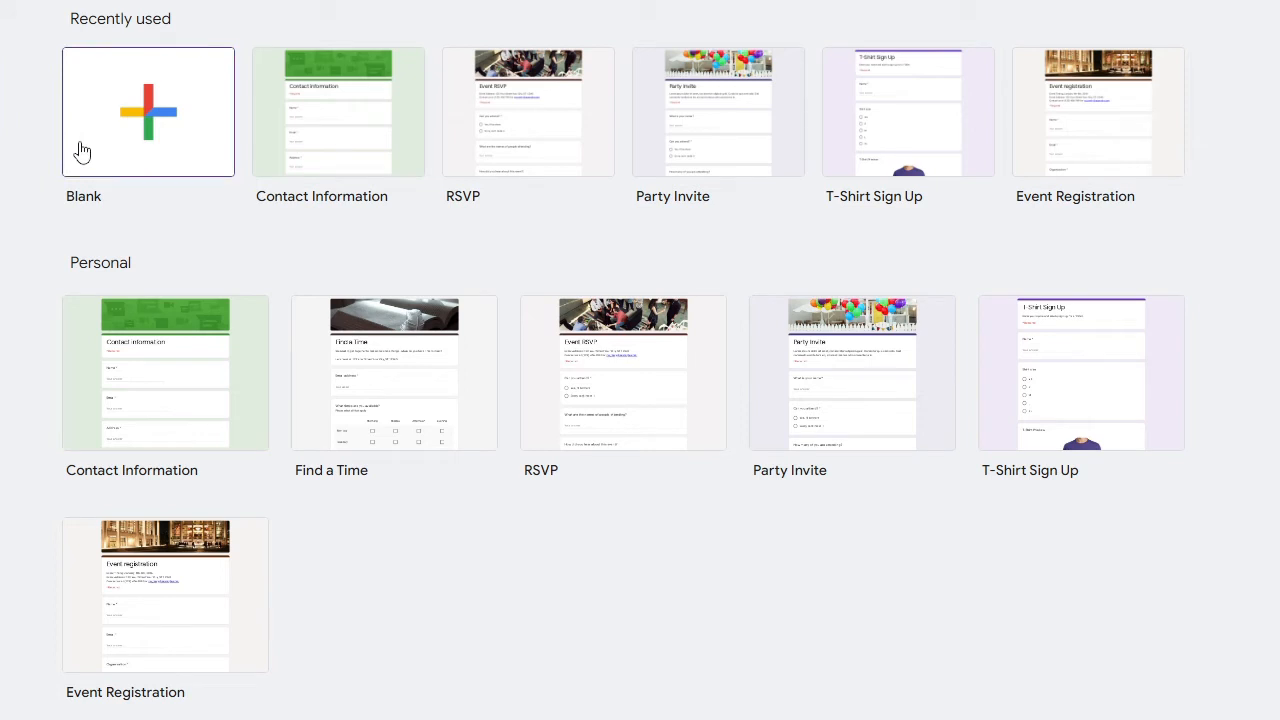
pyautogui.moveTo(96, 168)
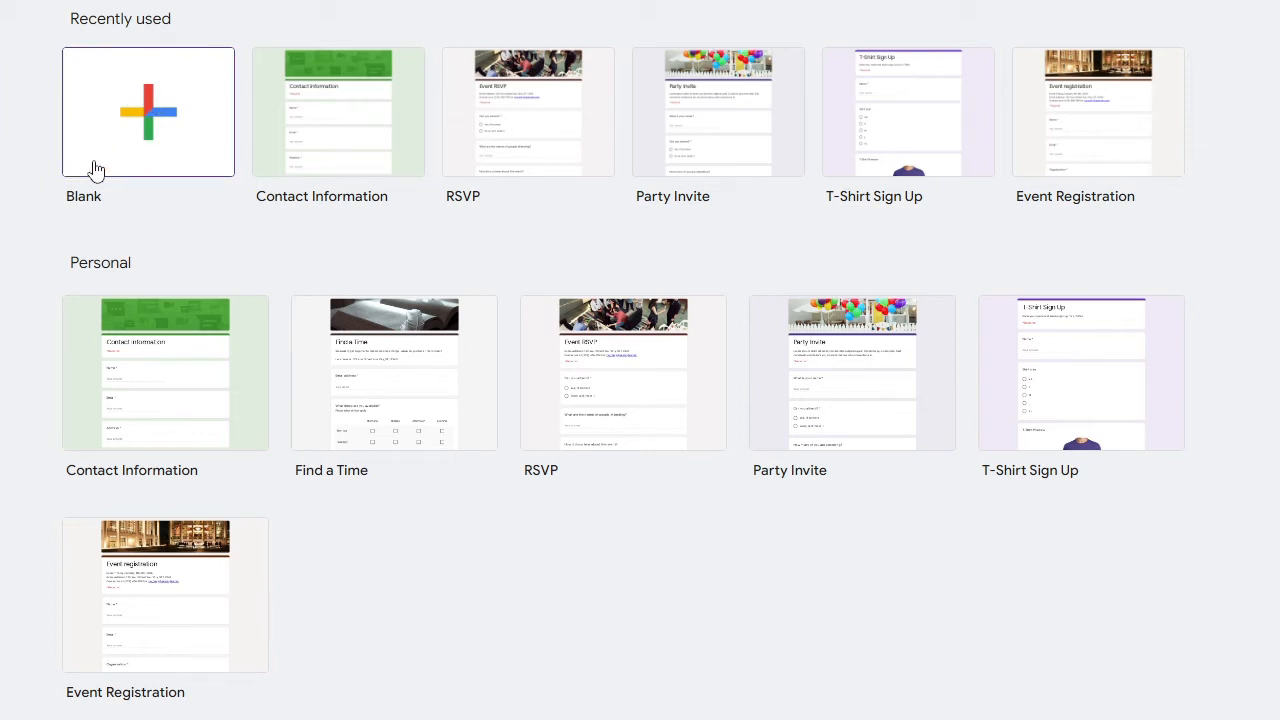
pyautogui.moveTo(168, 120)
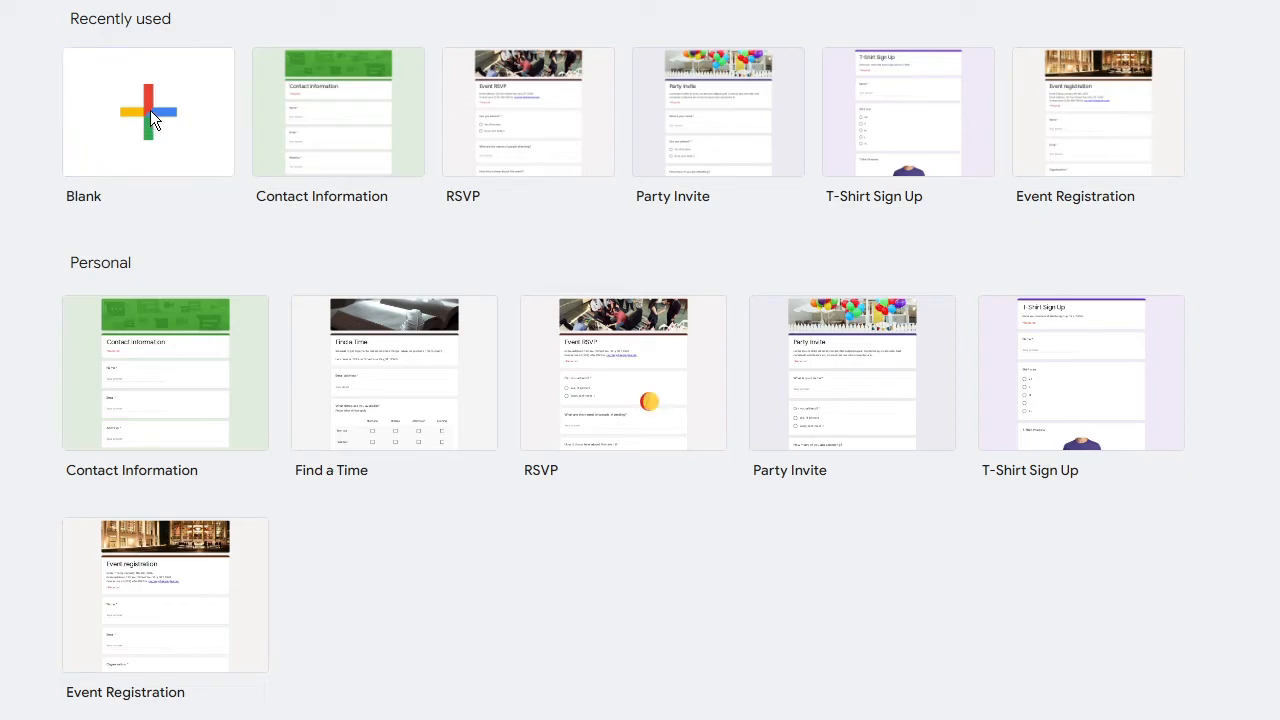
# - Create a blank form and title it 'Join my FREE Class'
pyautogui.click(148, 112)
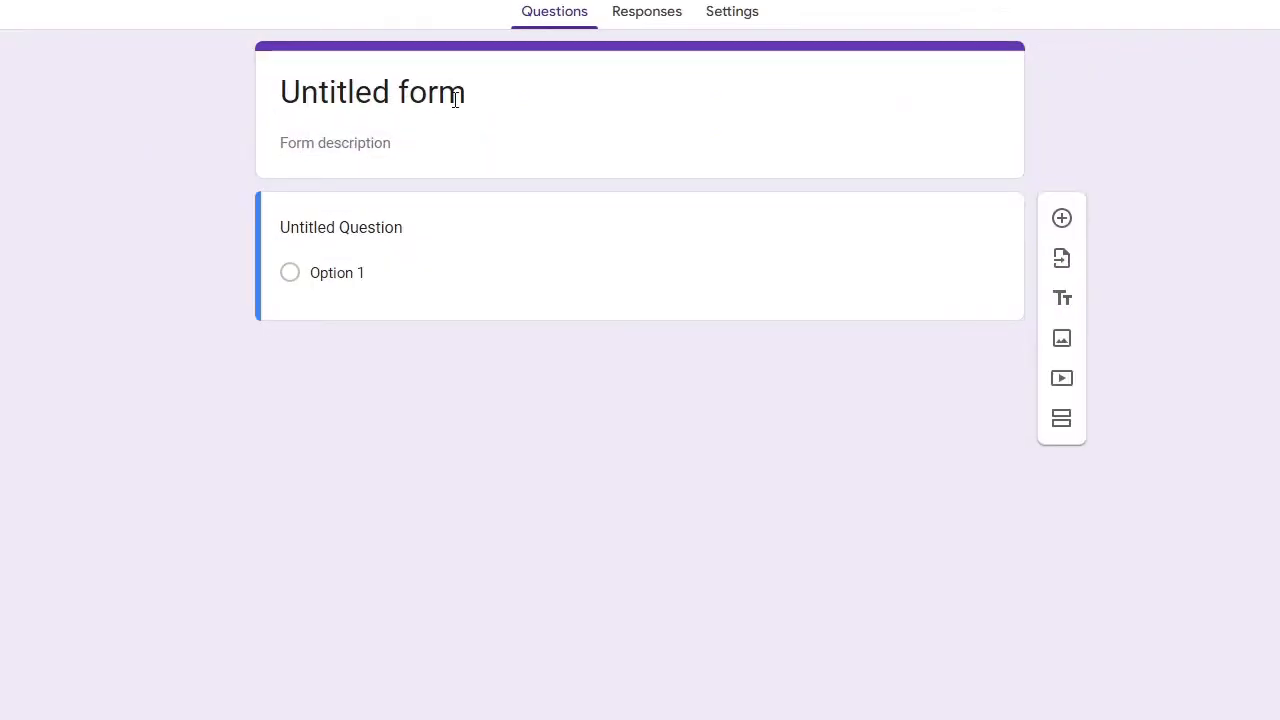
pyautogui.click(1060, 296)
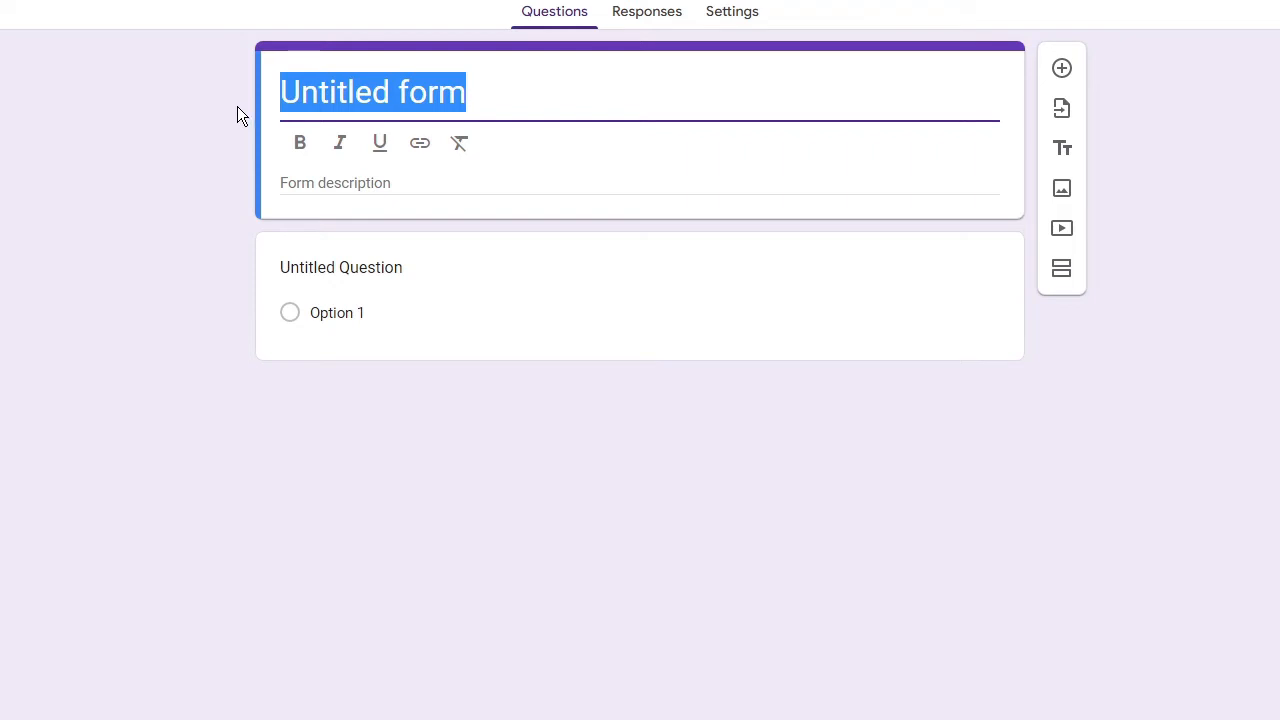
pyautogui.write('Join my FRE')
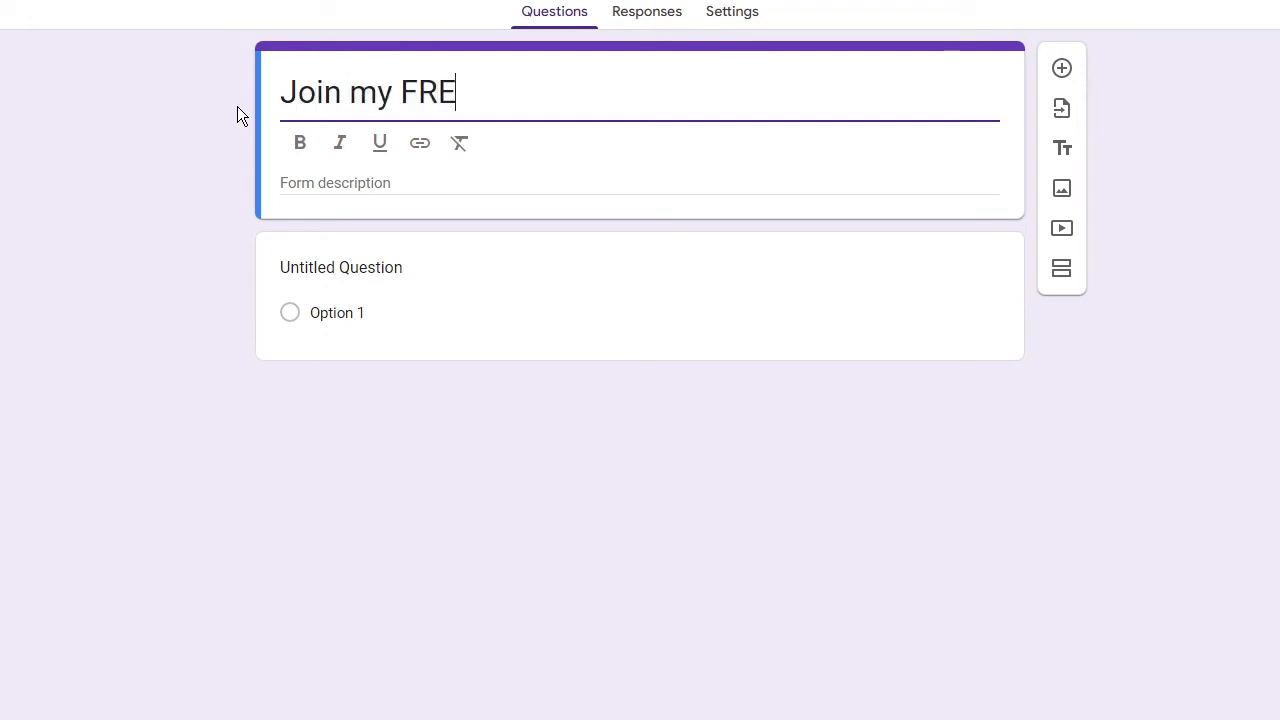
pyautogui.write('E C')
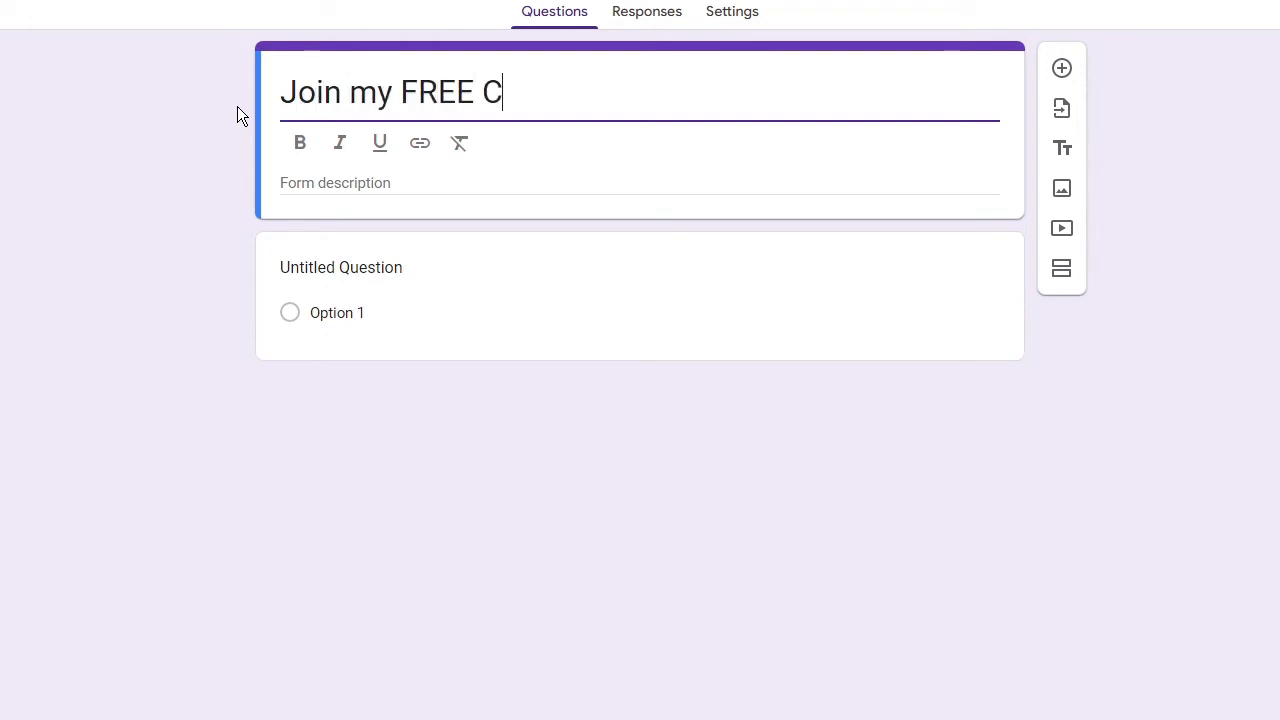
pyautogui.write('lass')
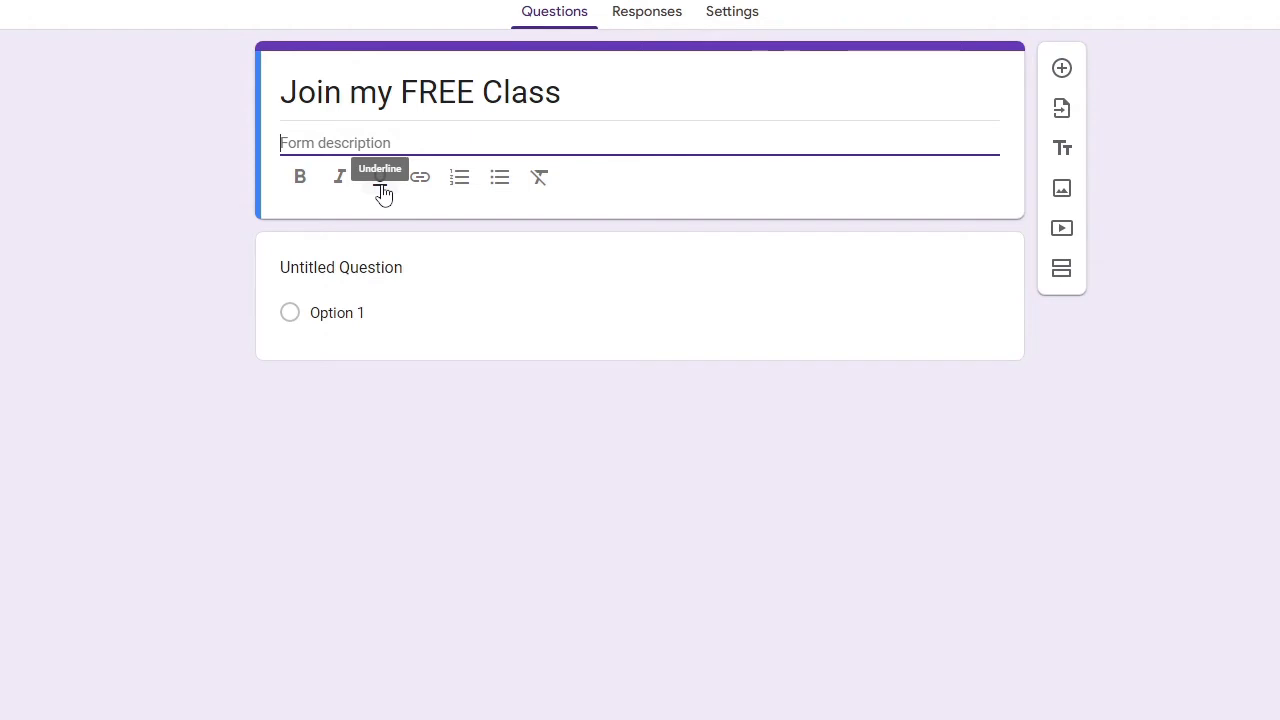
pyautogui.write('Join my free classes that starts from October 25th.')
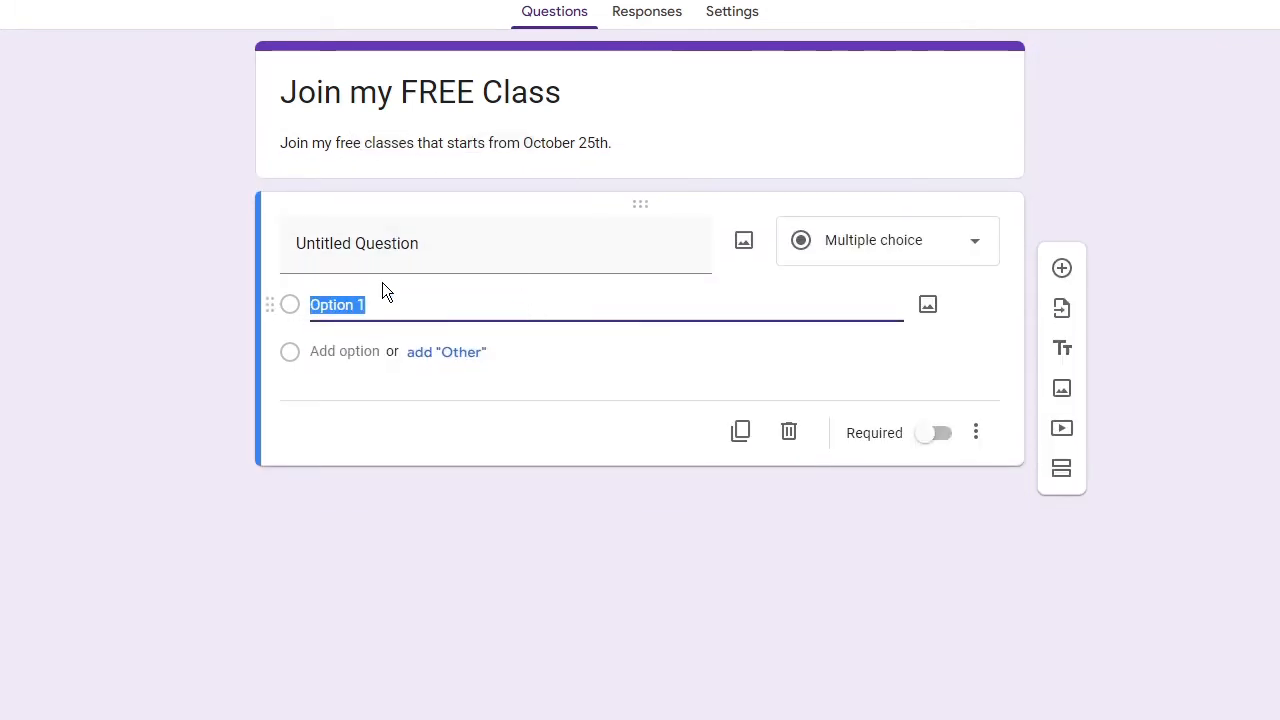
# - Write the first multiple-choice question as 'Are you currently Working?'
pyautogui.click(356, 244)
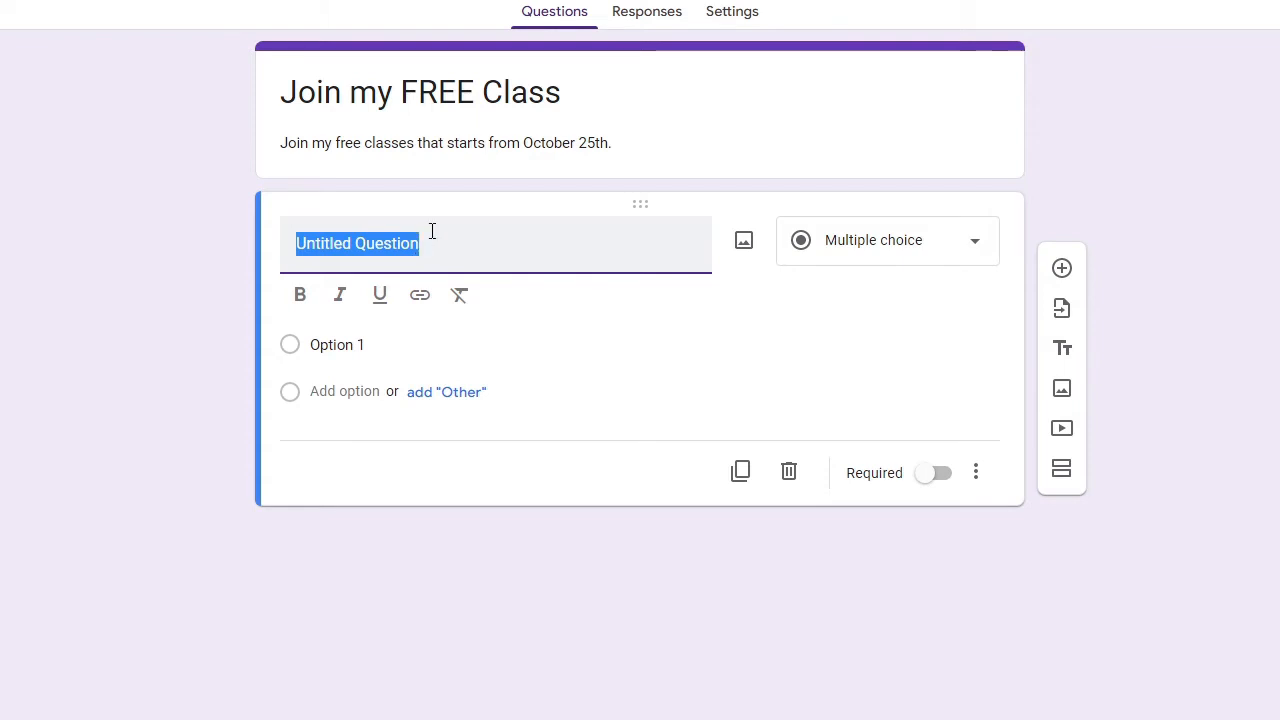
pyautogui.moveTo(416, 270)
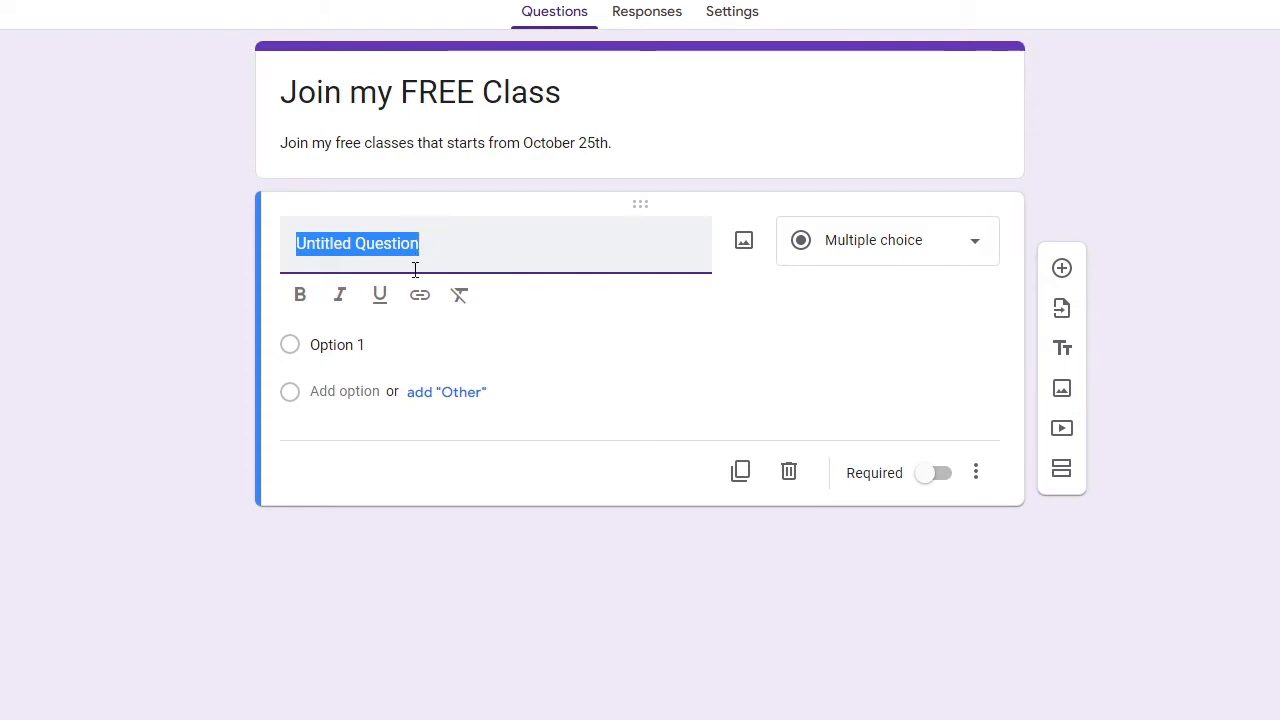
pyautogui.write('Are you c')
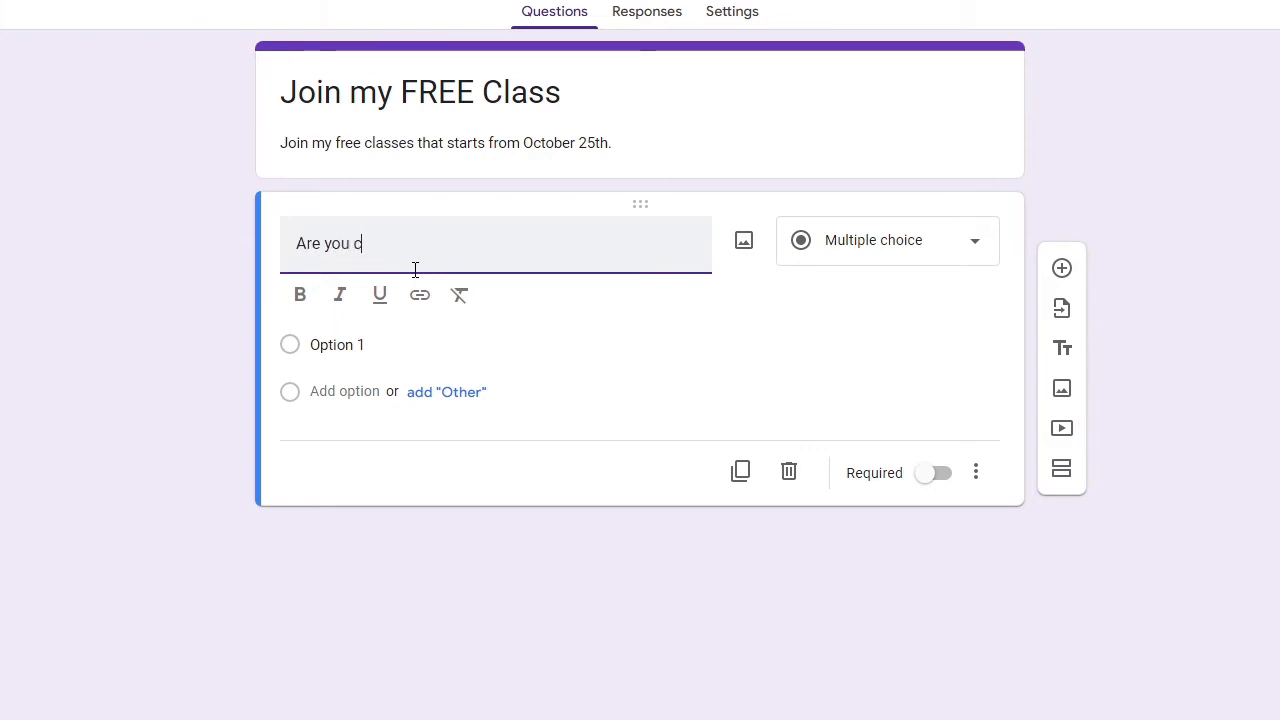
pyautogui.write('urrently Wop')
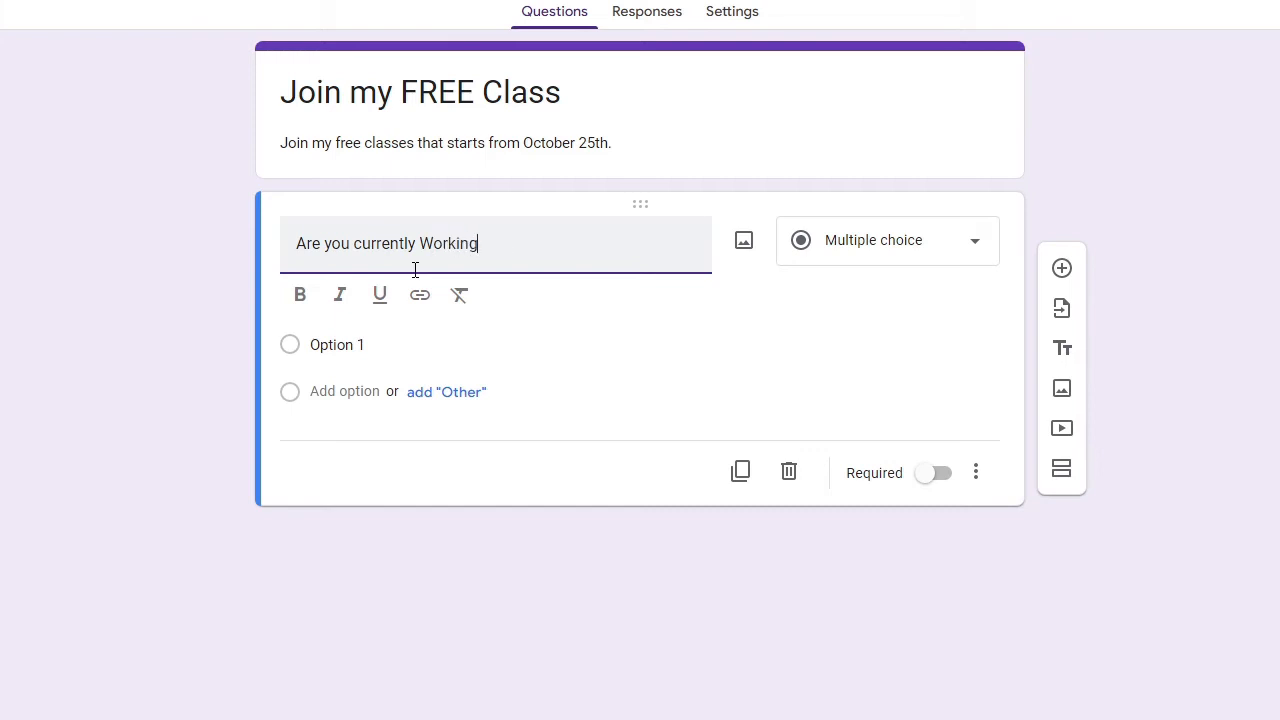
pyautogui.write('?')
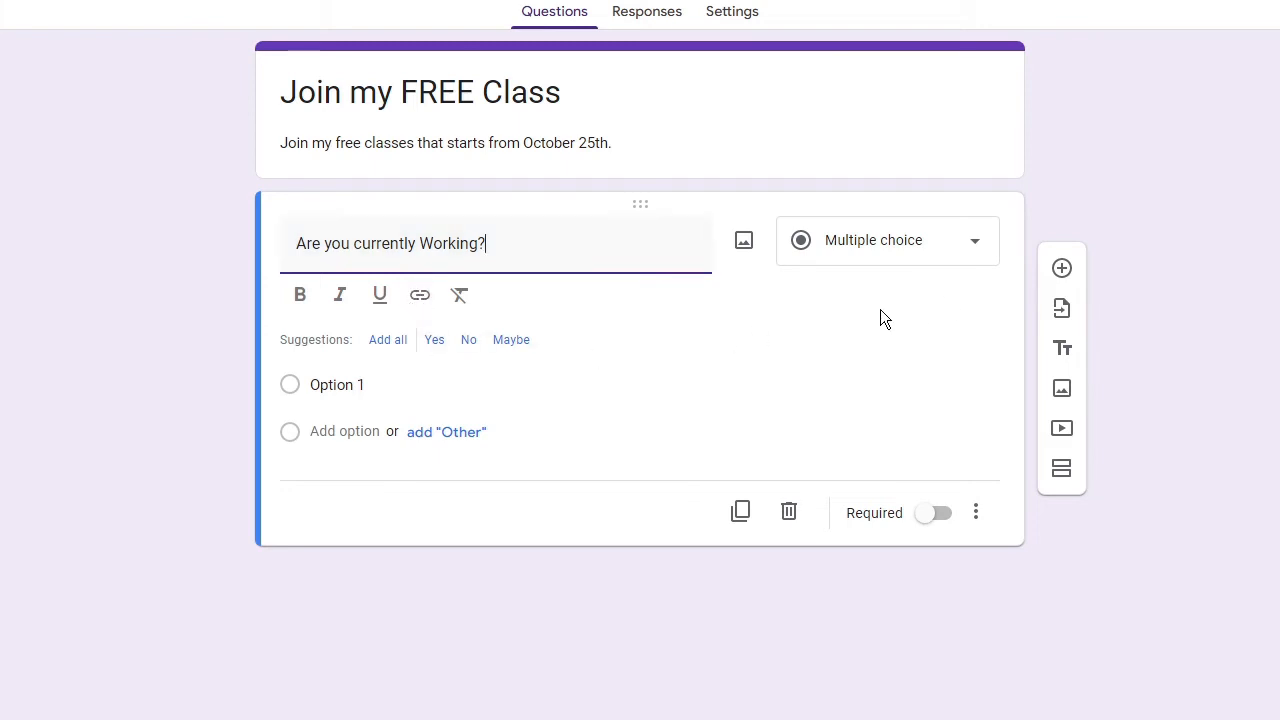
pyautogui.moveTo(908, 258)
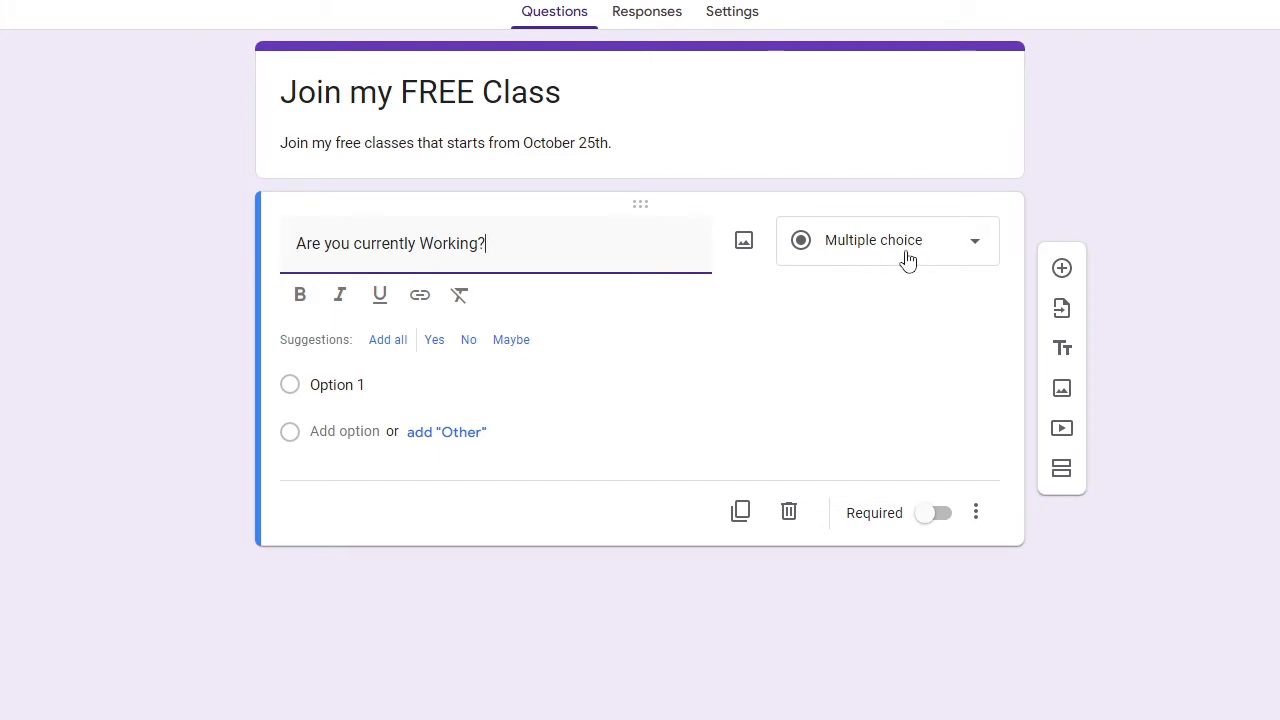
pyautogui.moveTo(868, 264)
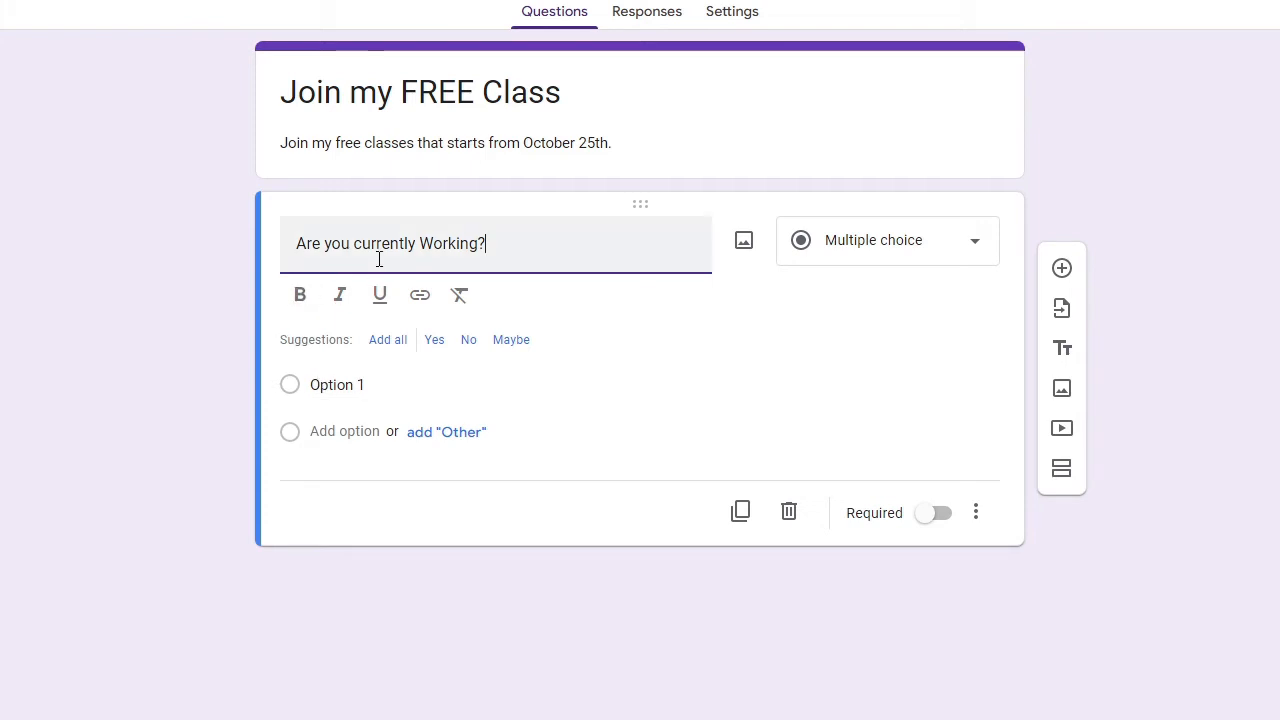
pyautogui.moveTo(448, 260)
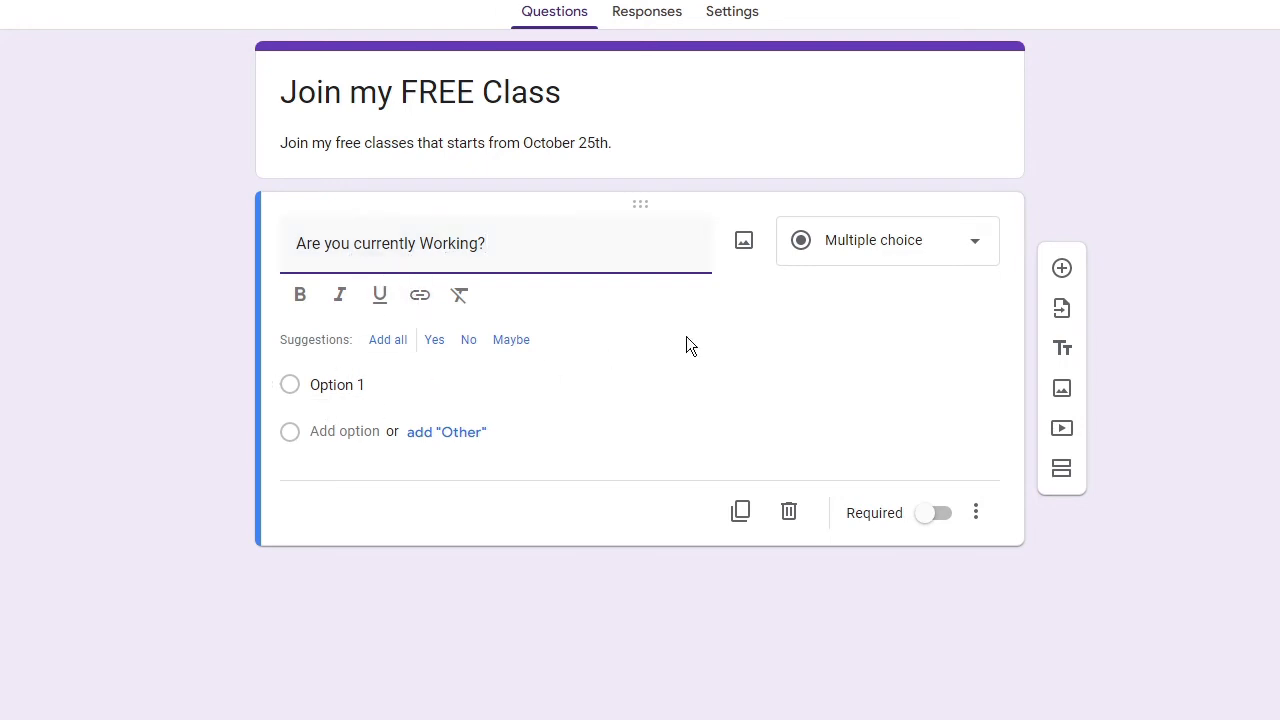
pyautogui.moveTo(944, 250)
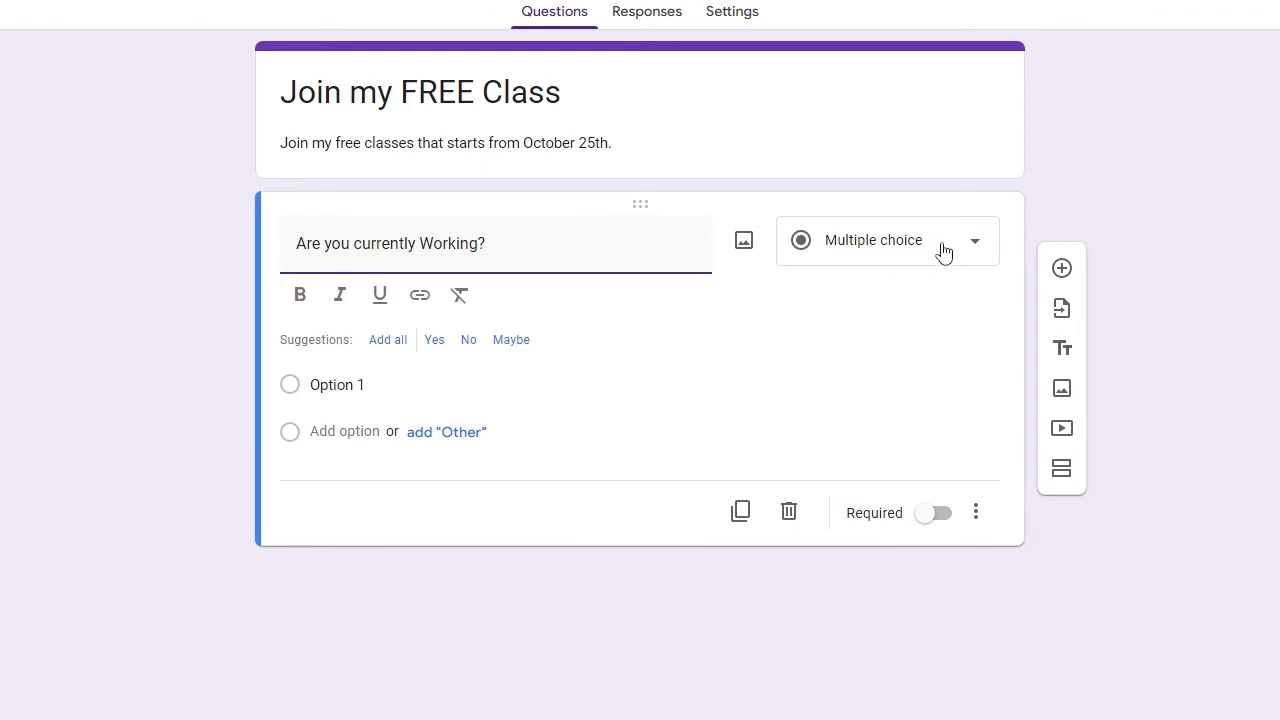
# - Give the working question the answer choices Yes, No and Part time
pyautogui.click(944, 240)
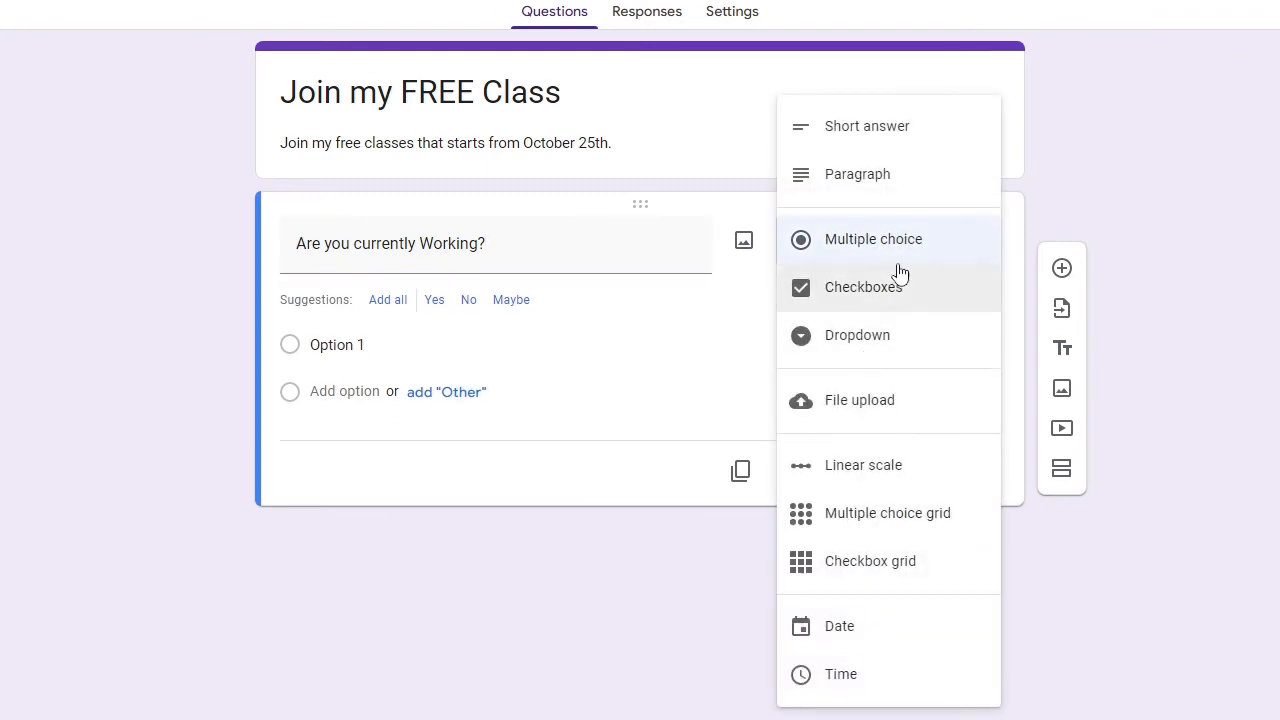
pyautogui.moveTo(702, 318)
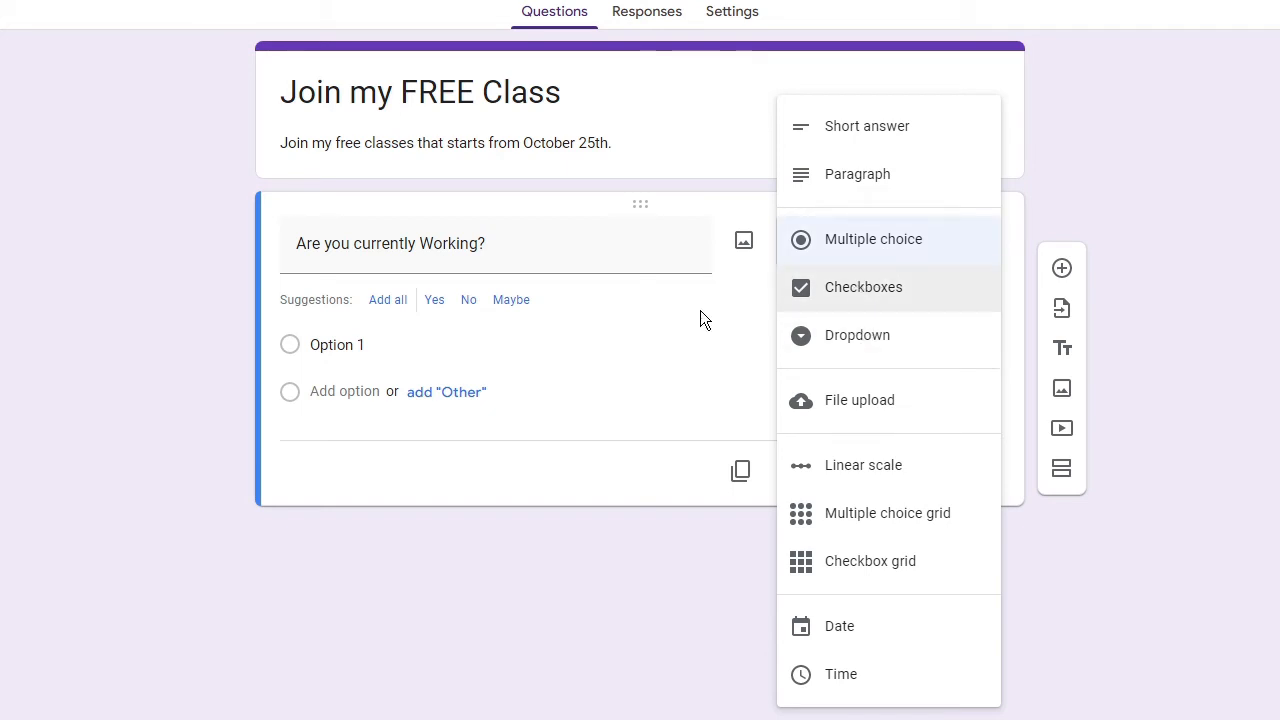
pyautogui.click(872, 240)
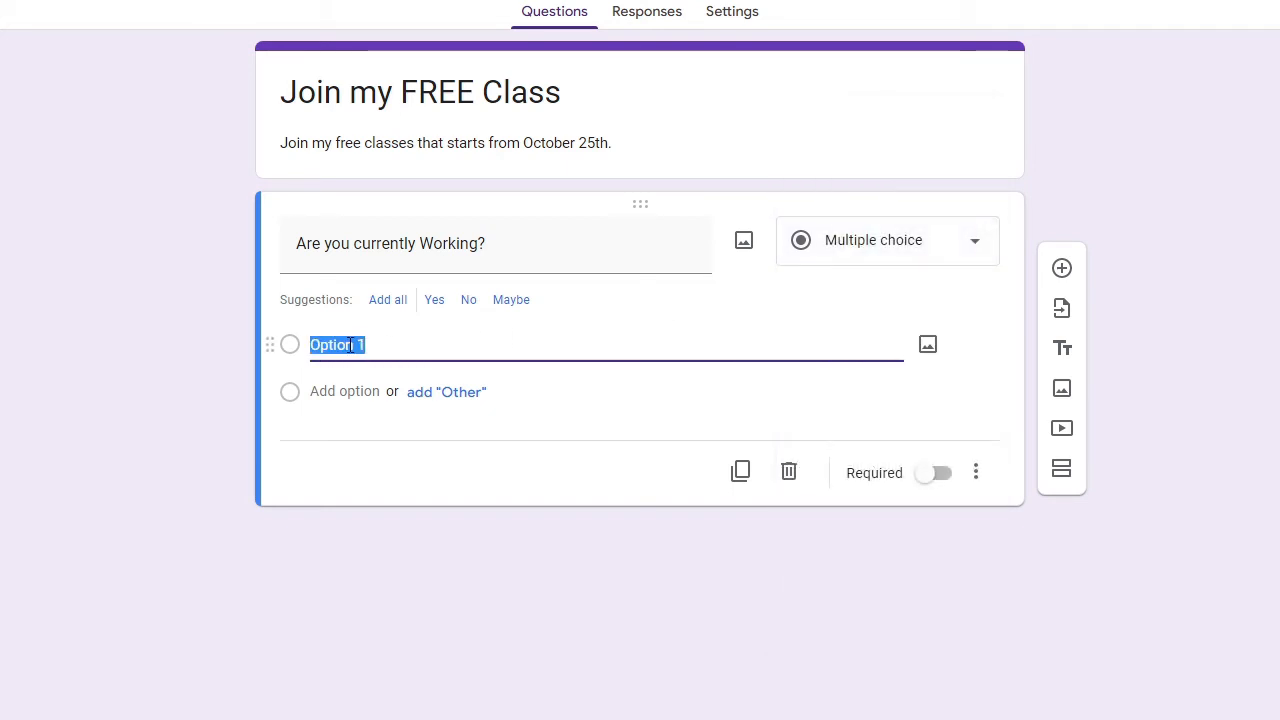
pyautogui.write('Yes')
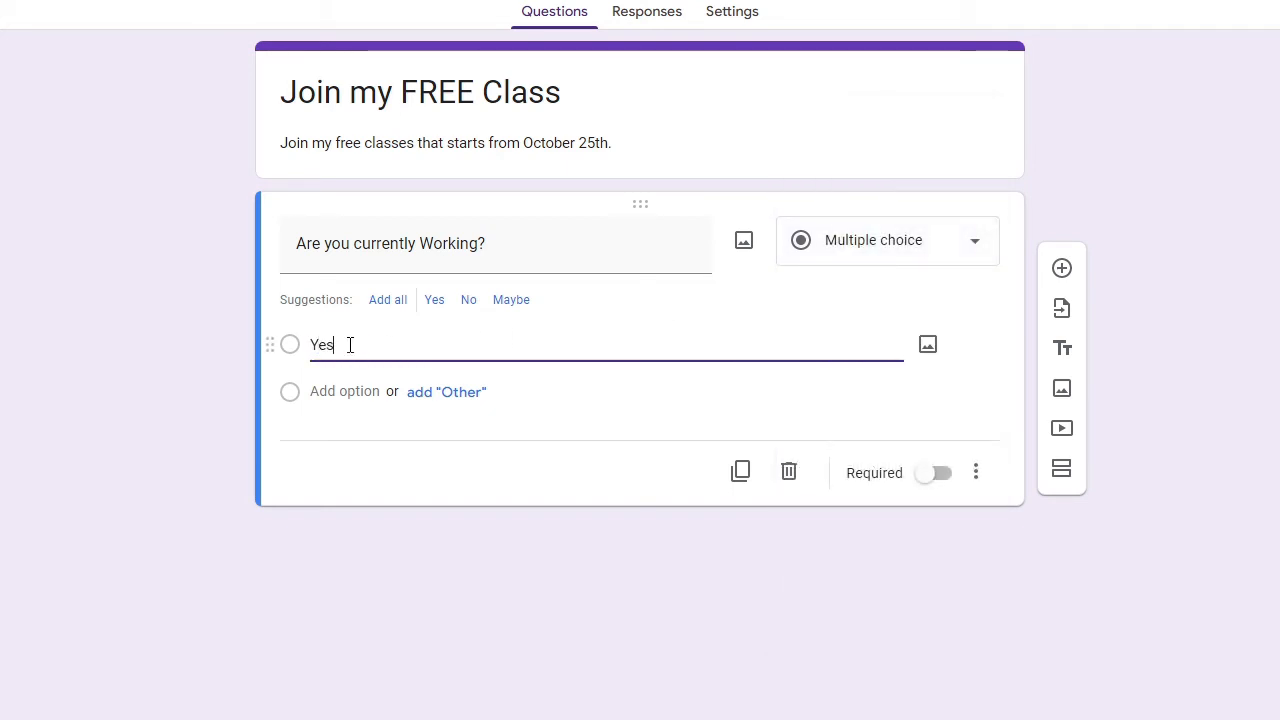
pyautogui.click(446, 392)
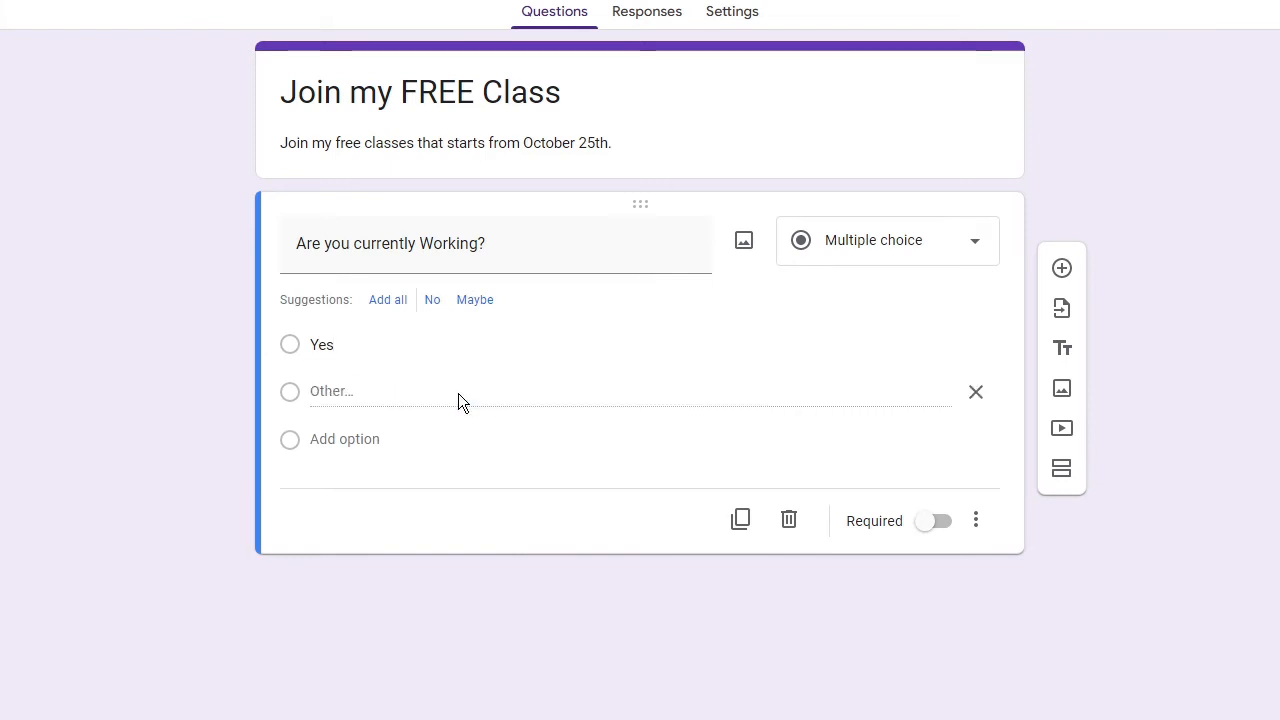
pyautogui.moveTo(340, 404)
pyautogui.write('N')
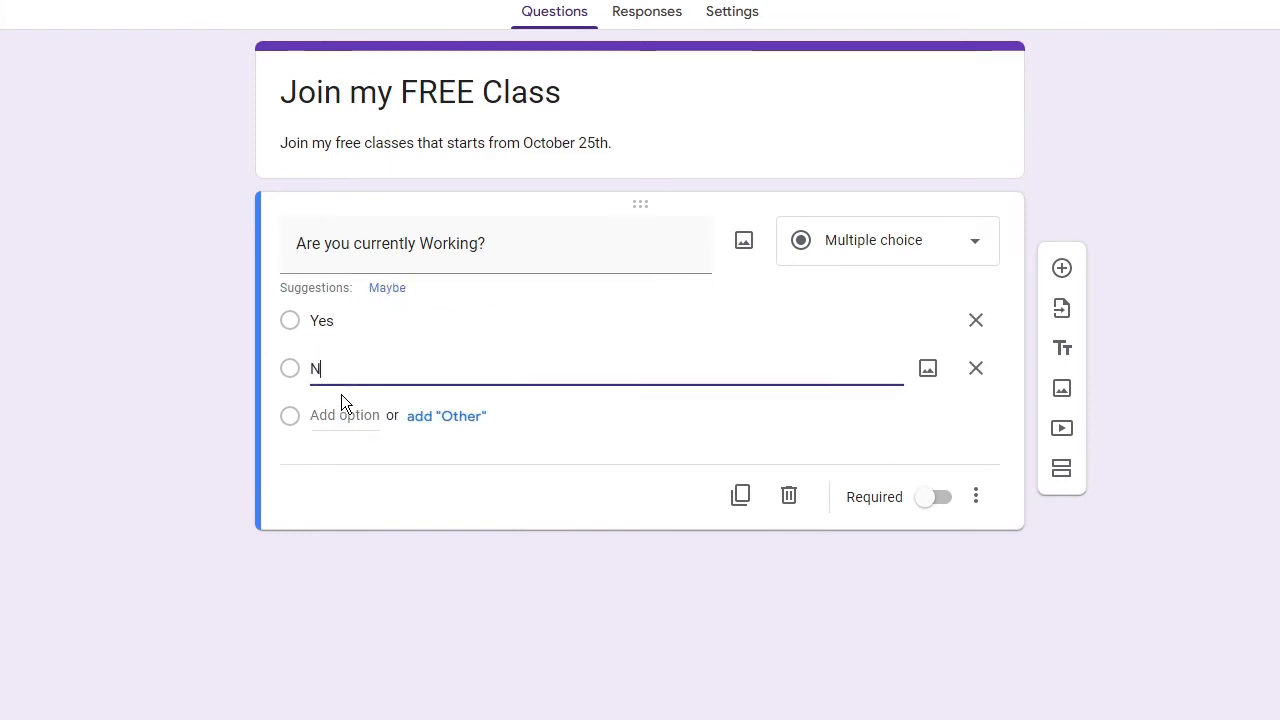
pyautogui.write('o')
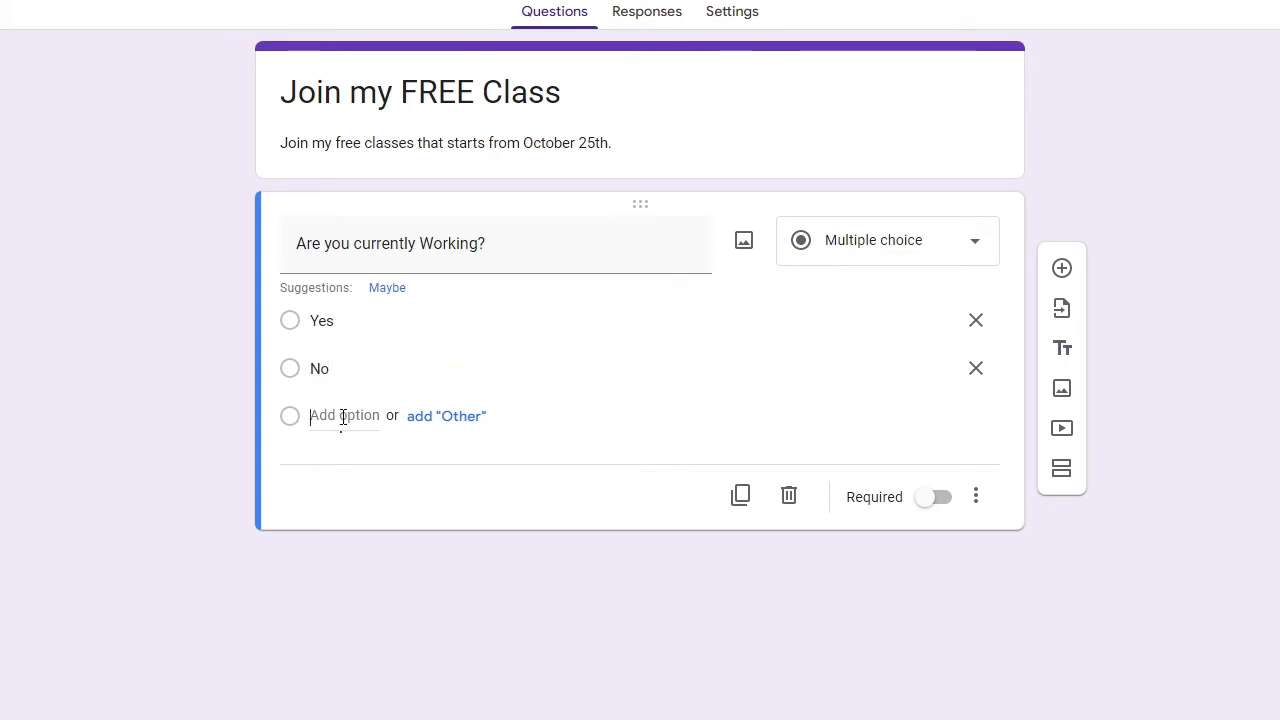
pyautogui.click(388, 288)
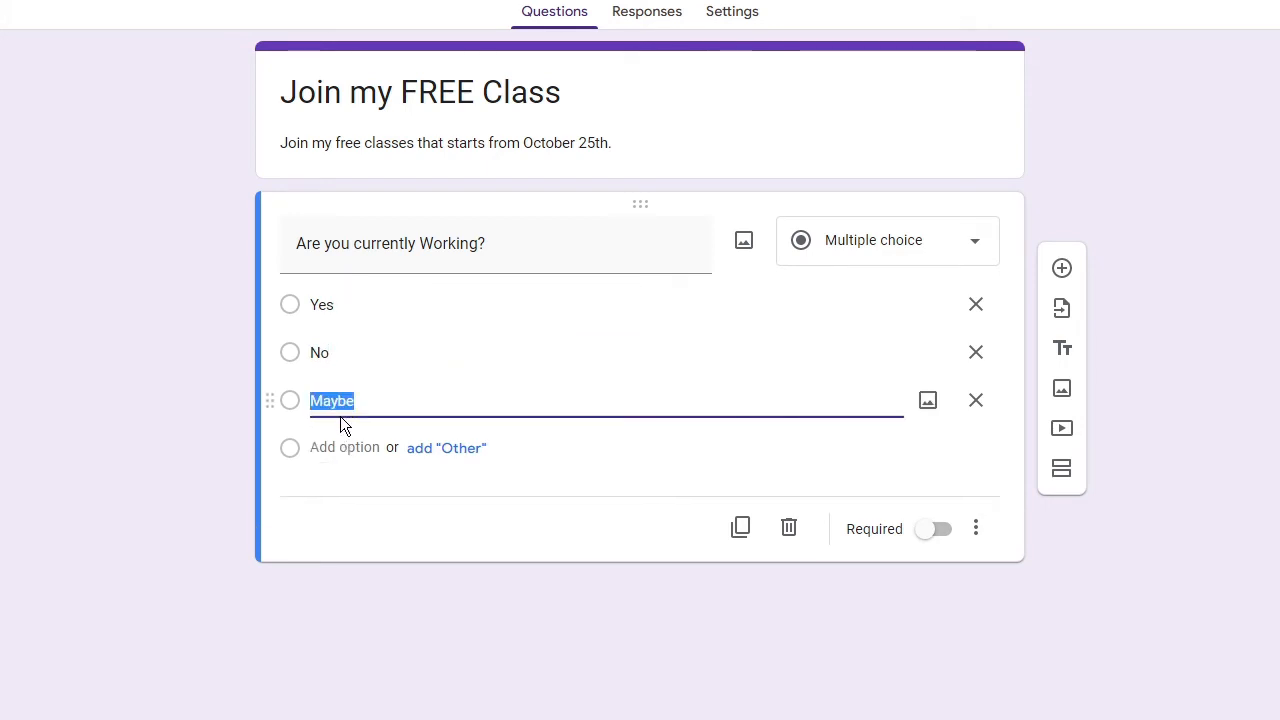
pyautogui.write('Part time')
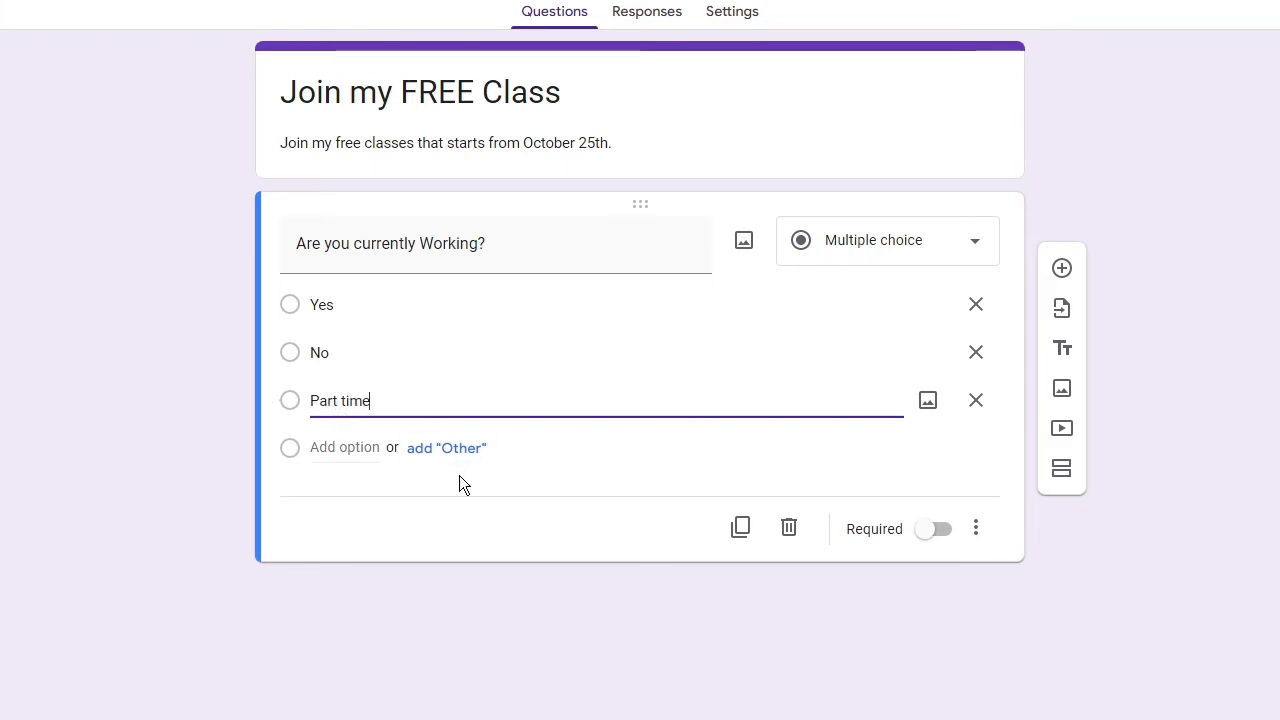
pyautogui.moveTo(488, 472)
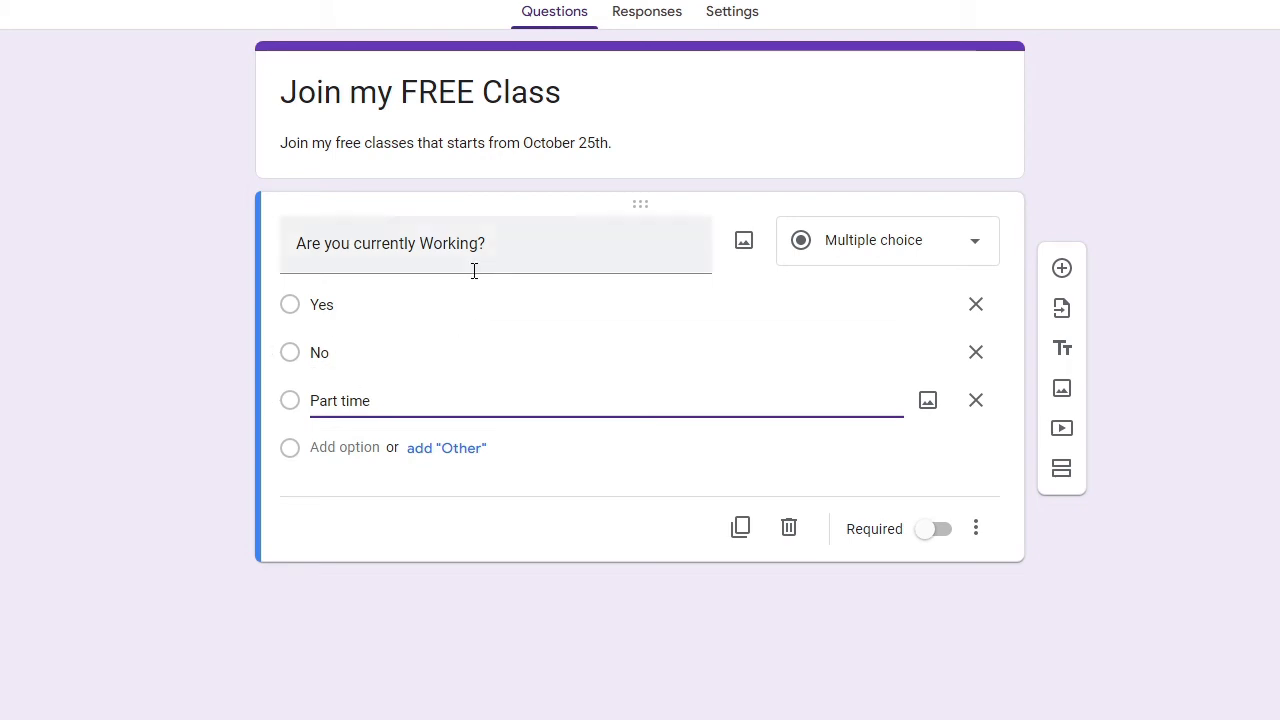
pyautogui.moveTo(892, 548)
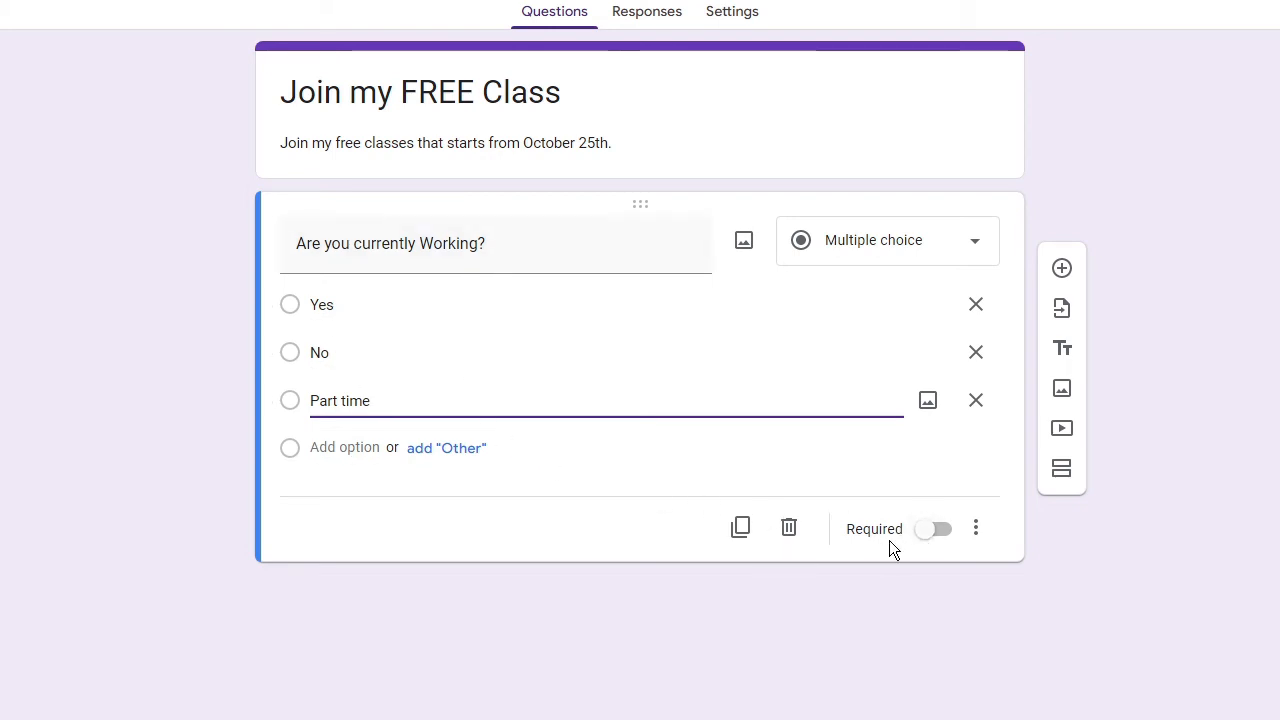
pyautogui.moveTo(884, 552)
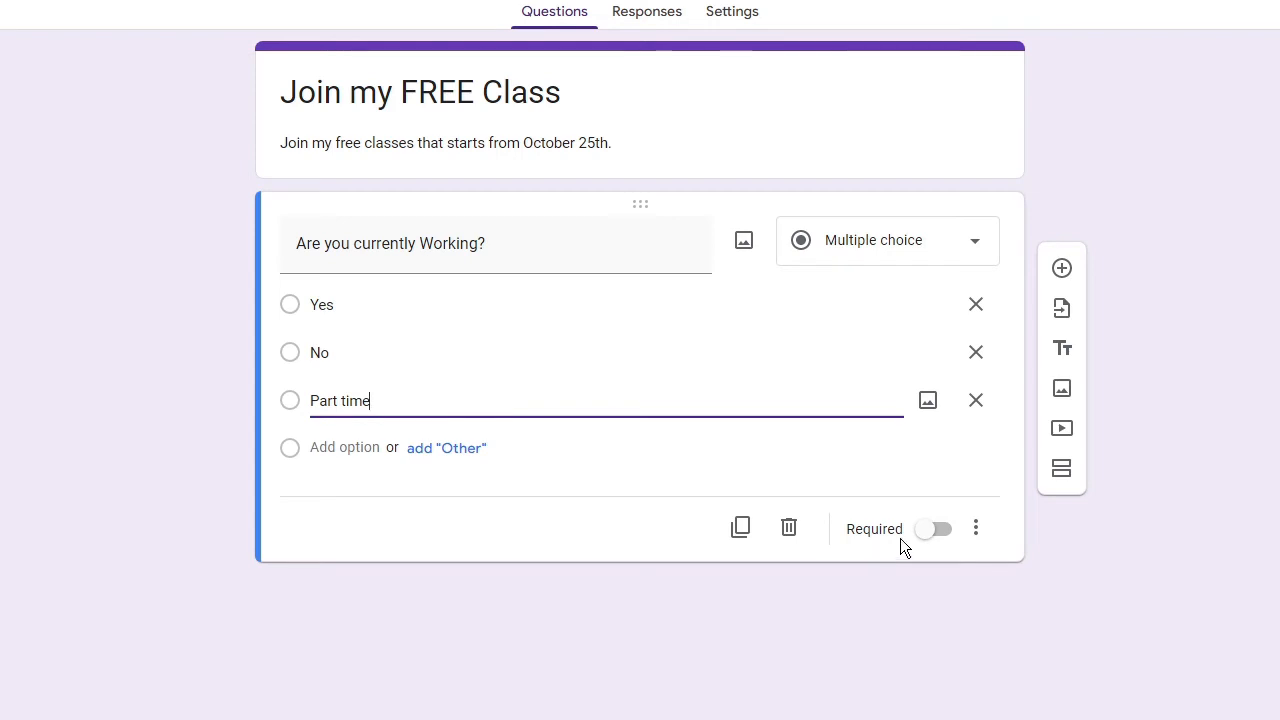
# - Mark the 'Are you currently Working?' question as required
pyautogui.click(936, 528)
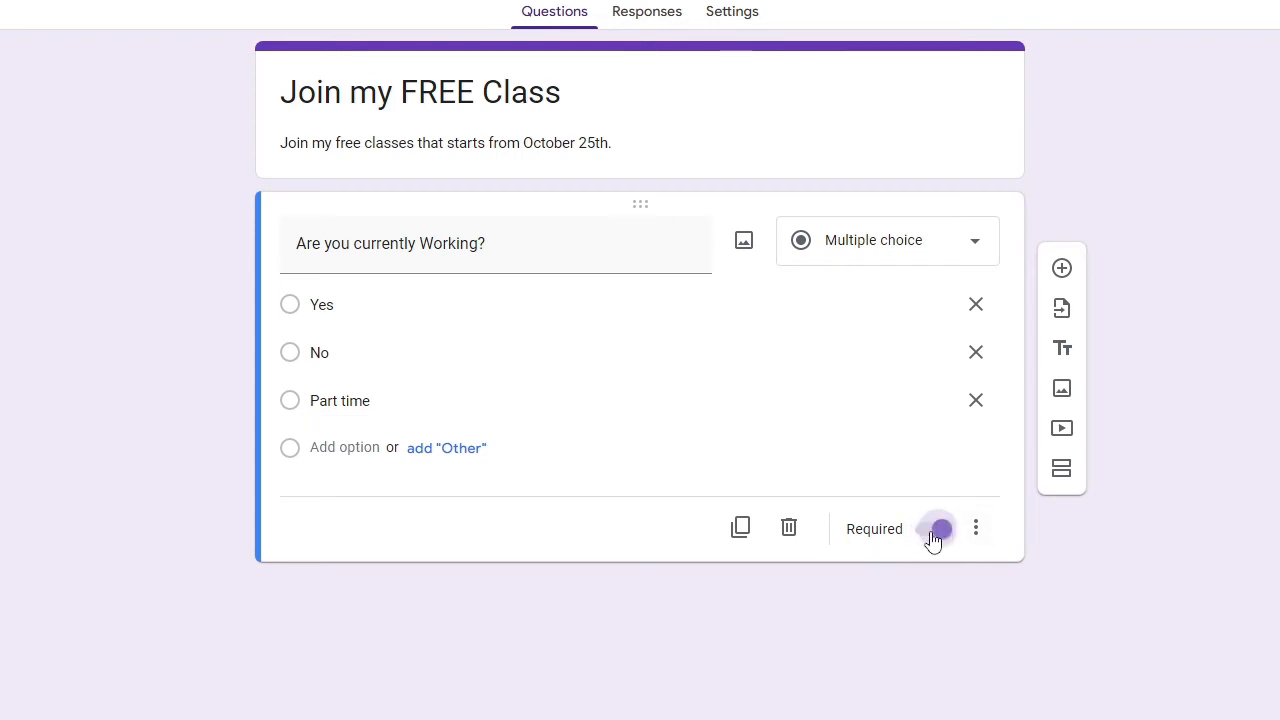
pyautogui.click(936, 528)
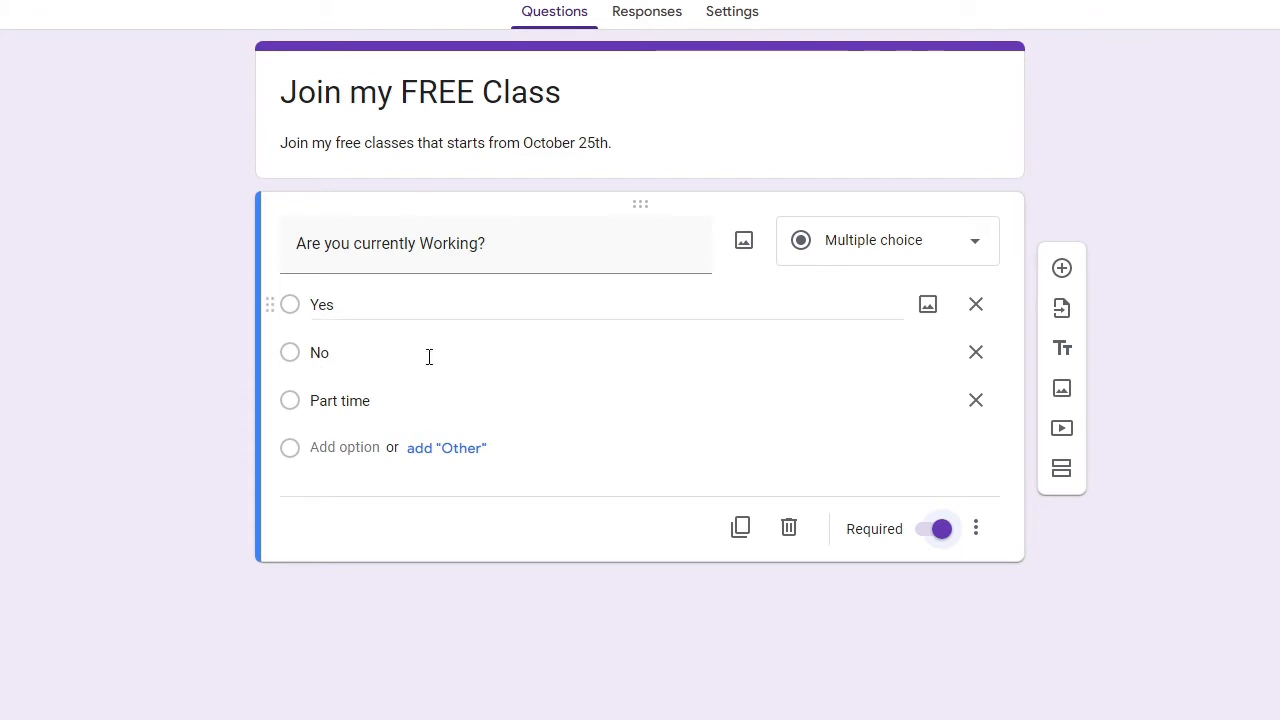
pyautogui.moveTo(588, 166)
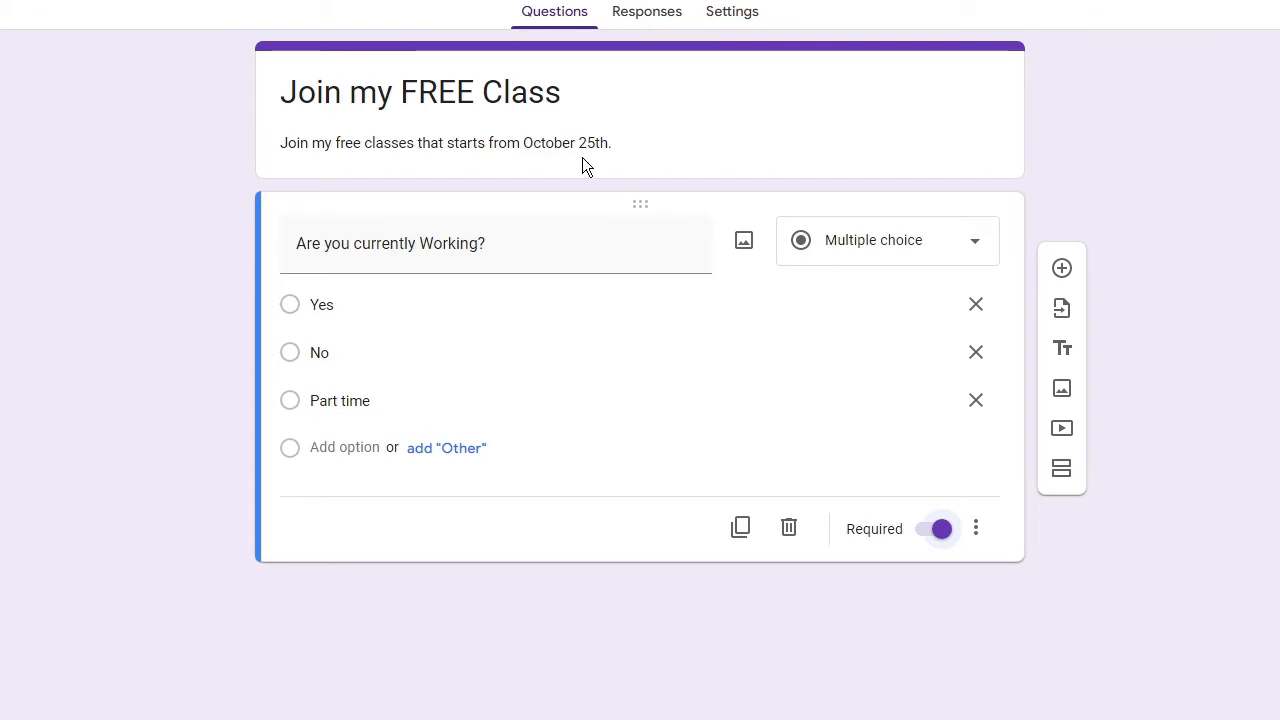
pyautogui.moveTo(880, 552)
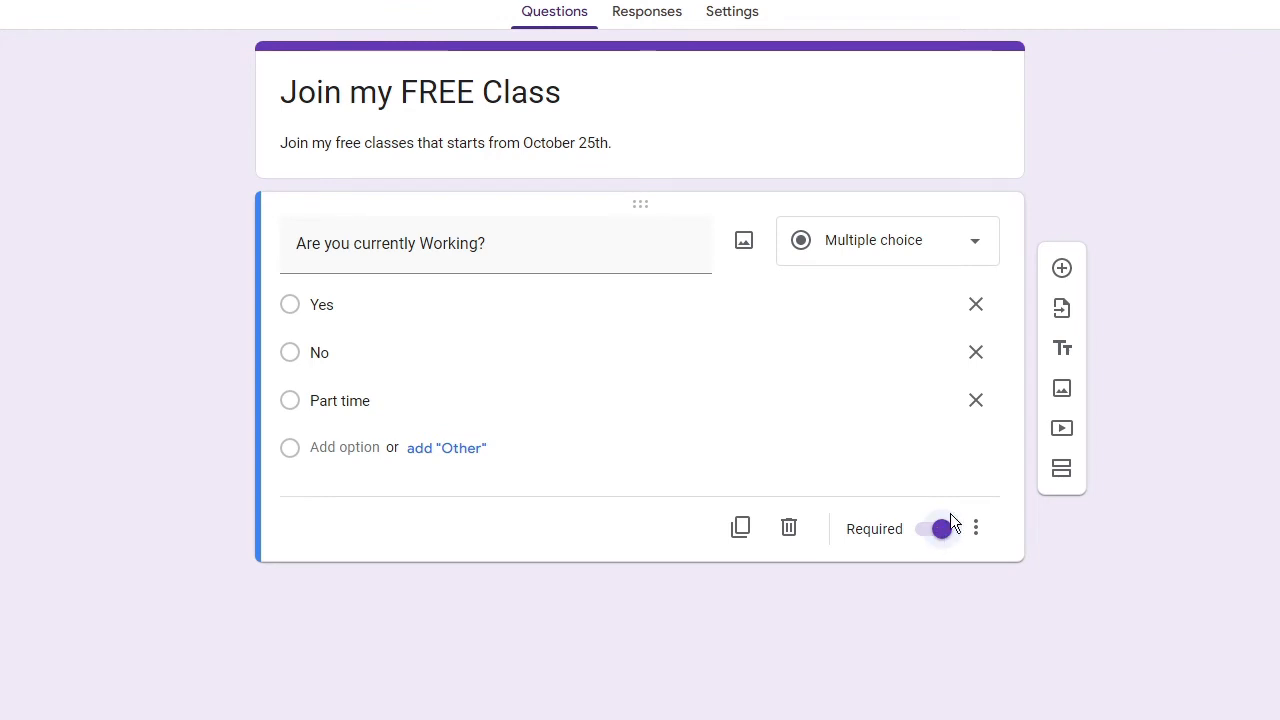
pyautogui.moveTo(1060, 268)
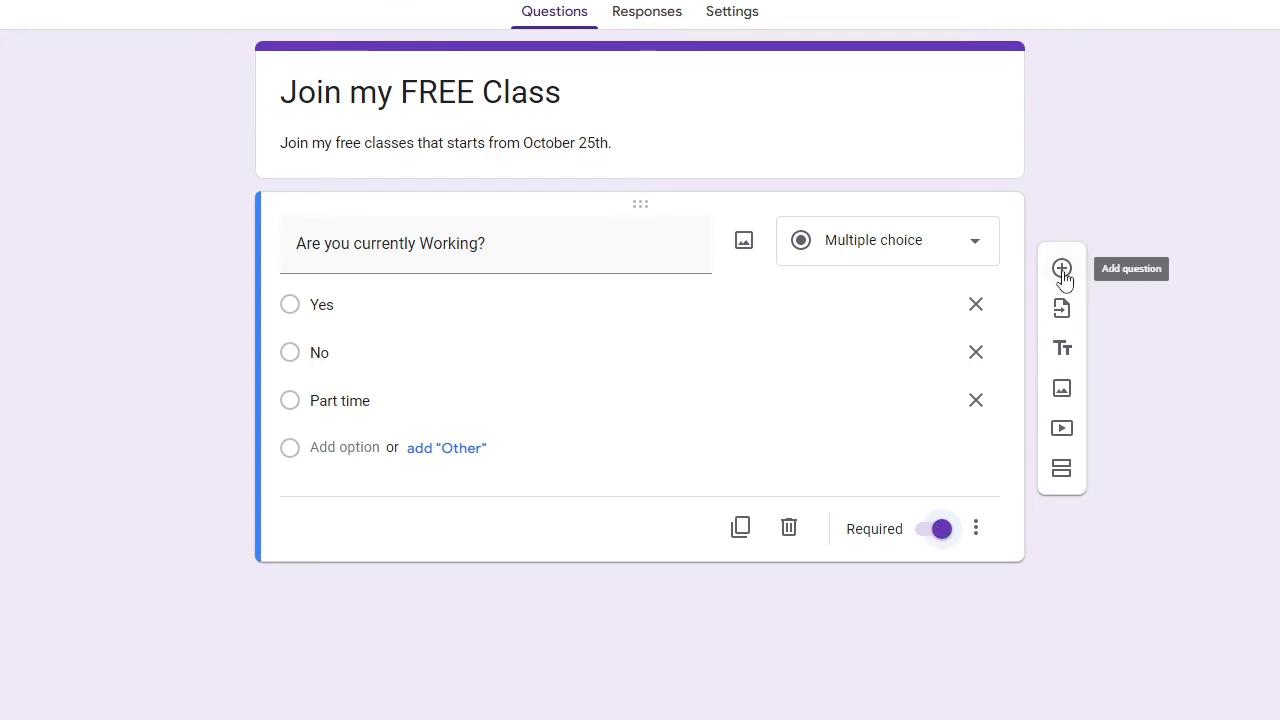
# - Add a second question below the working question
pyautogui.click(1060, 268)
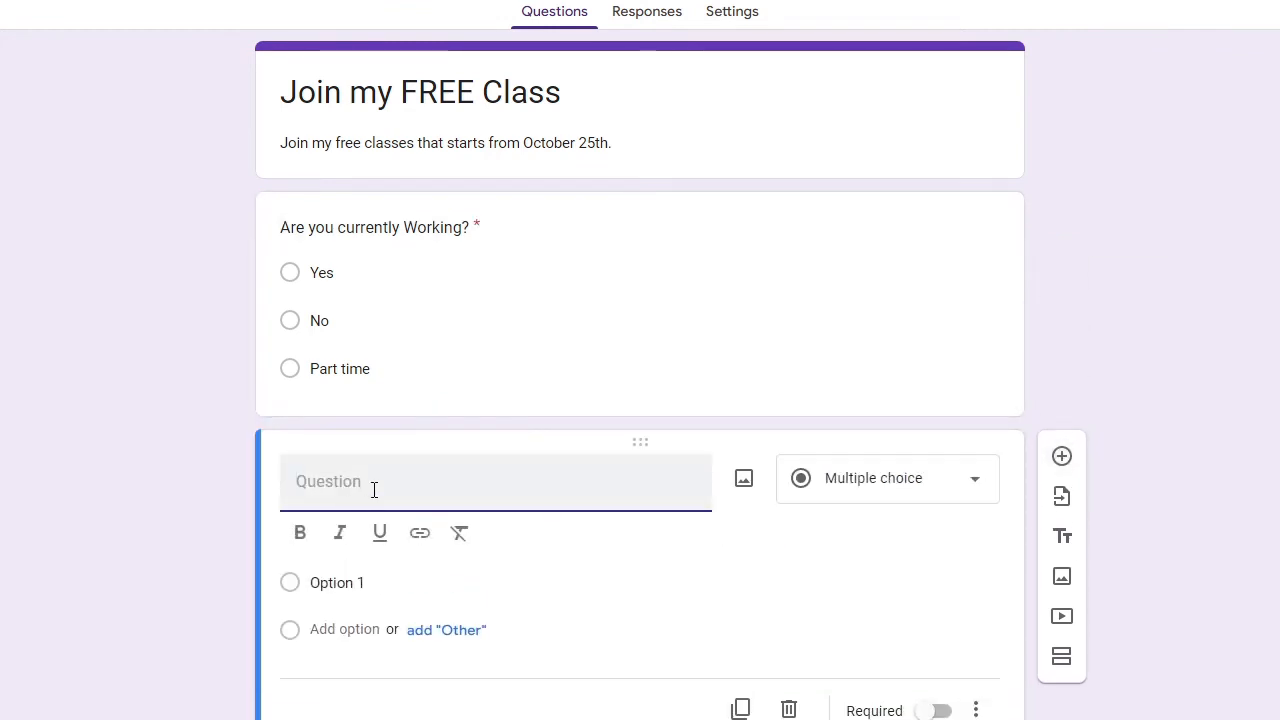
pyautogui.moveTo(440, 492)
pyautogui.write('Please tell something about yourself?')
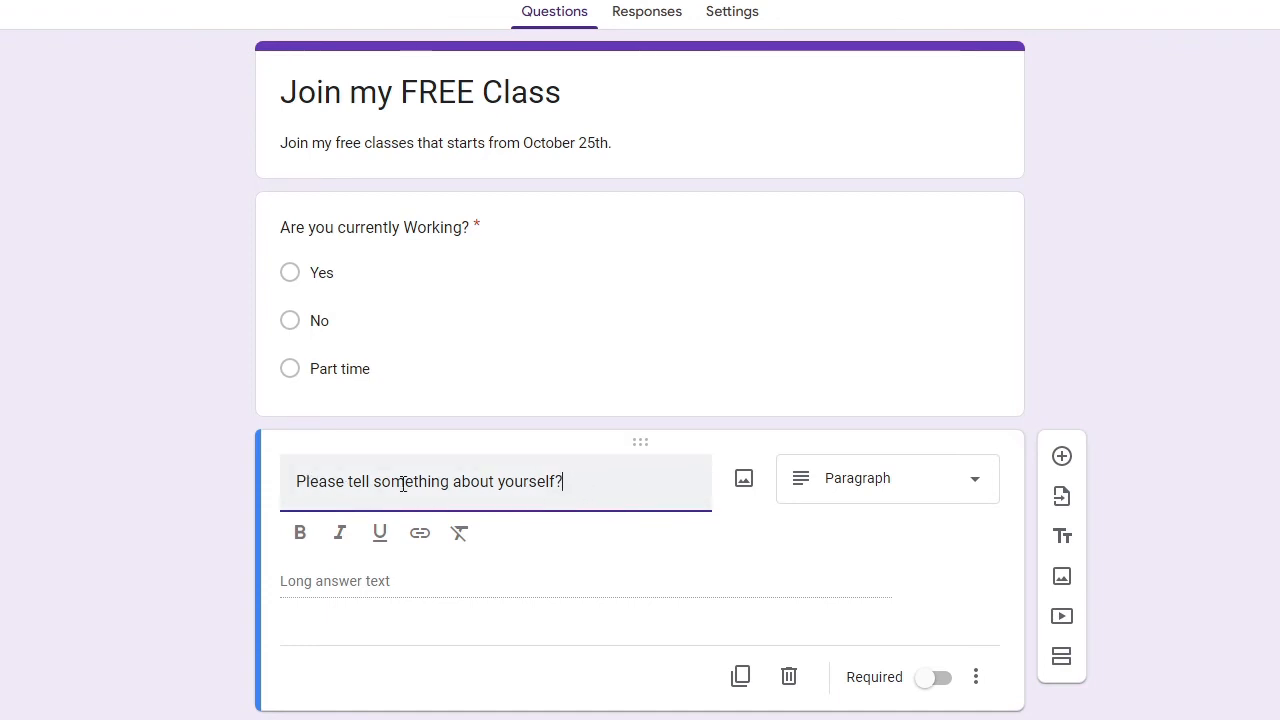
pyautogui.moveTo(916, 484)
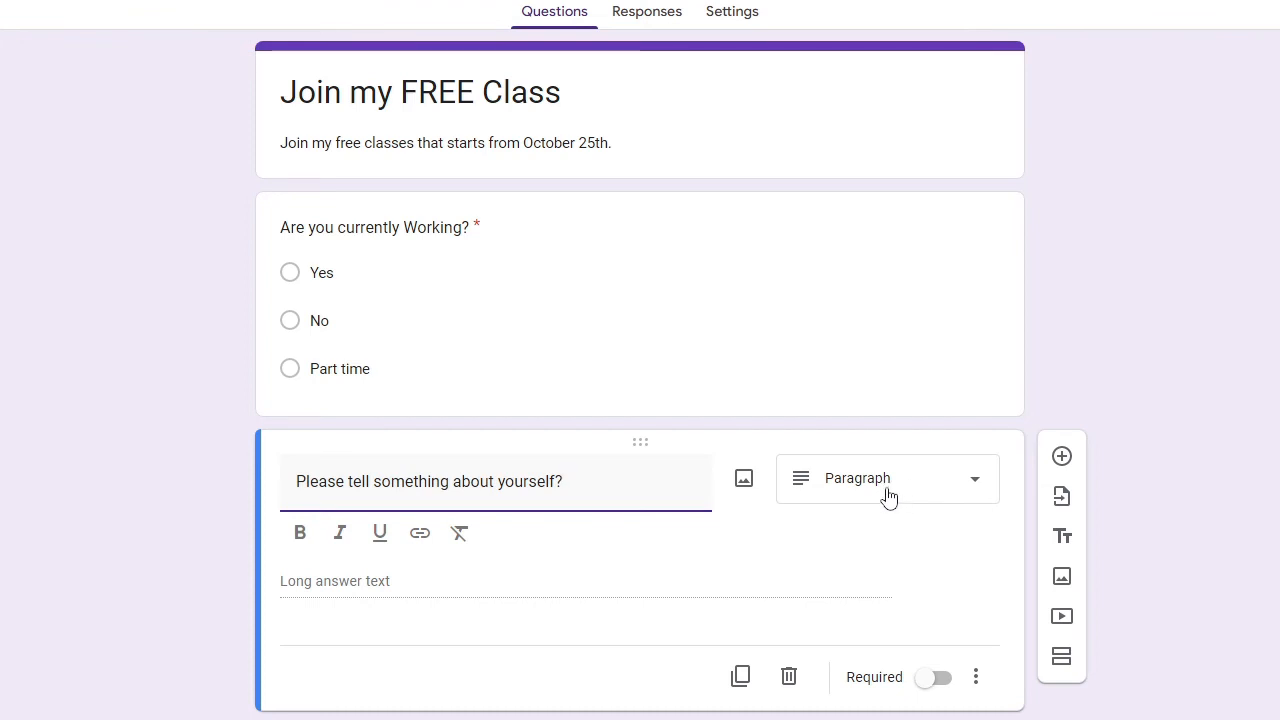
pyautogui.moveTo(892, 488)
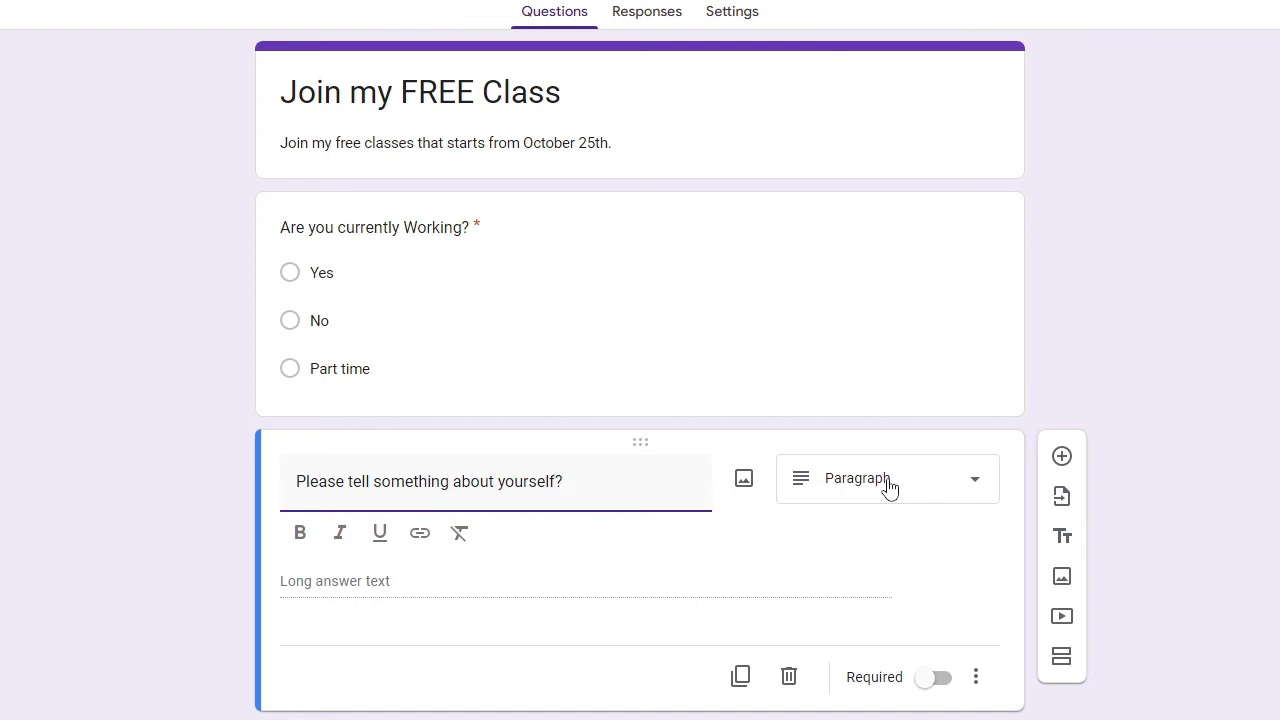
pyautogui.moveTo(744, 524)
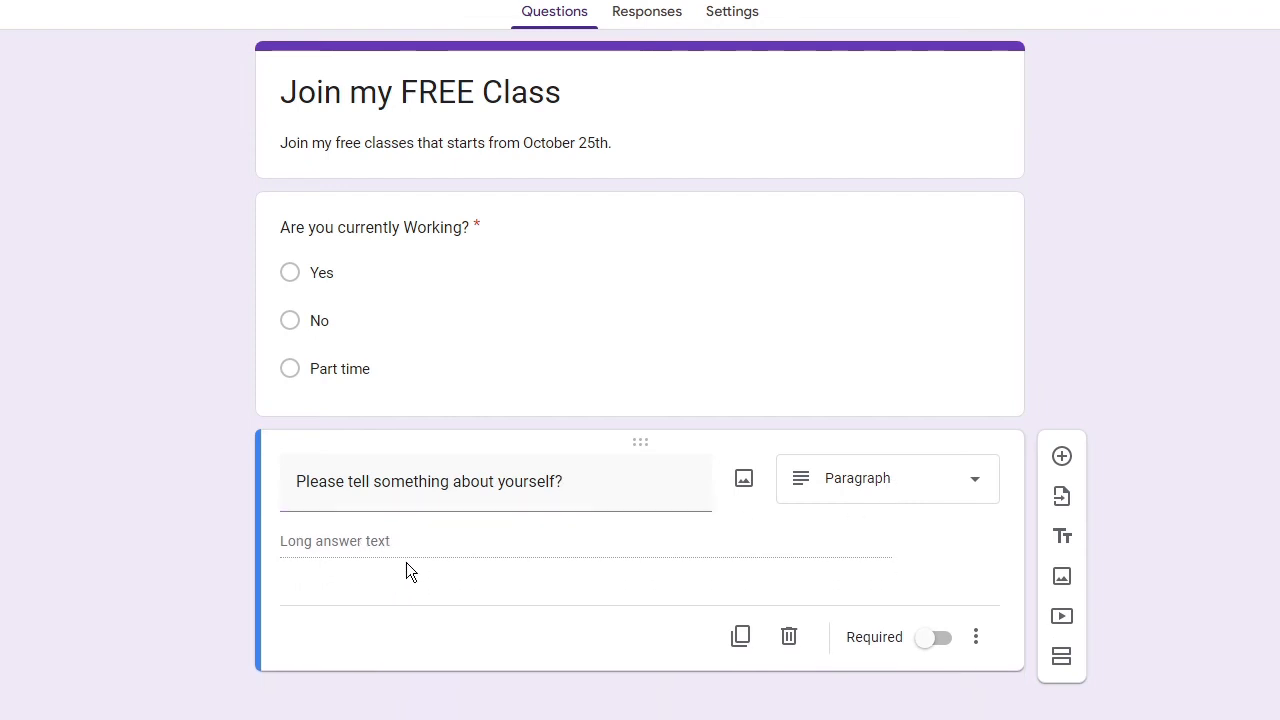
pyautogui.moveTo(512, 544)
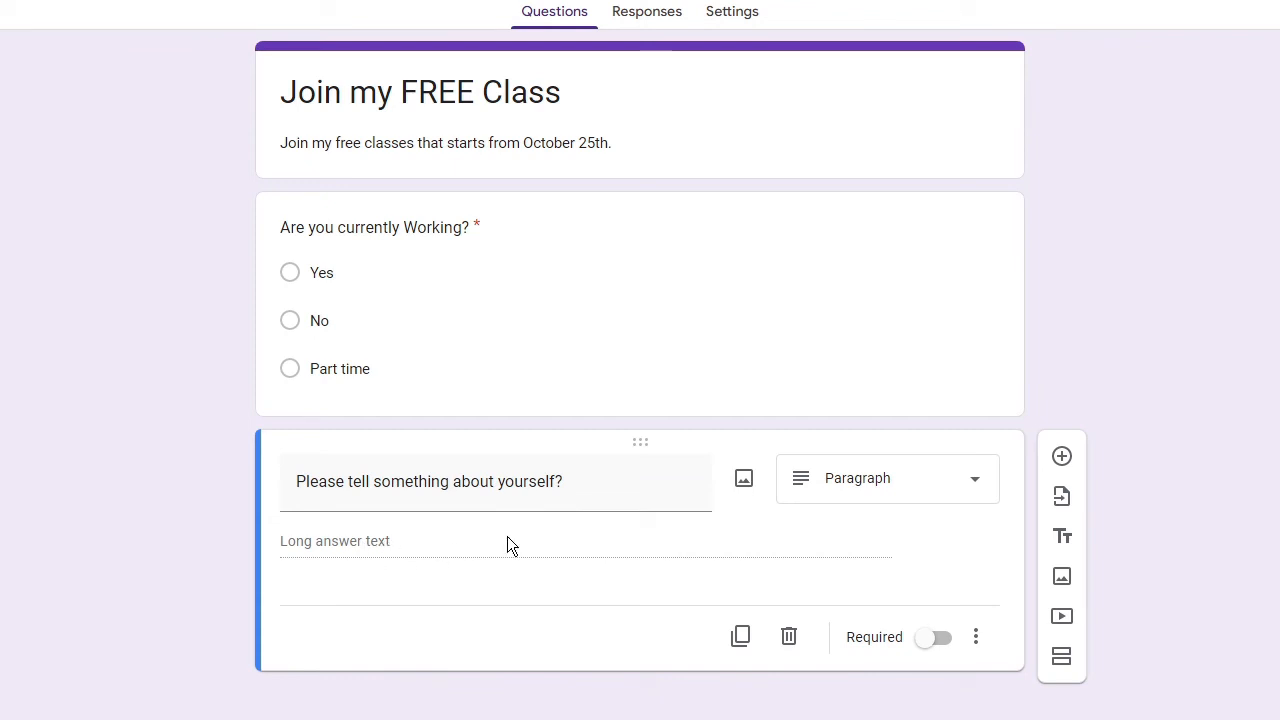
pyautogui.moveTo(1052, 460)
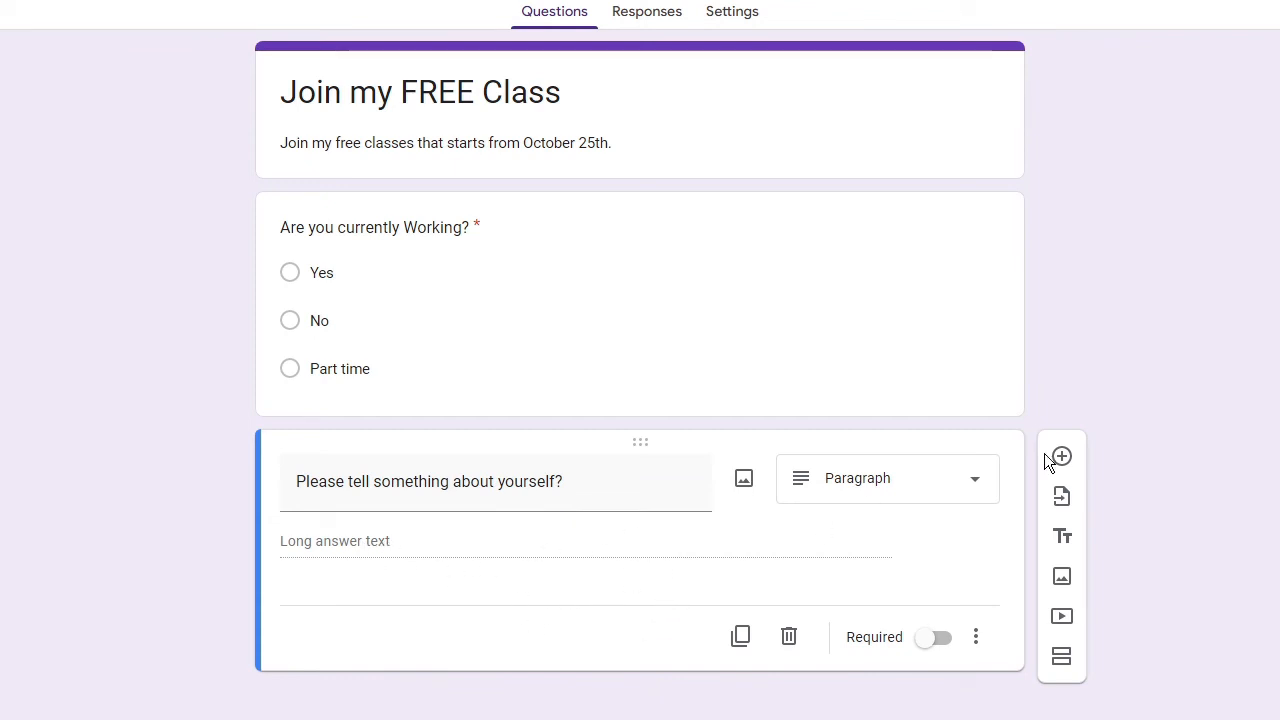
# - Add a question 'Have you subscribed yet?' and try it as Short answer
pyautogui.click(1060, 456)
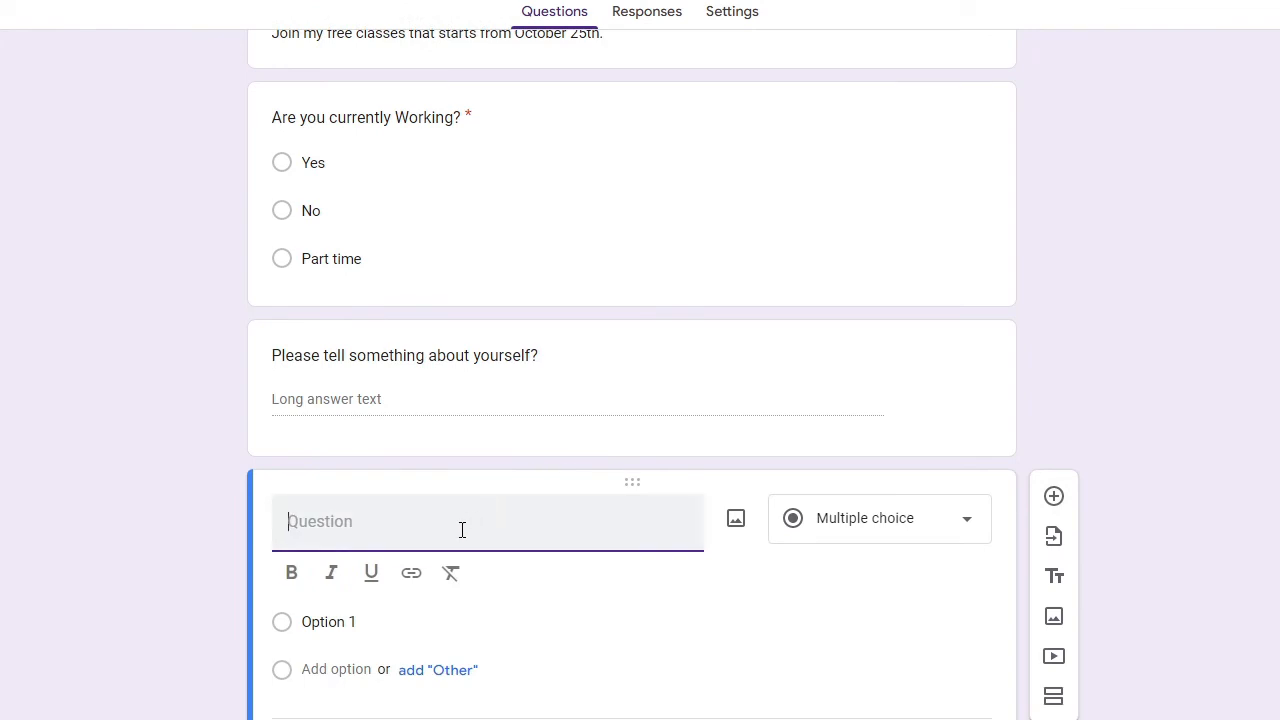
pyautogui.write('Have you subscribed yet?')
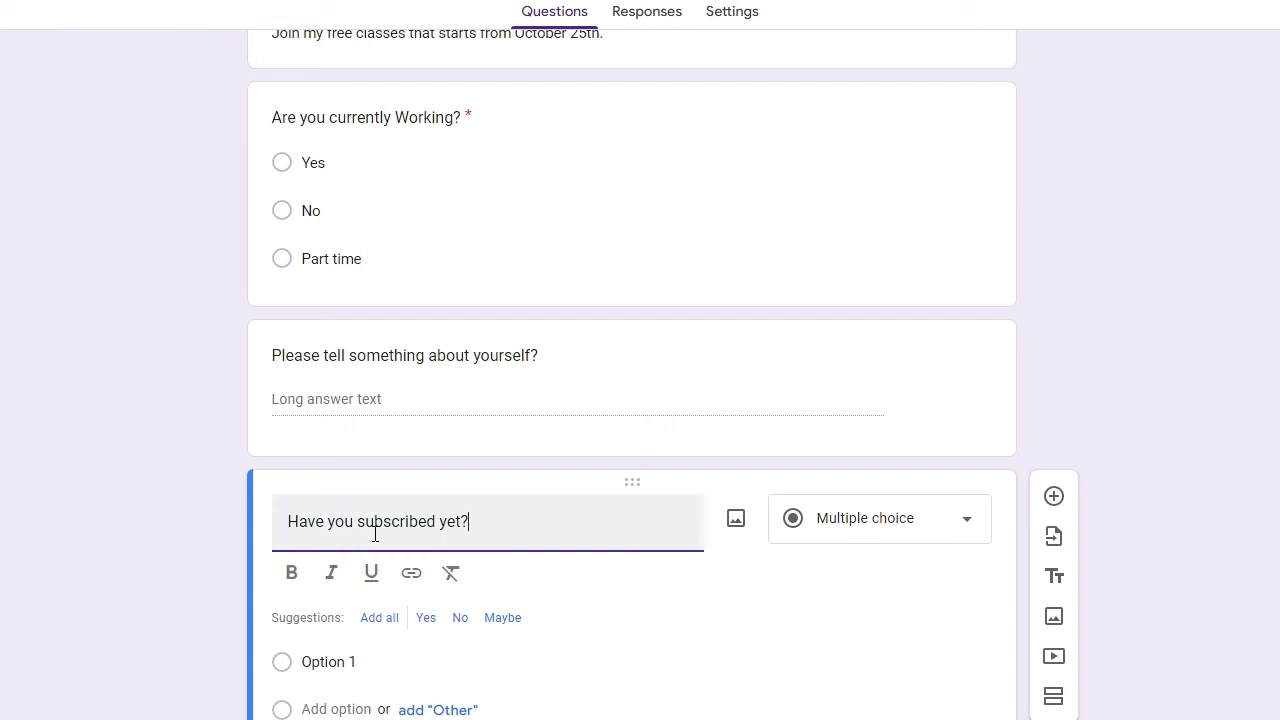
pyautogui.moveTo(836, 556)
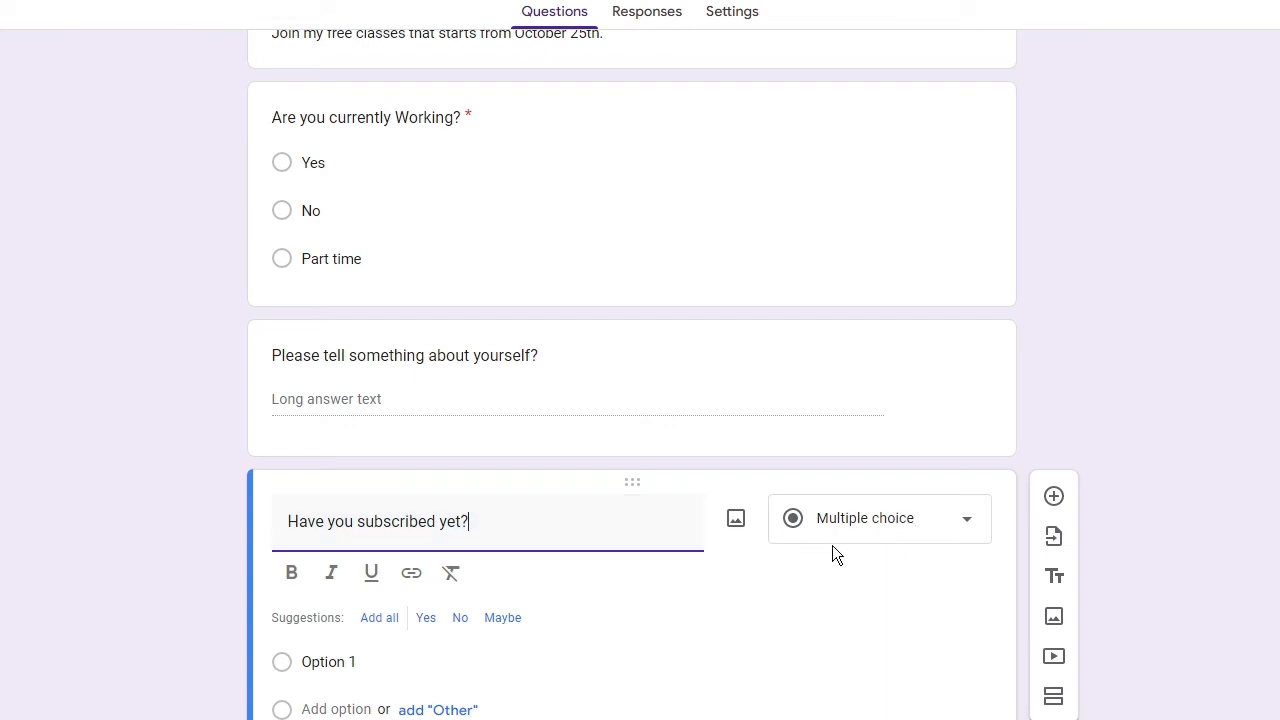
pyautogui.moveTo(900, 528)
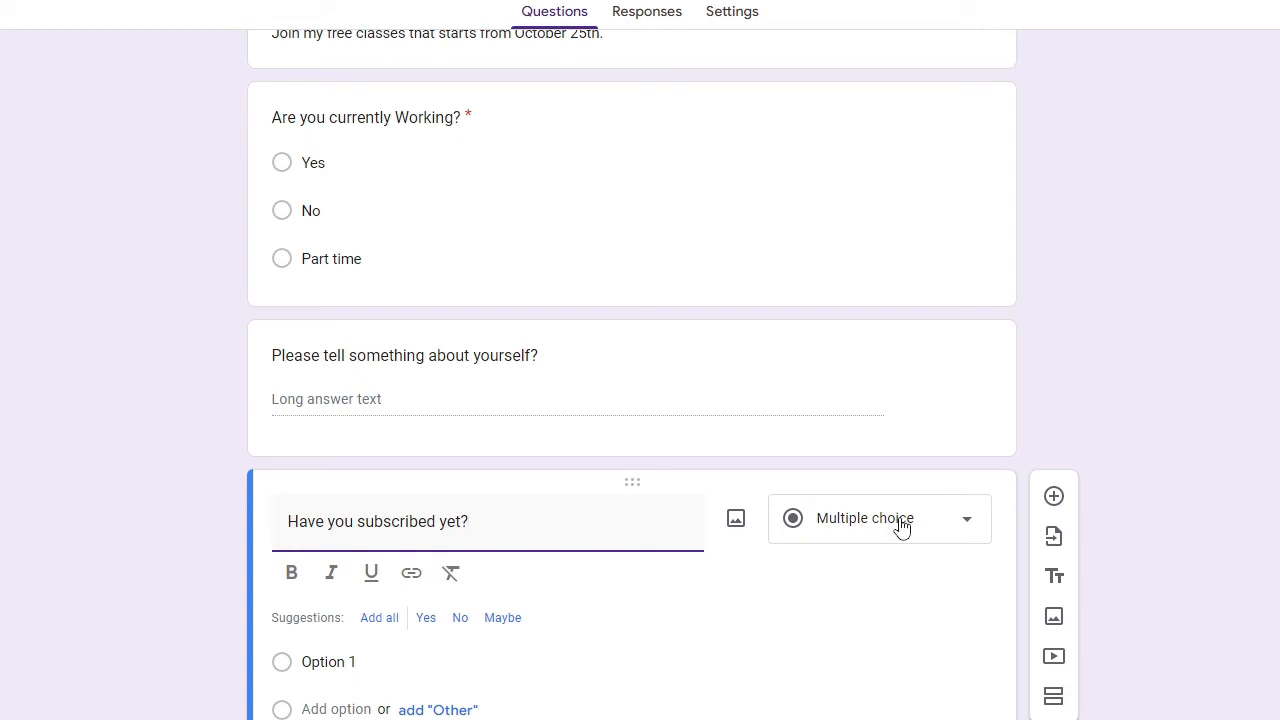
pyautogui.click(878, 518)
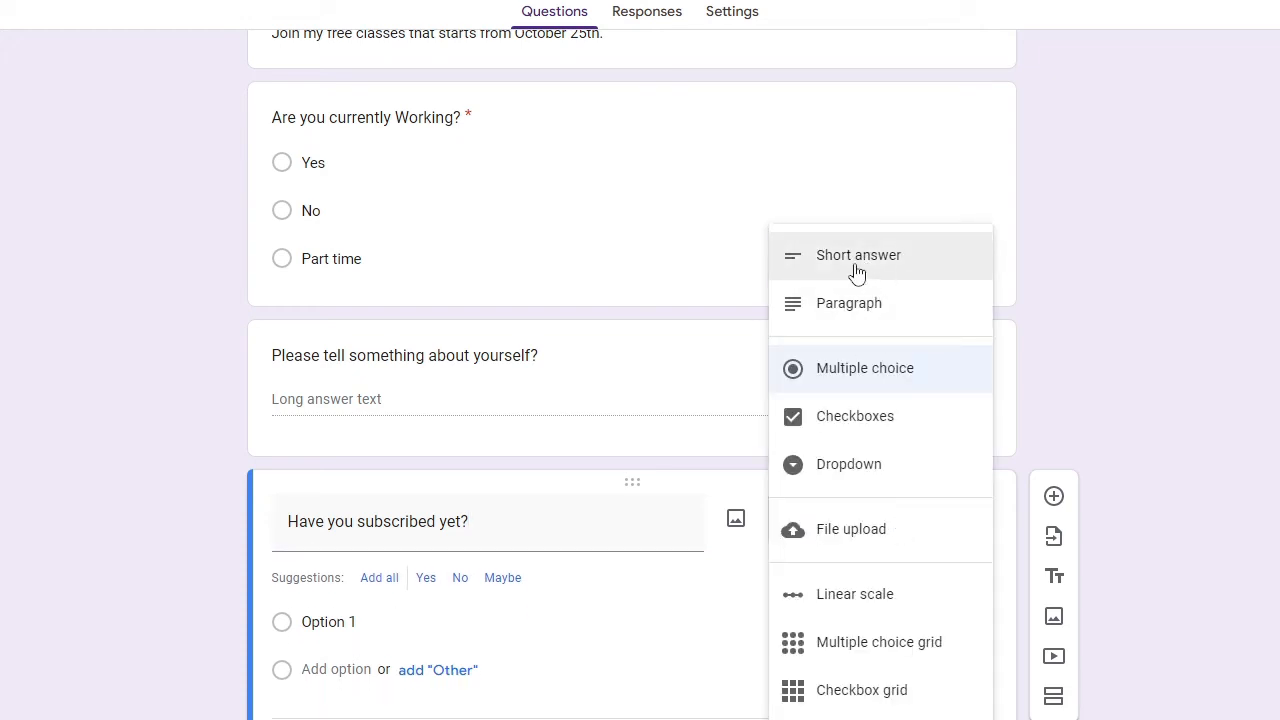
pyautogui.click(858, 256)
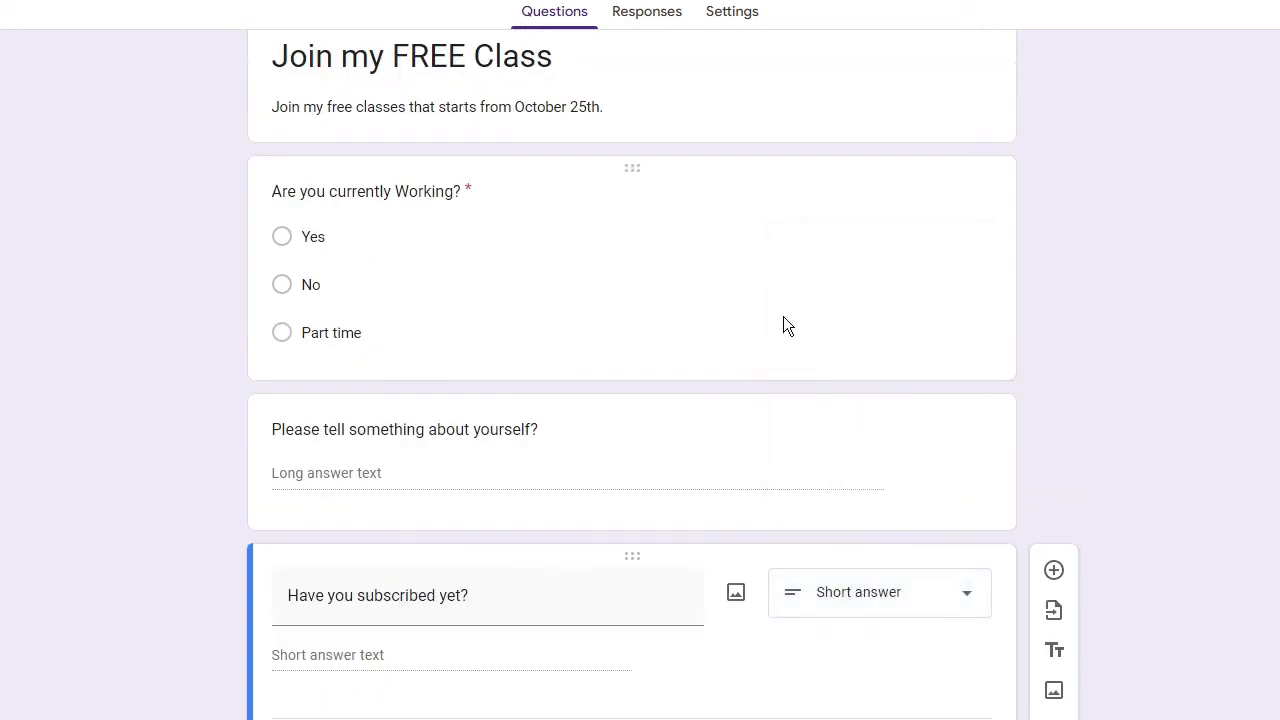
# - Switch the subscription question to Checkboxes, then to Dropdown
pyautogui.click(878, 592)
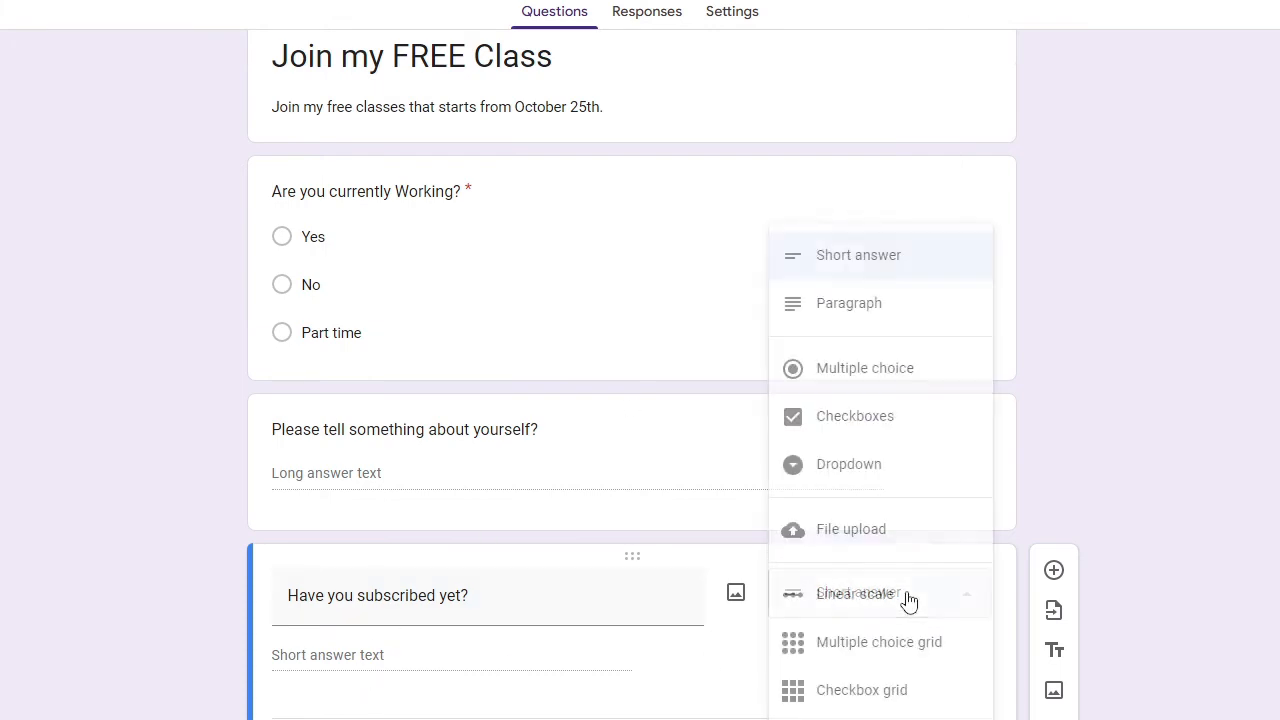
pyautogui.click(856, 416)
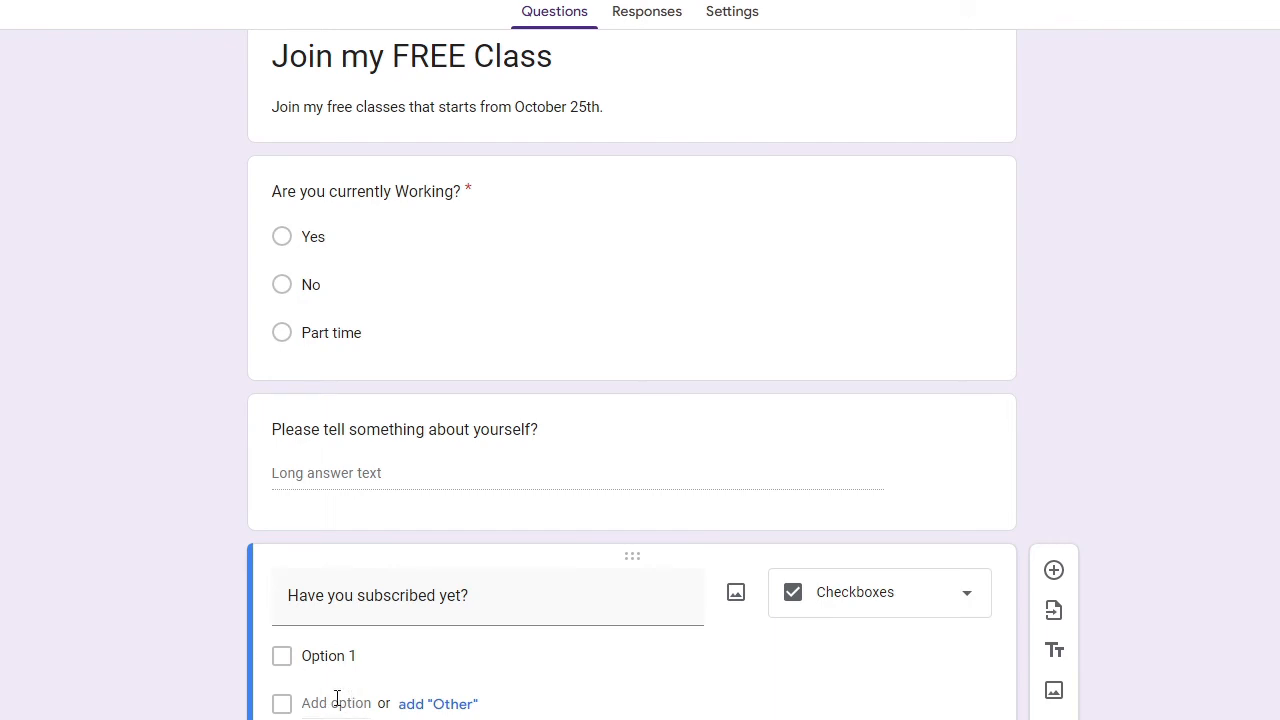
pyautogui.click(878, 592)
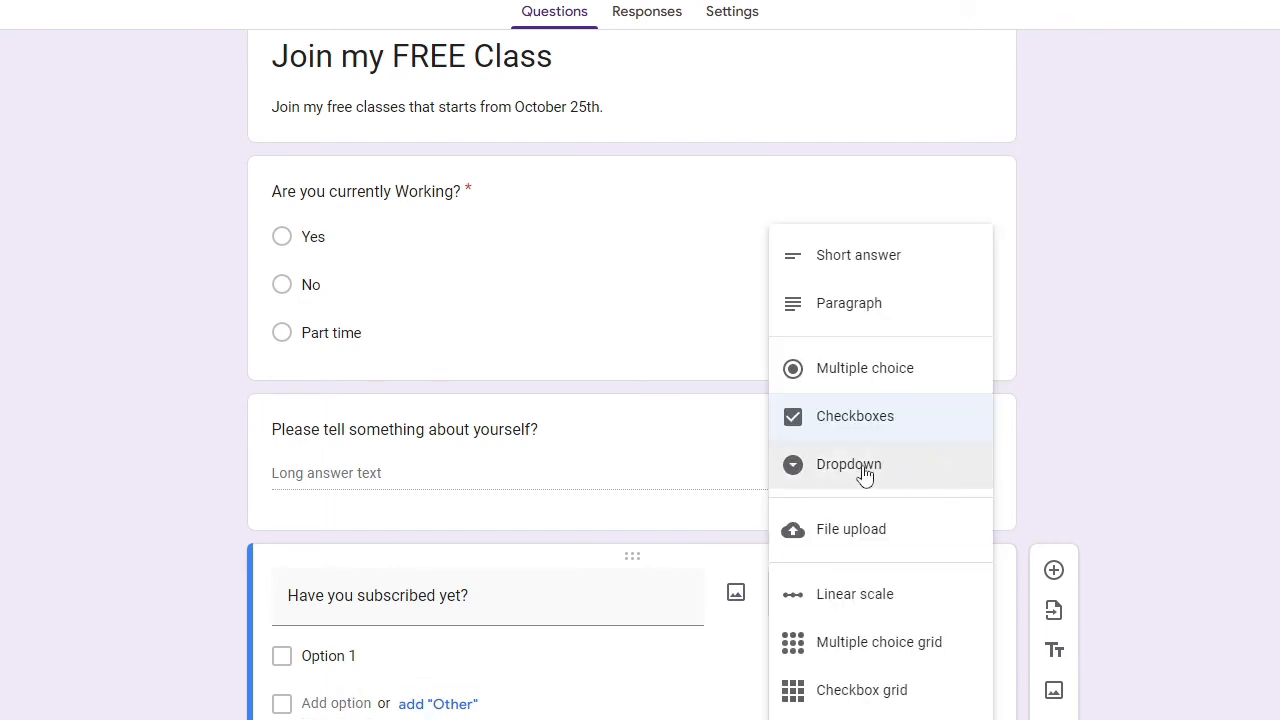
pyautogui.click(848, 464)
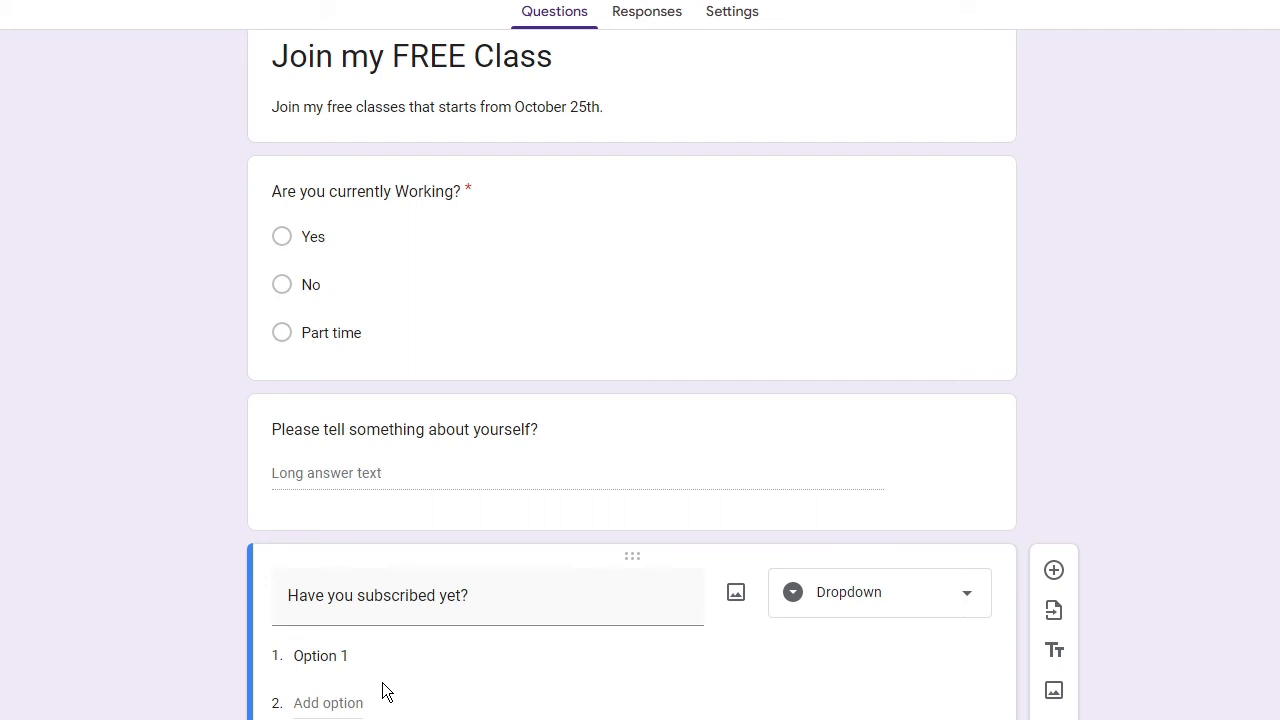
pyautogui.moveTo(928, 608)
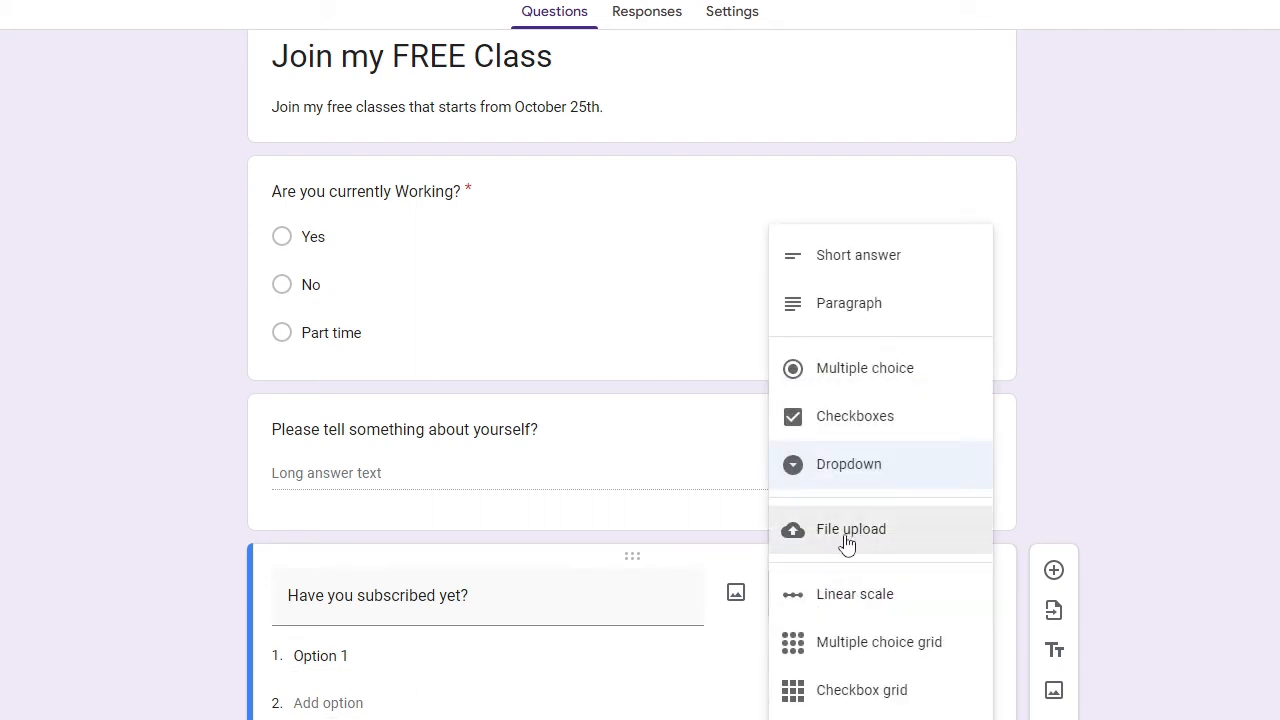
pyautogui.moveTo(852, 386)
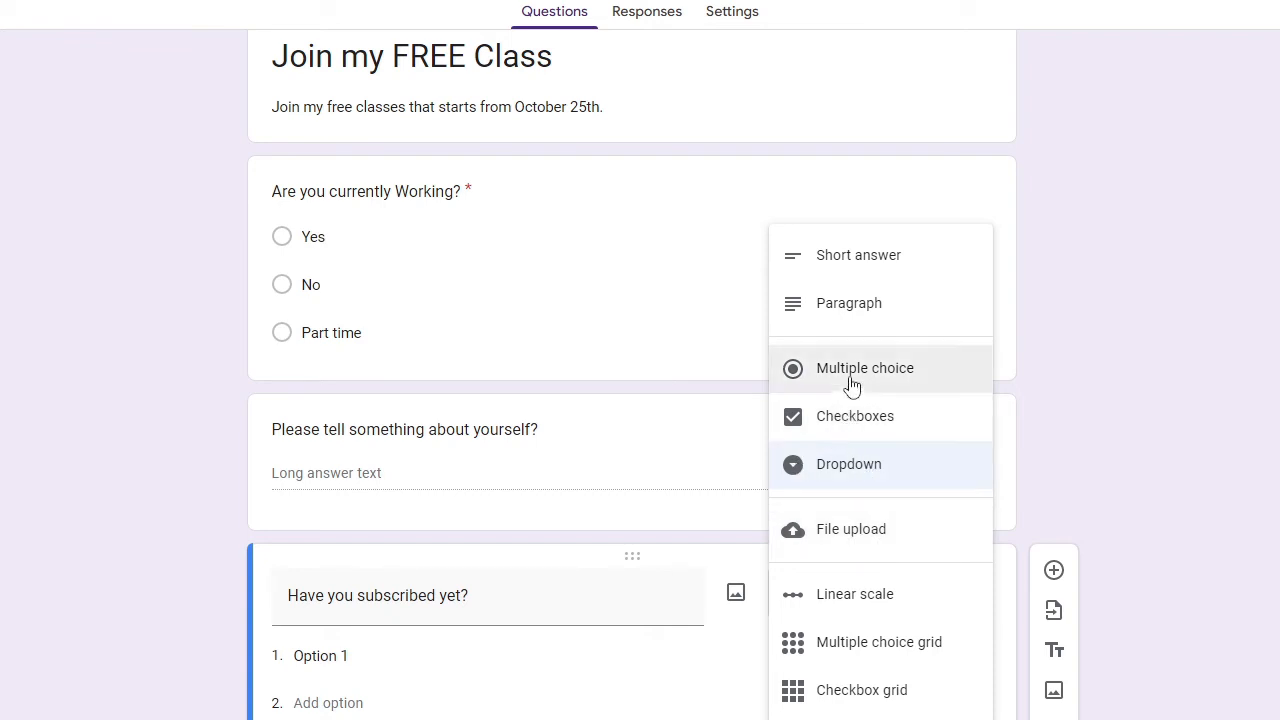
# - Make 'Have you subscribed yet?' multiple choice with options Yes and No
pyautogui.click(870, 368)
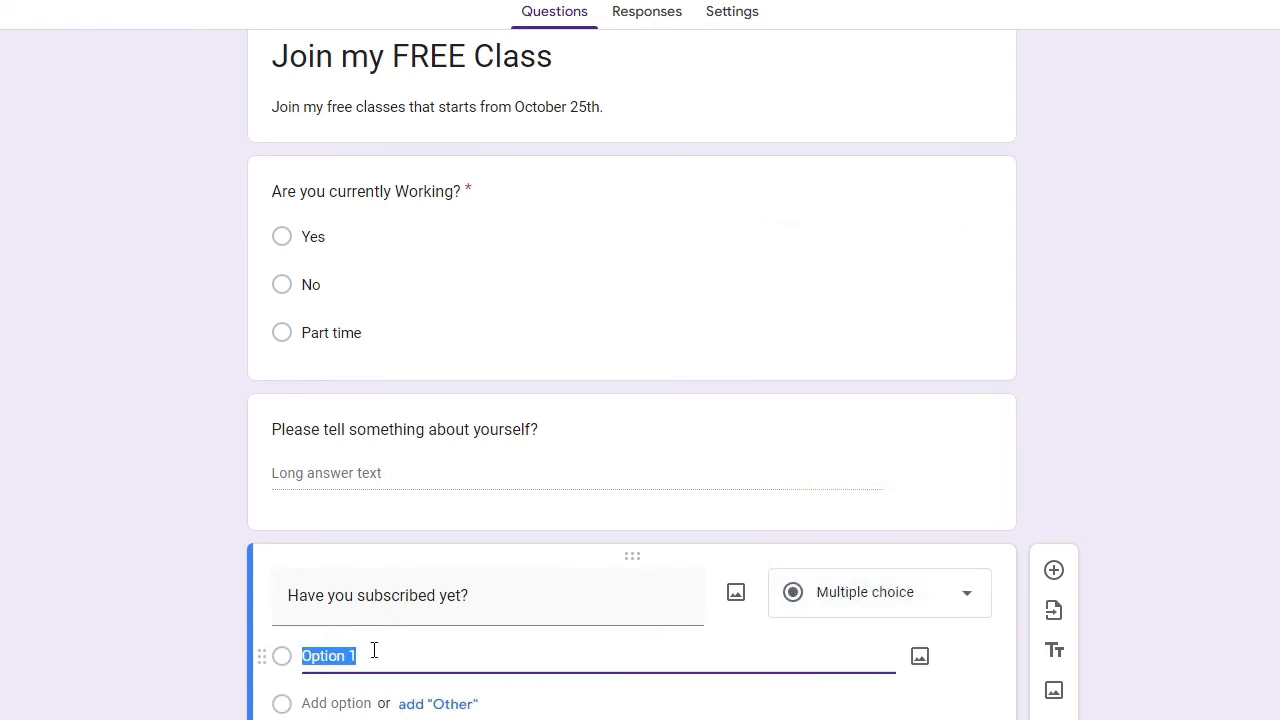
pyautogui.write('Yes')
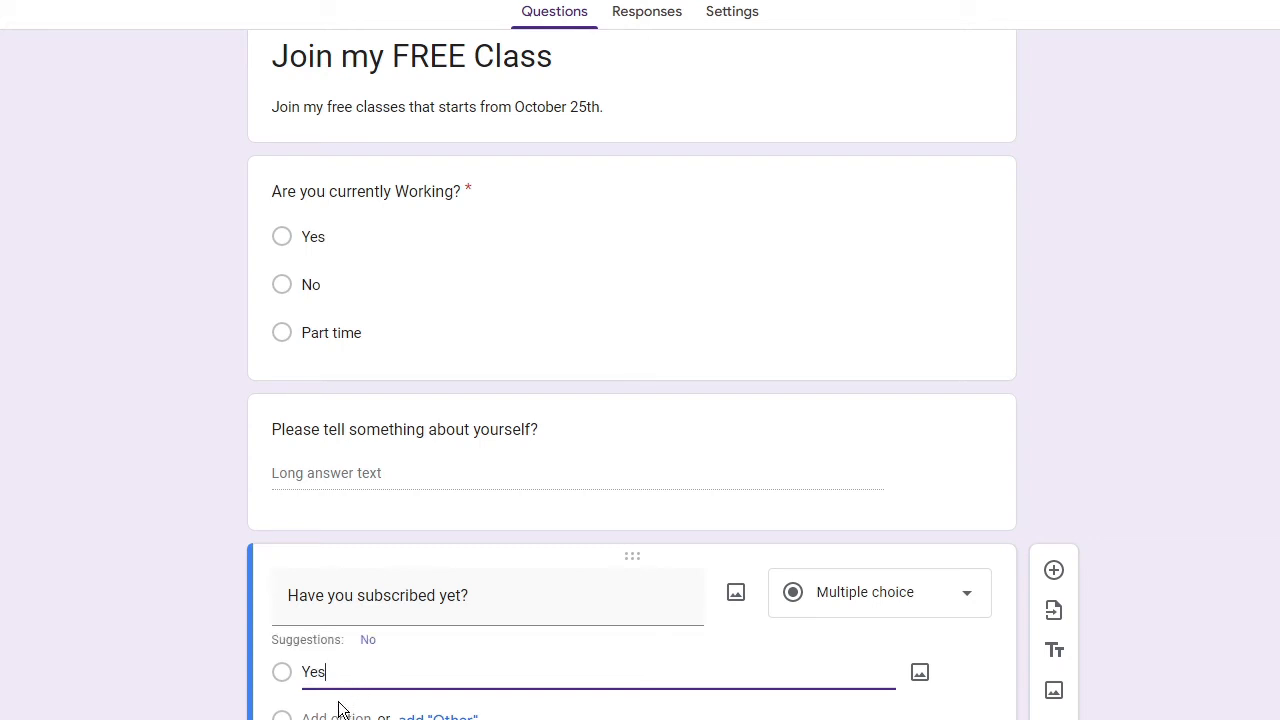
pyautogui.write('No')
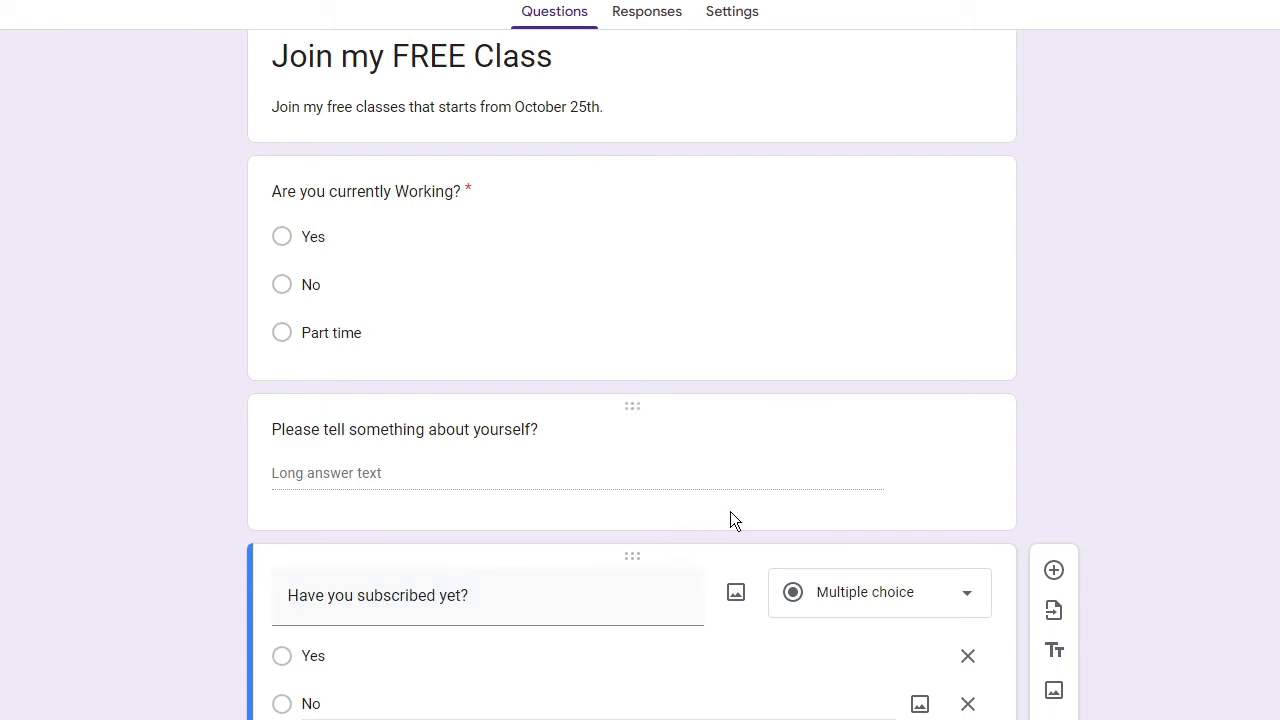
pyautogui.click(404, 428)
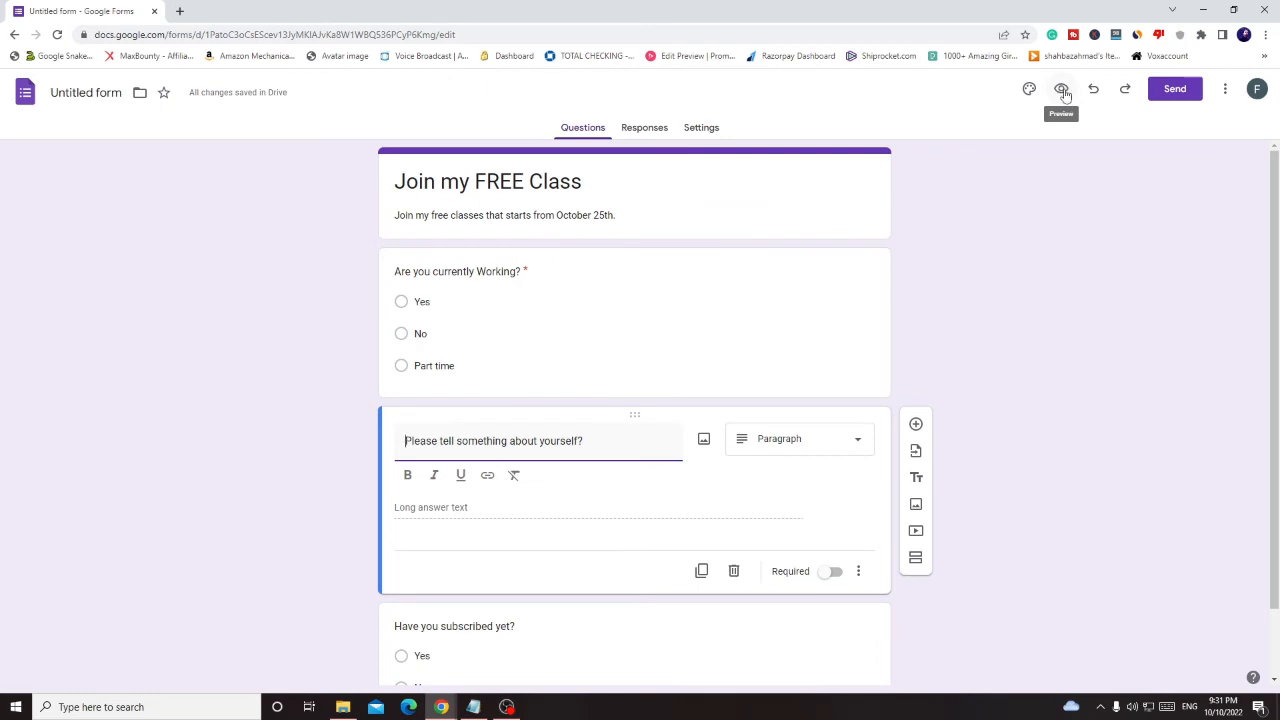
# - Preview the form and submit a test response answering Yes to the working question
pyautogui.click(1060, 88)
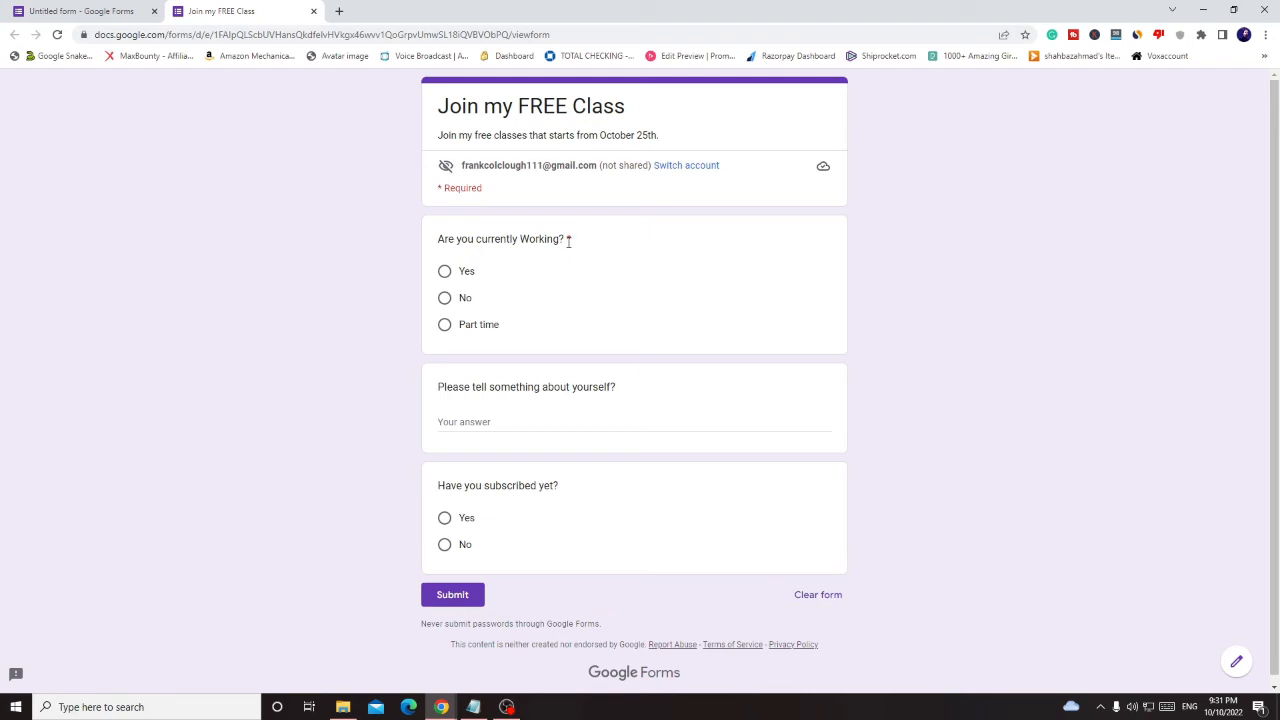
pyautogui.moveTo(472, 204)
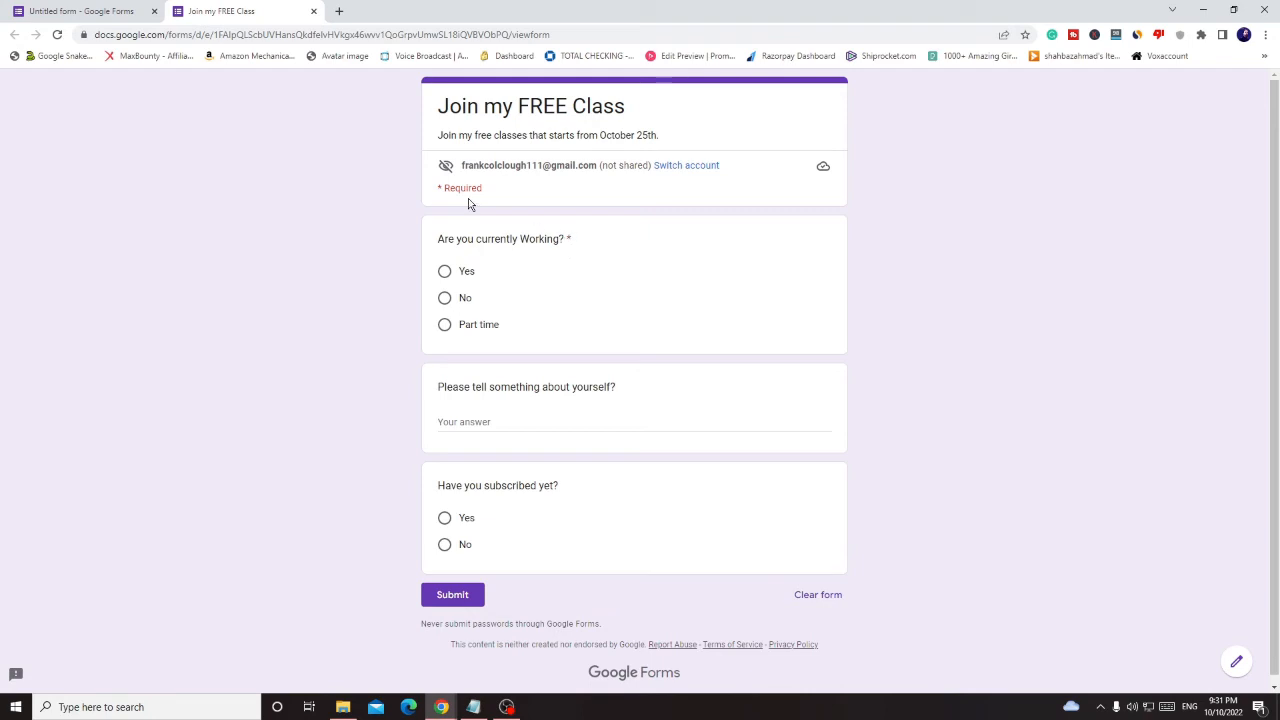
pyautogui.moveTo(432, 264)
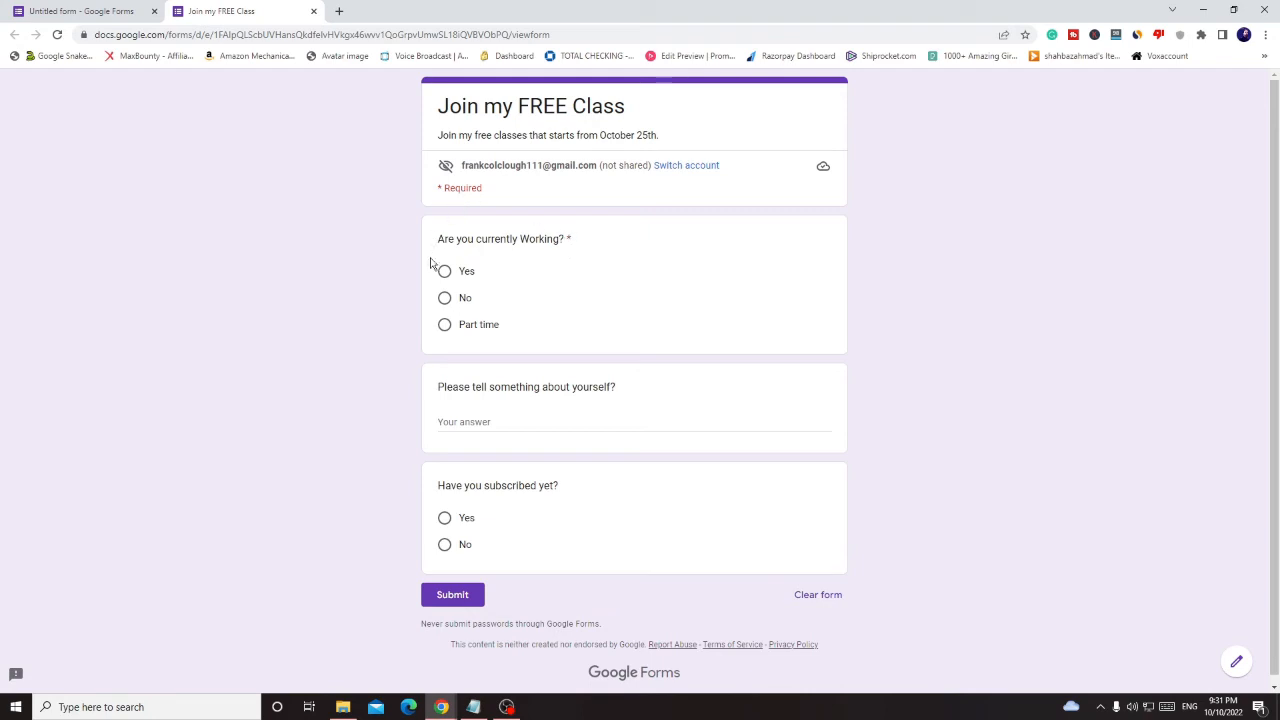
pyautogui.moveTo(558, 192)
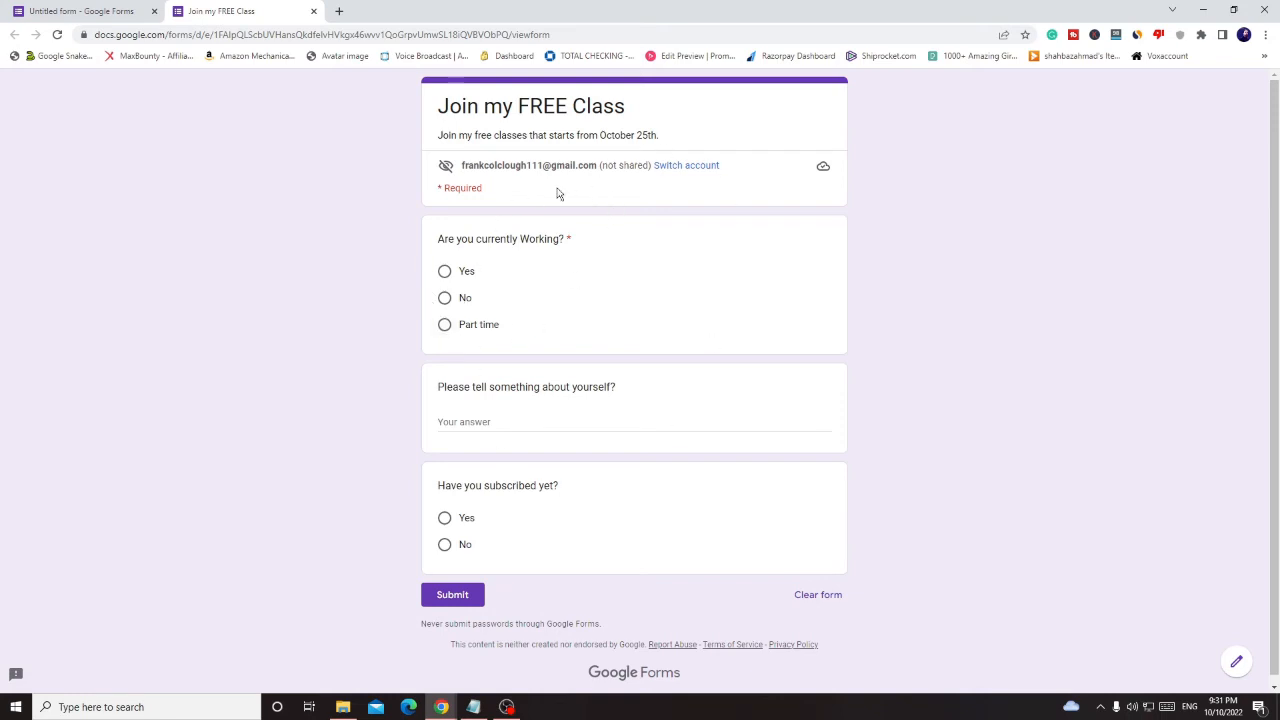
pyautogui.moveTo(480, 300)
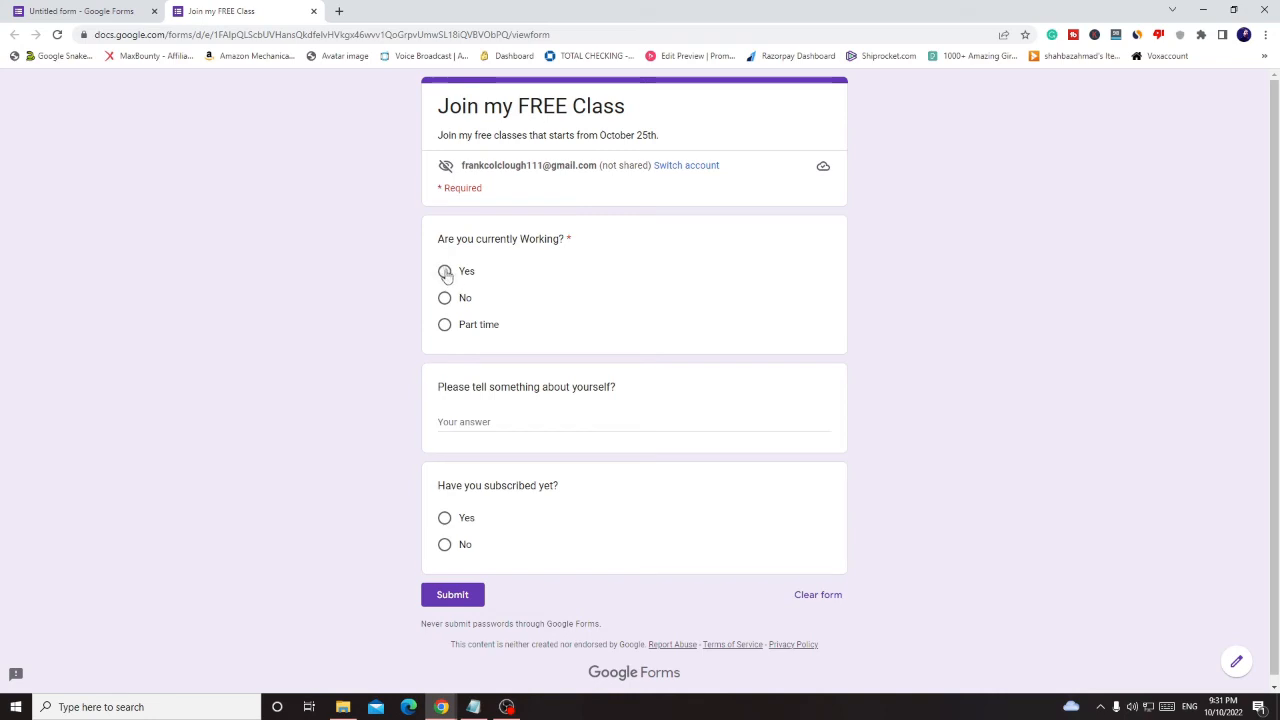
pyautogui.click(444, 272)
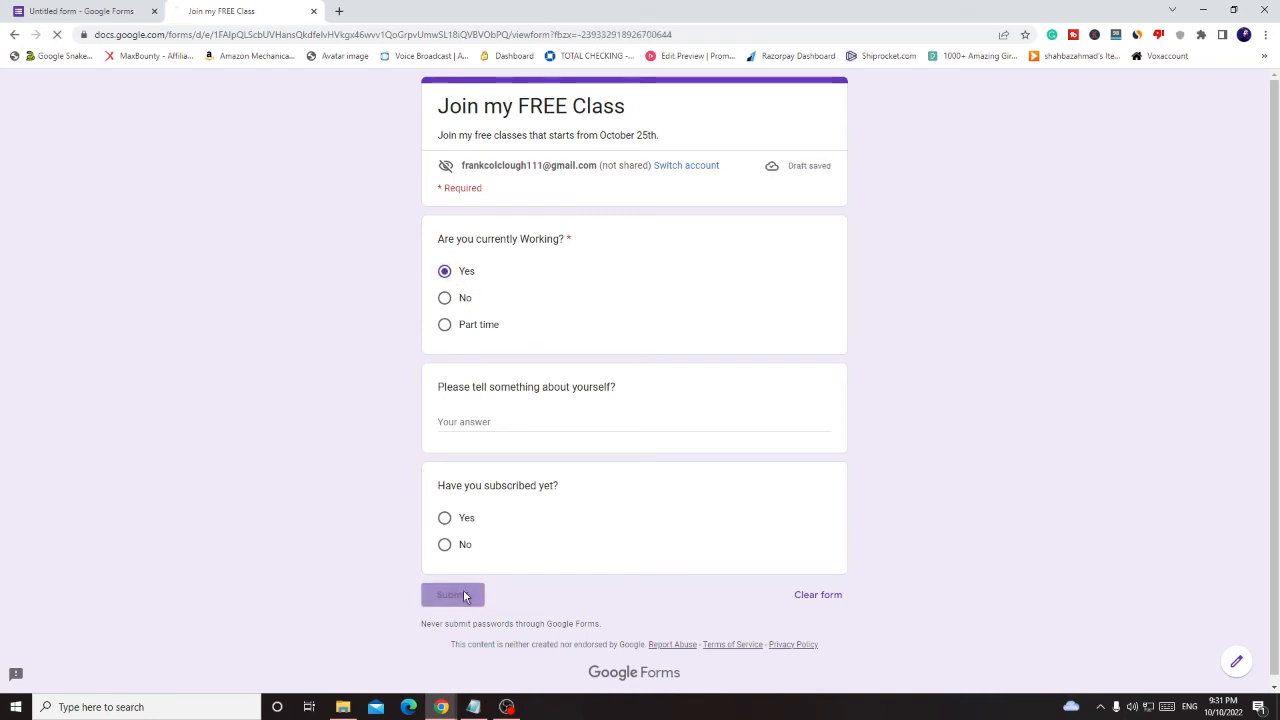
pyautogui.click(452, 594)
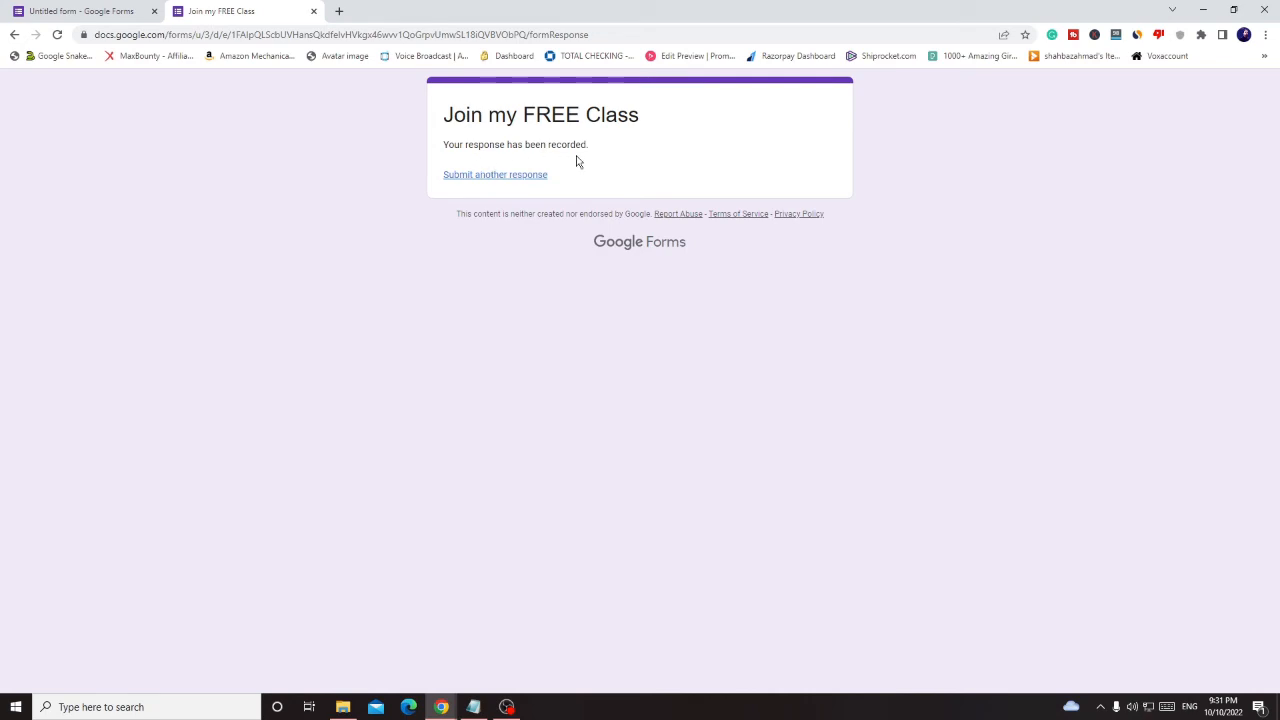
pyautogui.moveTo(532, 176)
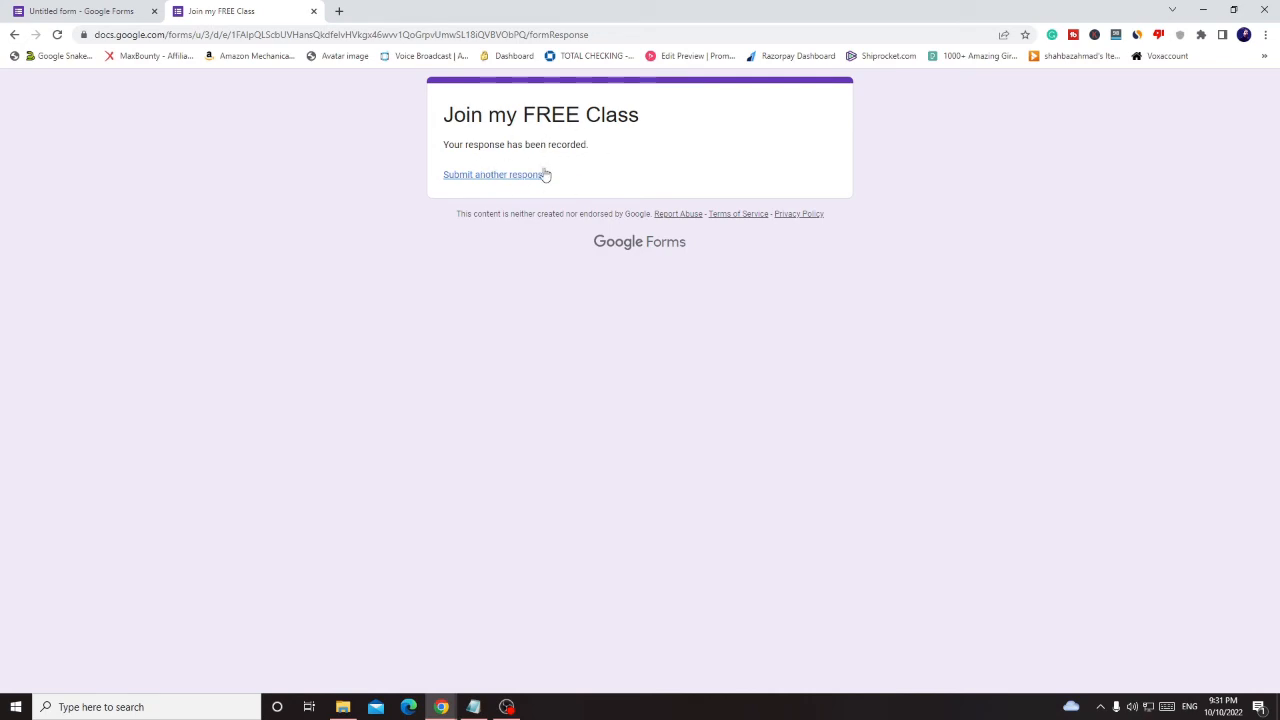
# - Check the Responses summary (one response, 100% Yes) and return to Questions
pyautogui.click(80, 12)
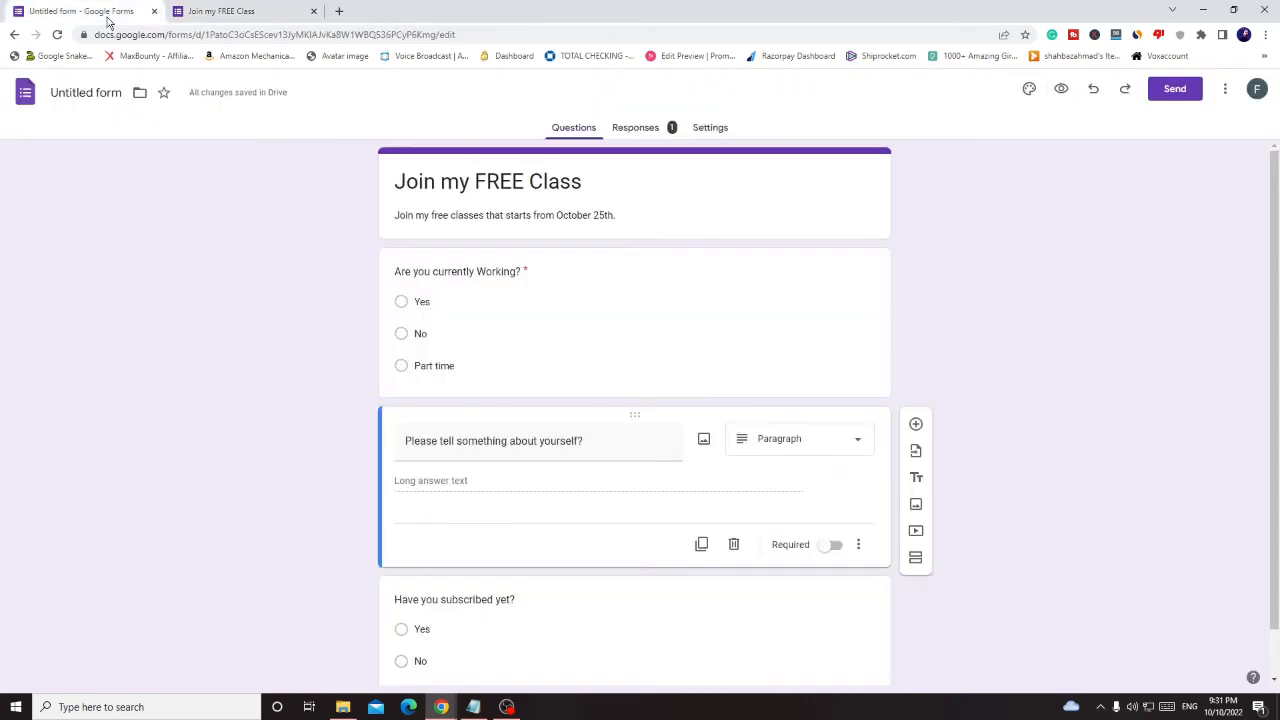
pyautogui.click(636, 128)
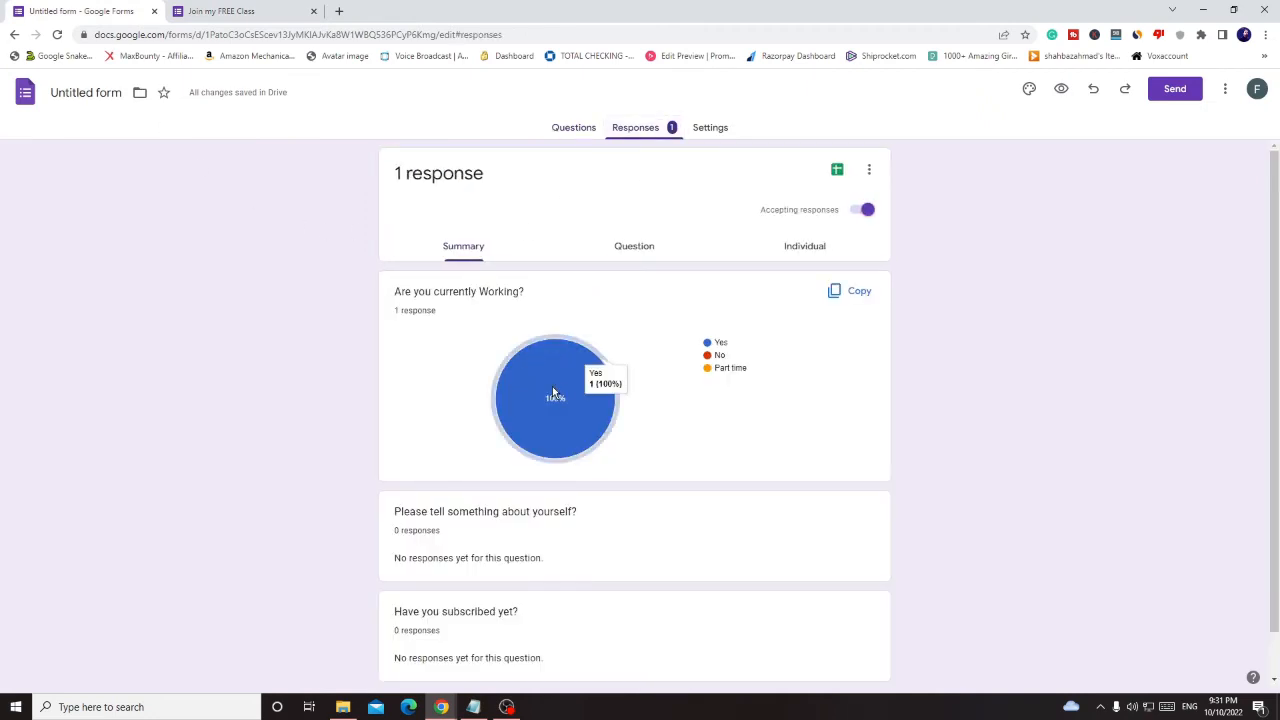
pyautogui.click(572, 128)
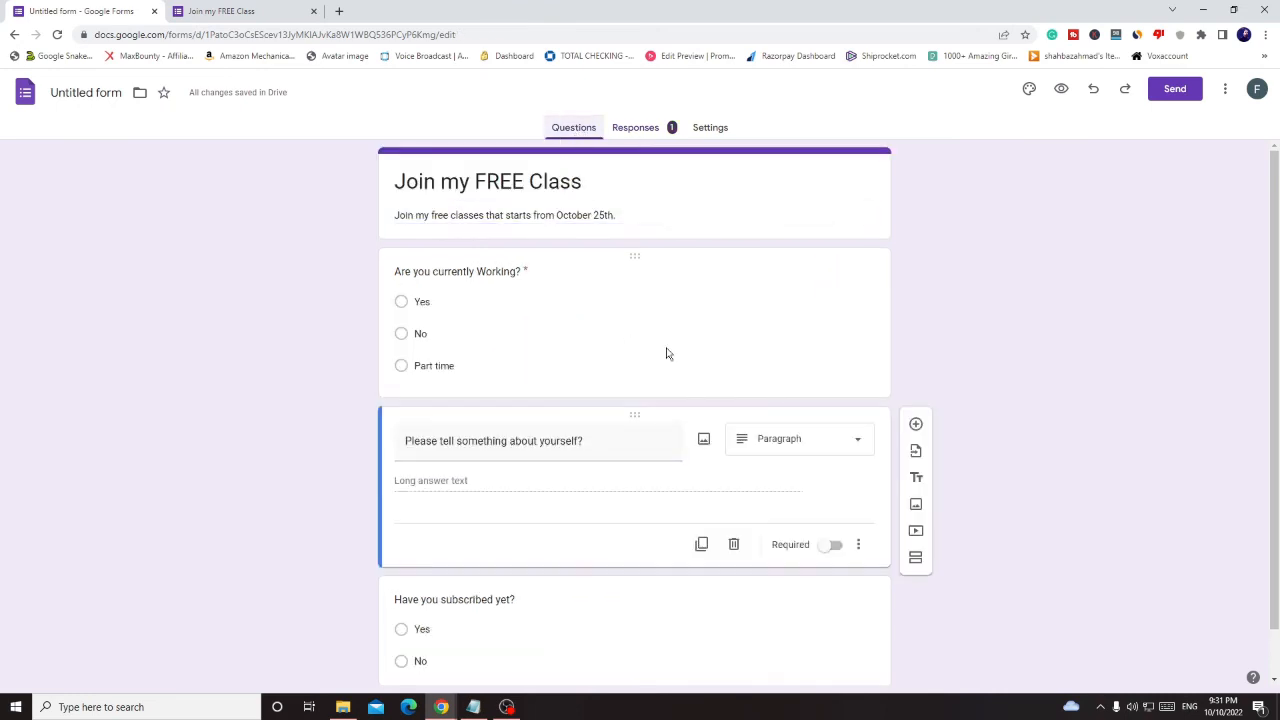
pyautogui.moveTo(916, 436)
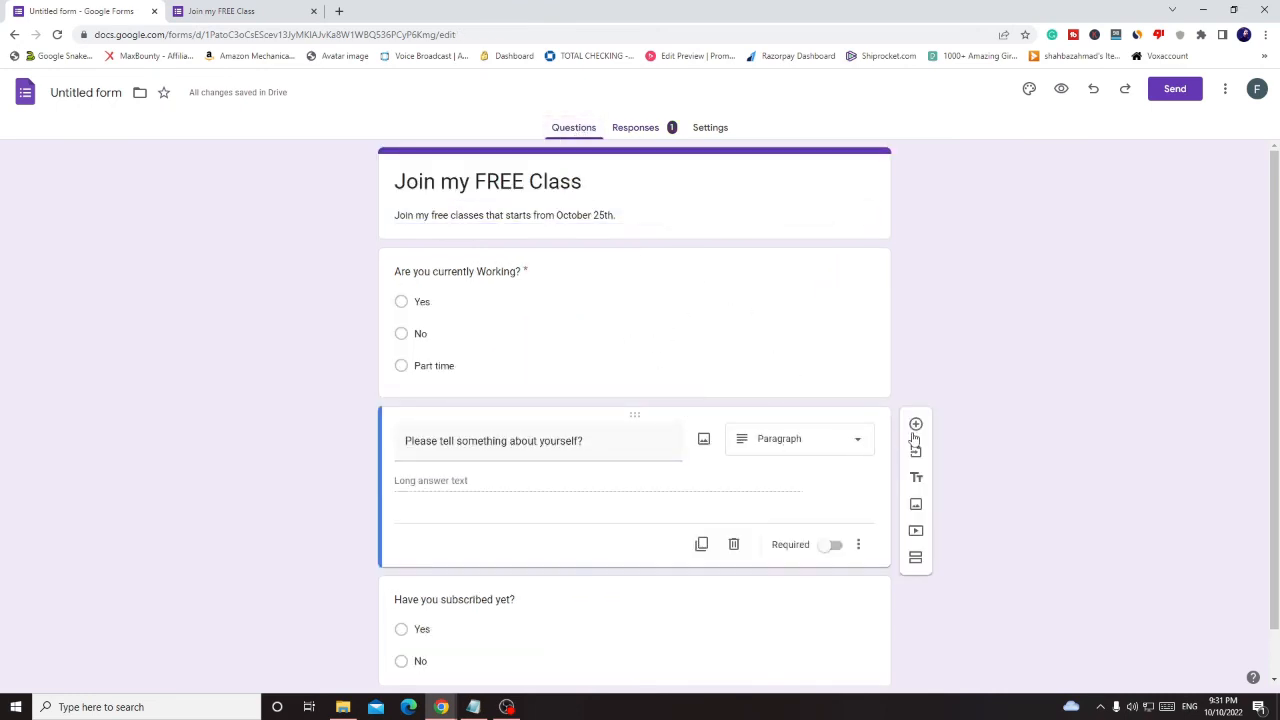
pyautogui.moveTo(1028, 88)
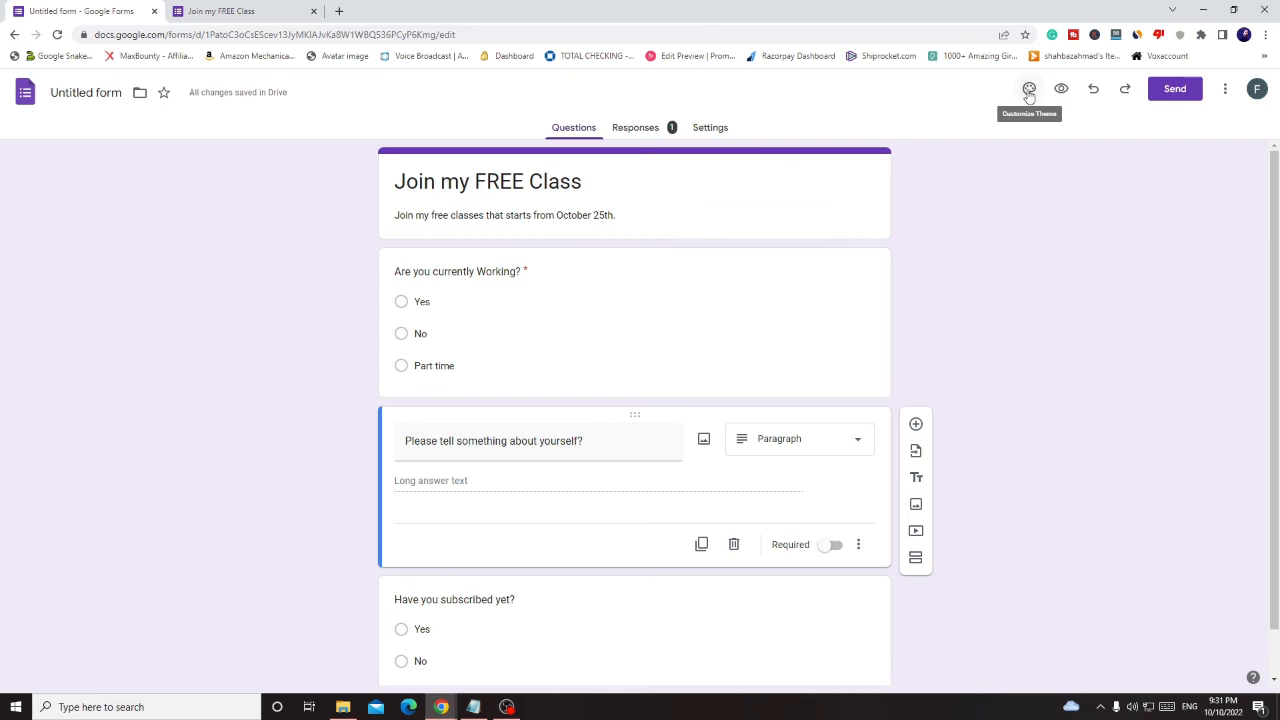
# - Set the microphone photo from the gallery as the form's header image
pyautogui.click(1028, 88)
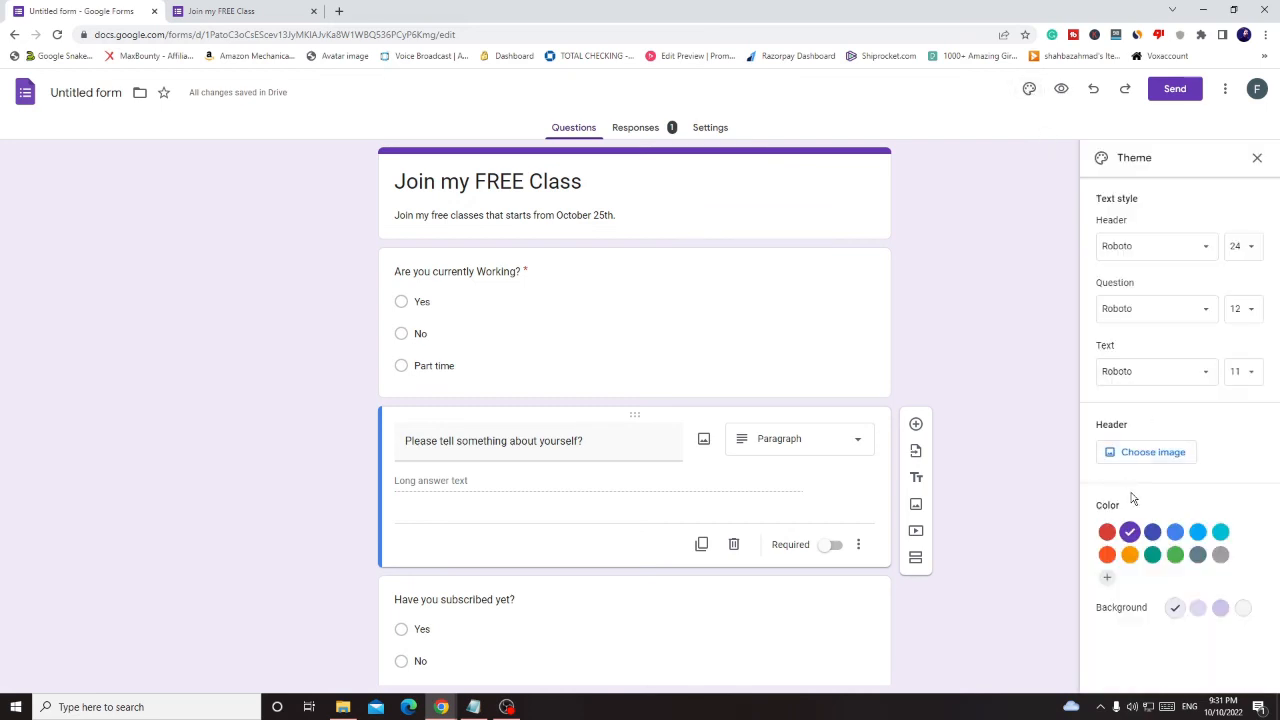
pyautogui.moveTo(1166, 426)
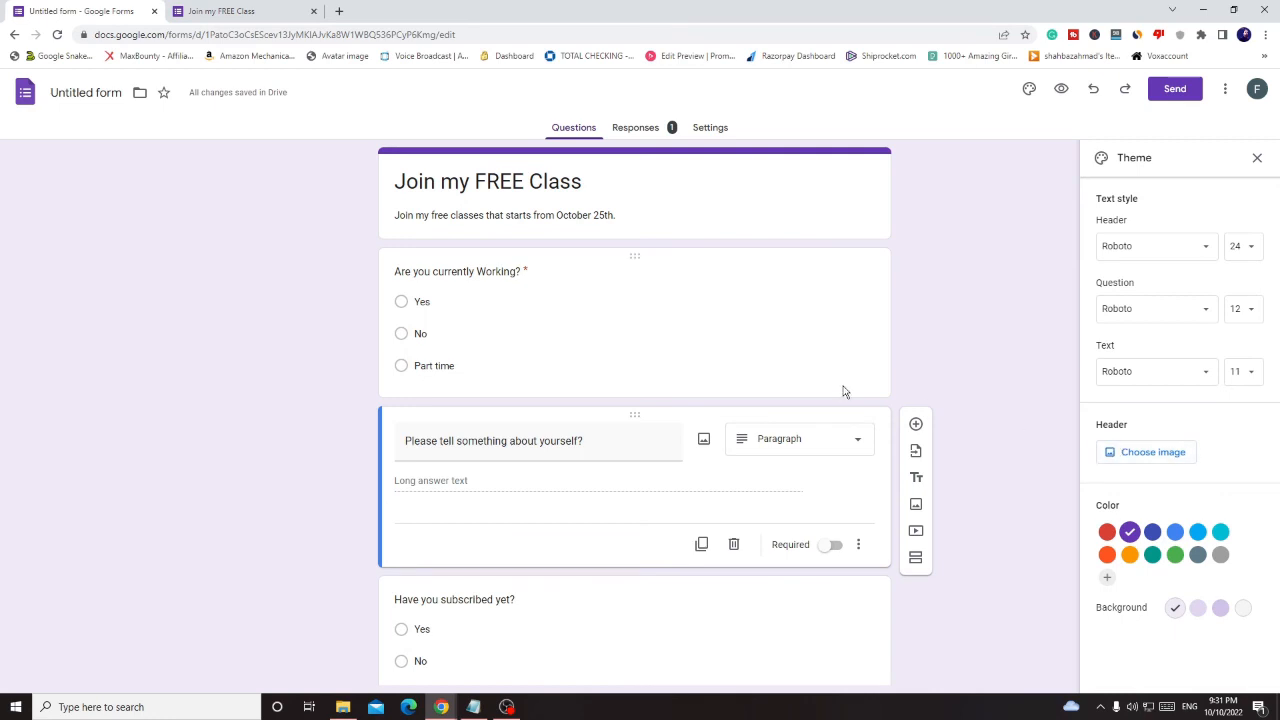
pyautogui.click(1146, 452)
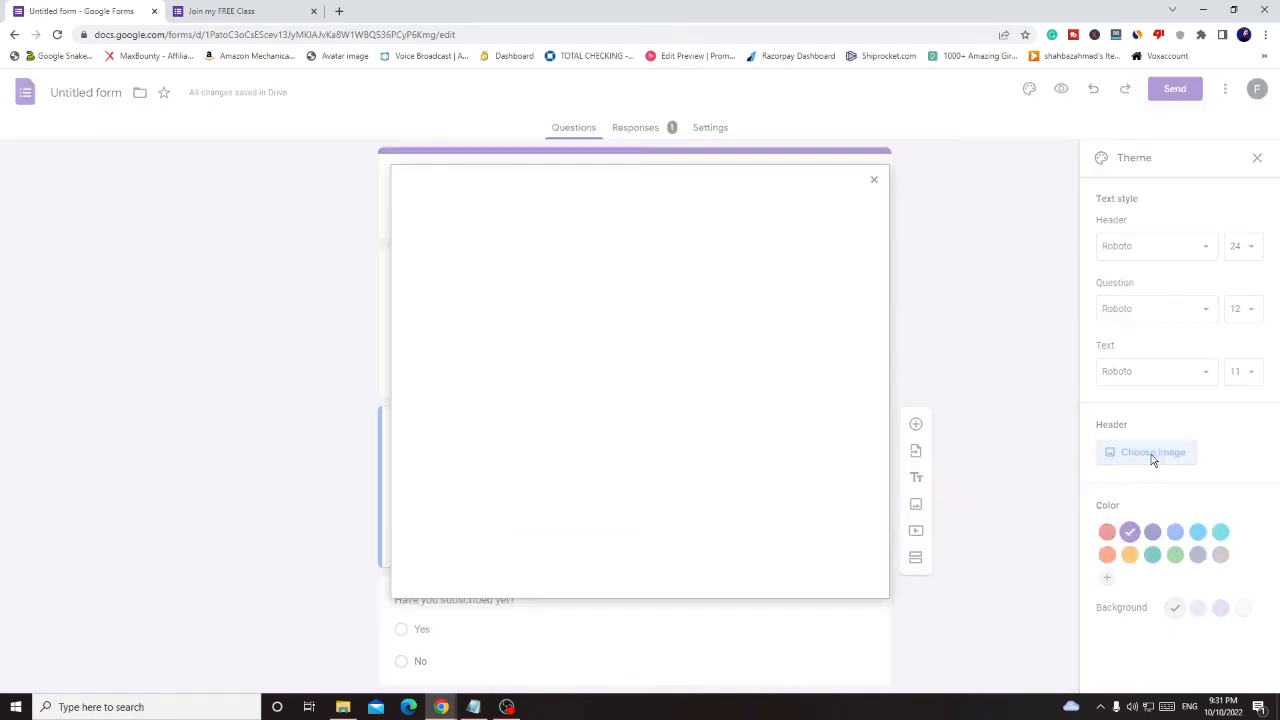
pyautogui.click(1146, 452)
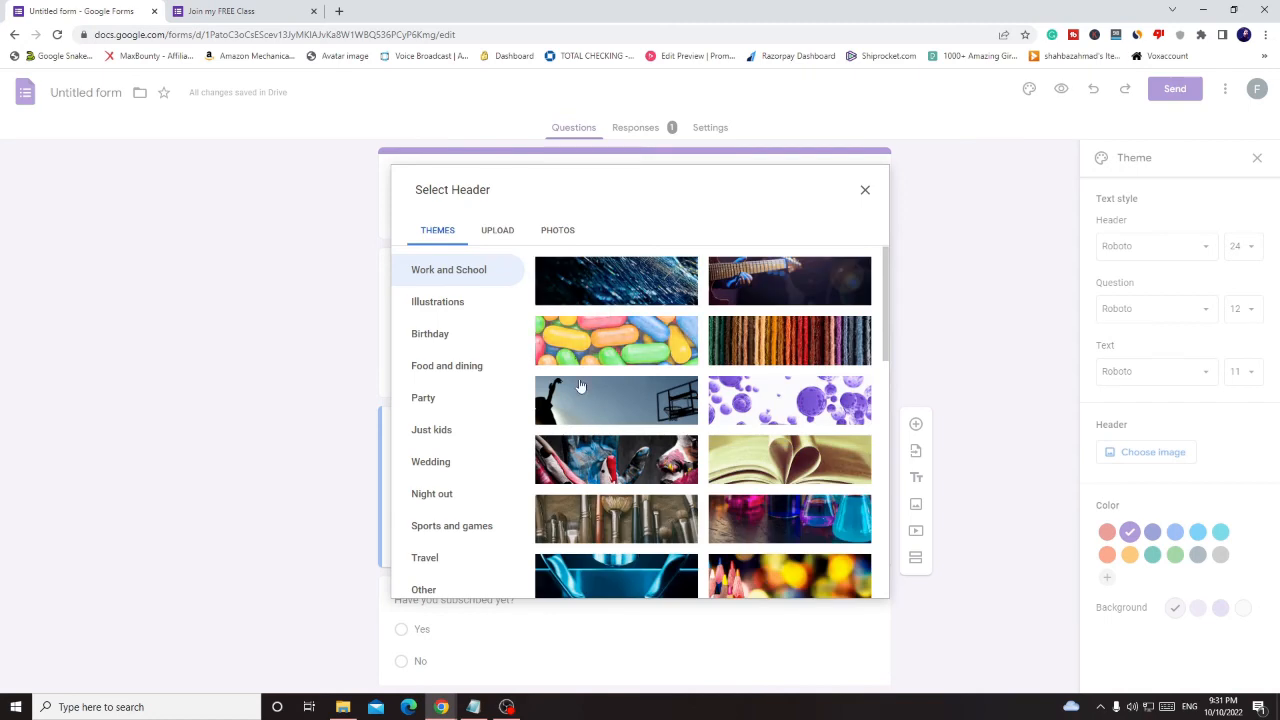
pyautogui.scroll(-3)
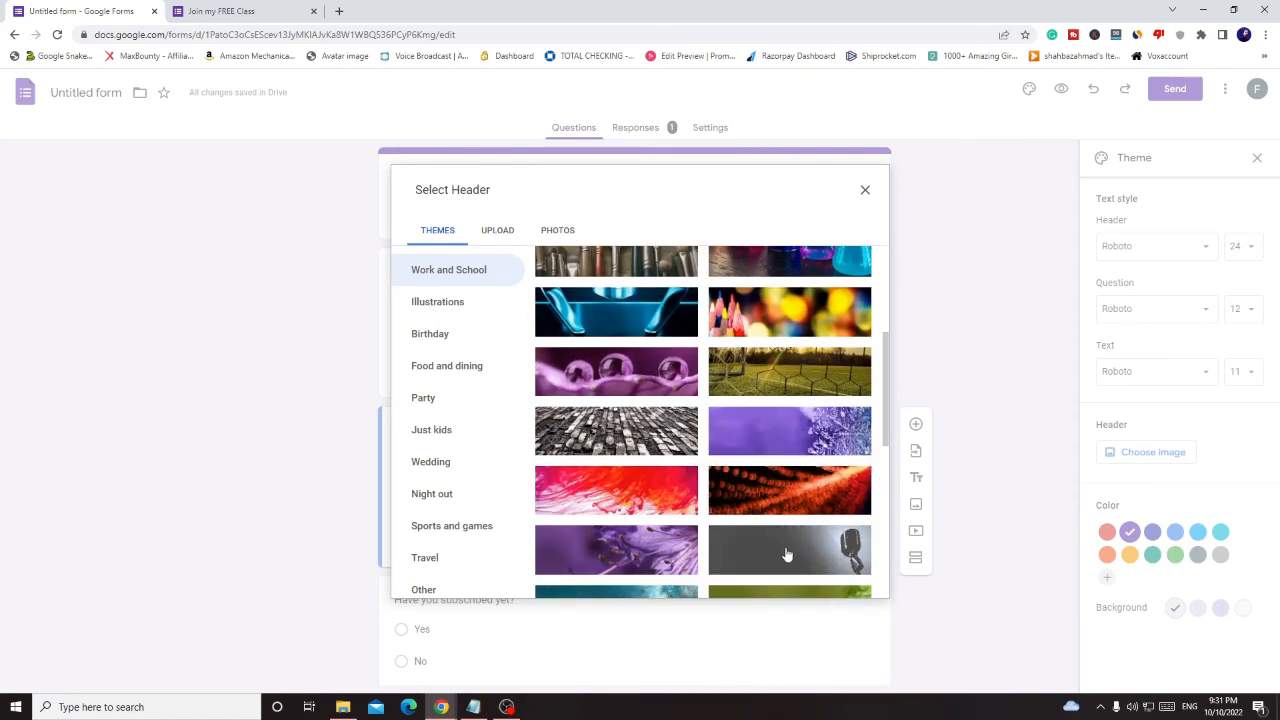
pyautogui.click(788, 548)
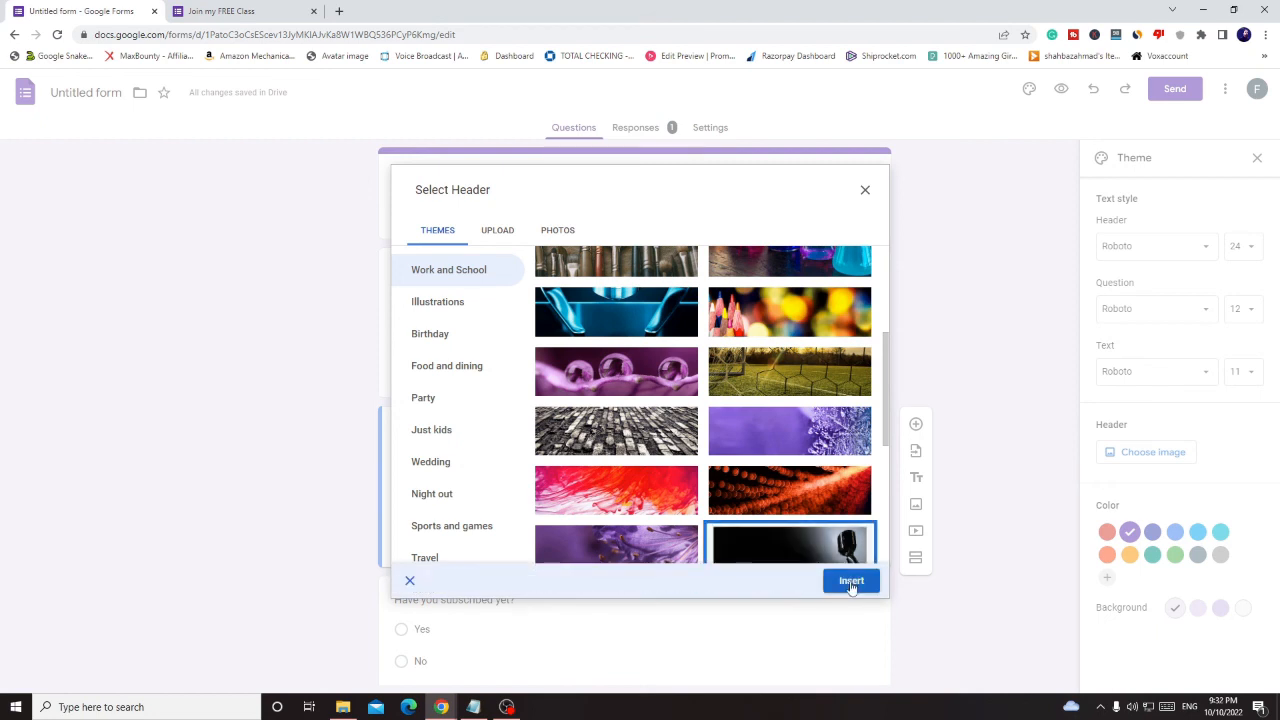
pyautogui.click(852, 580)
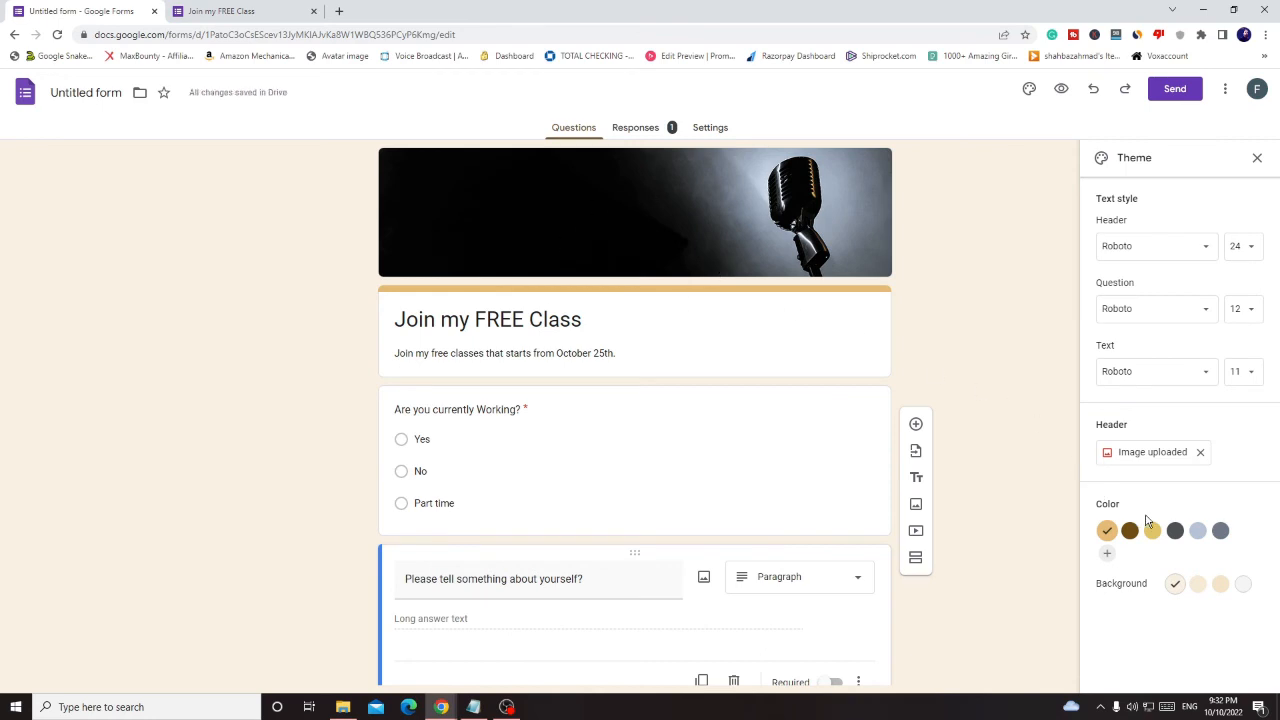
# - Apply the dark brown theme colour with the lightest background shade
pyautogui.click(1128, 530)
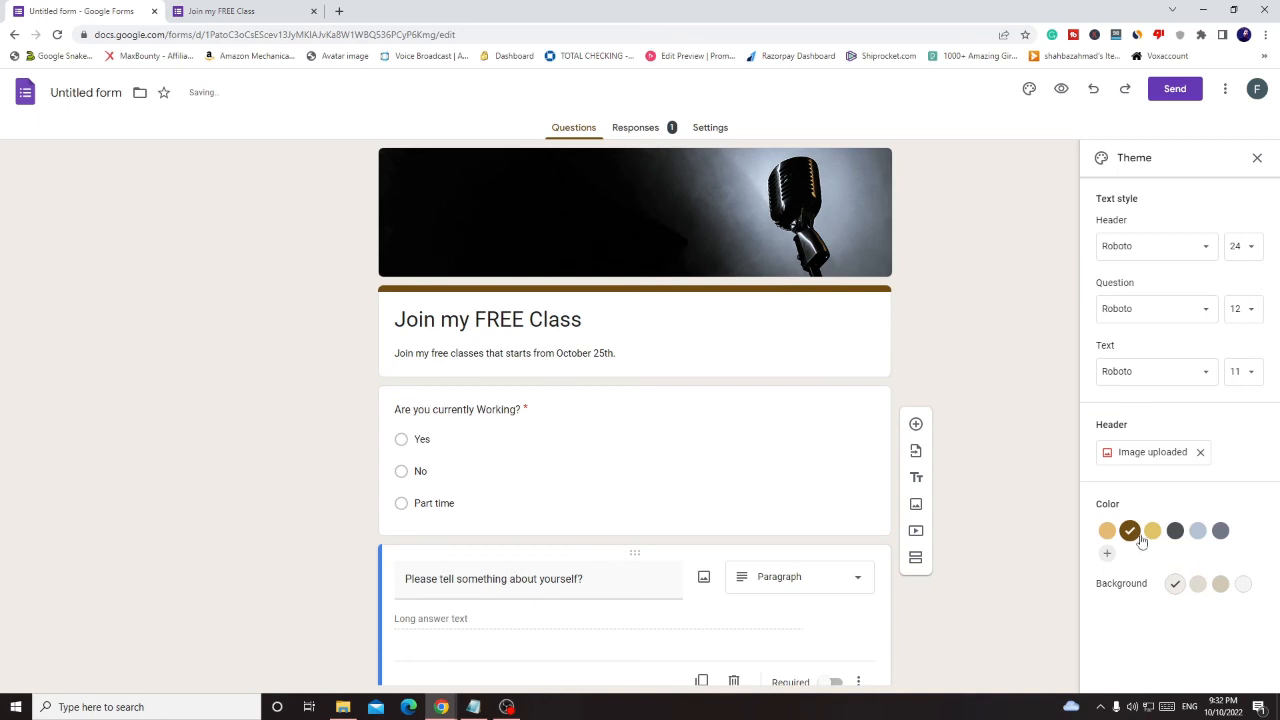
pyautogui.click(1220, 584)
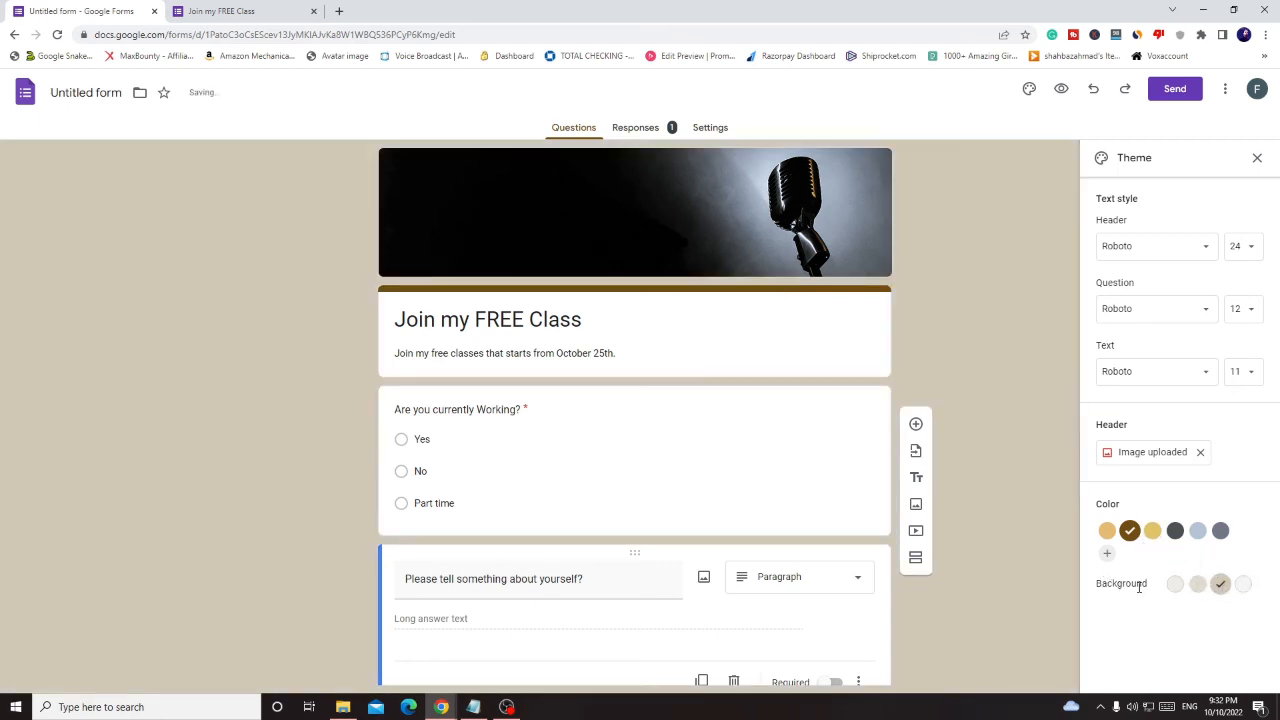
pyautogui.click(1244, 584)
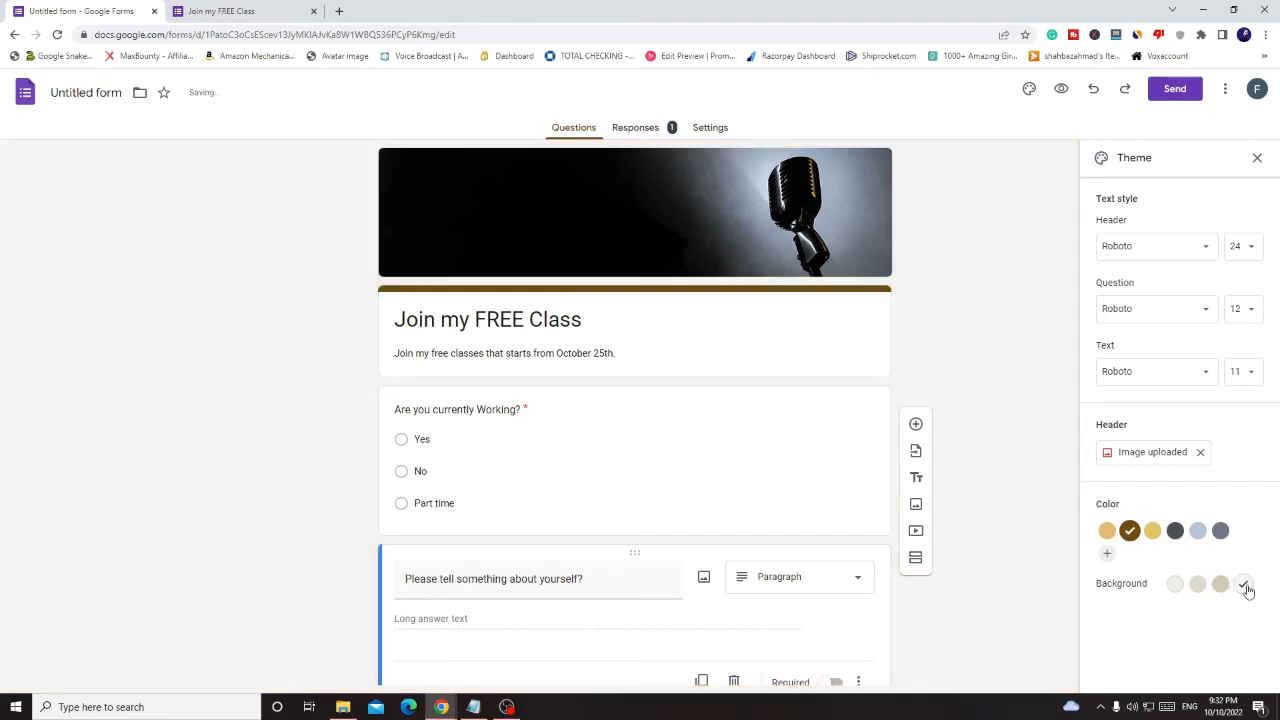
pyautogui.click(1176, 584)
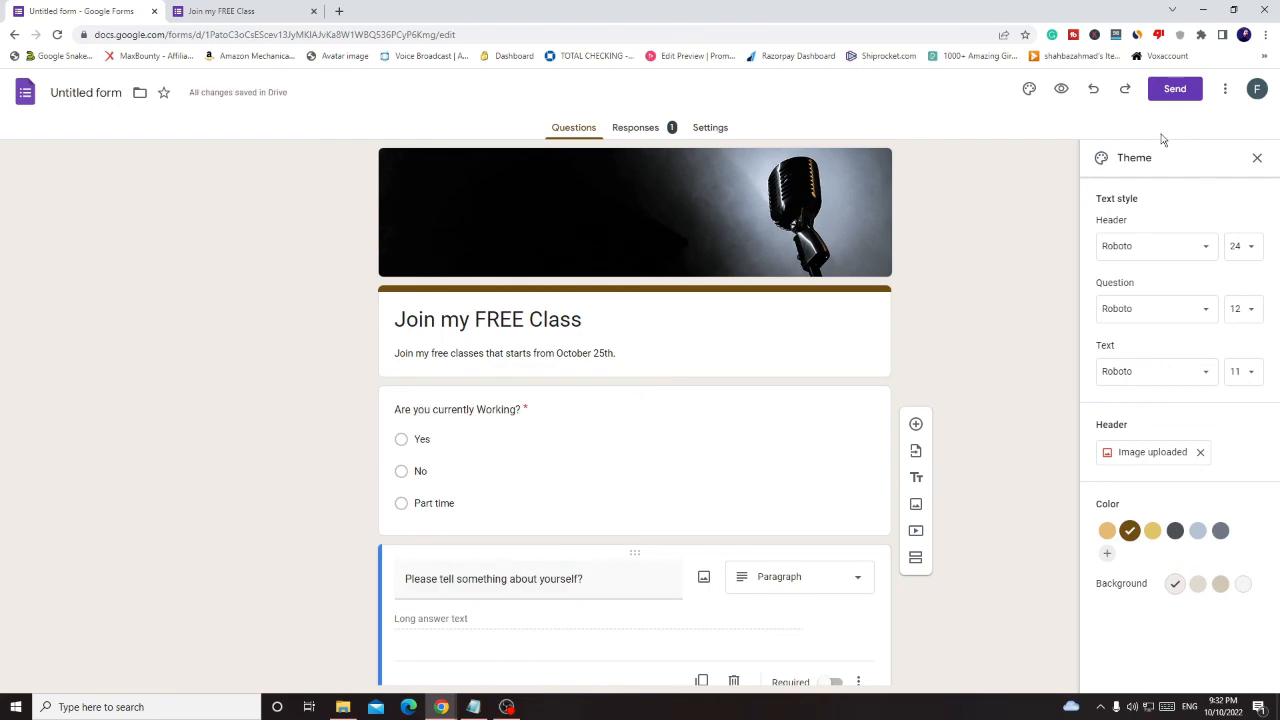
# - Bring up the Send form dialog with the email subject 'Join my FREE Class'
pyautogui.click(1176, 88)
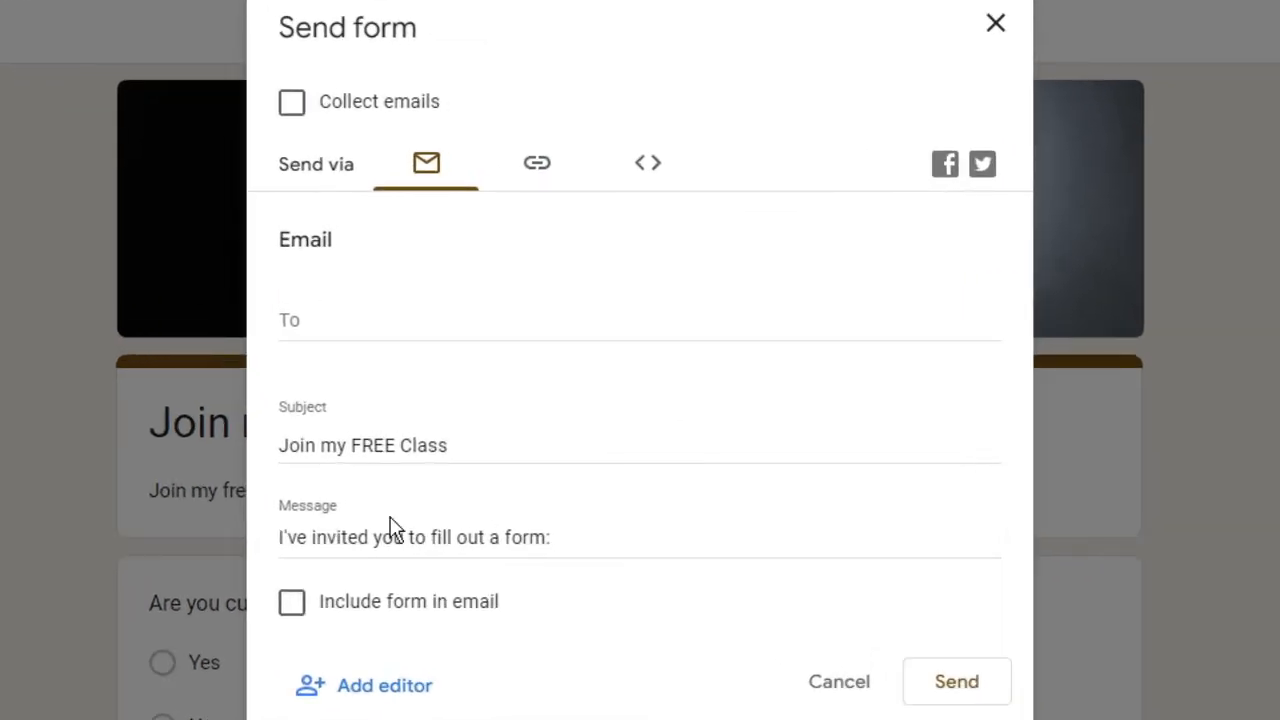
pyautogui.moveTo(588, 222)
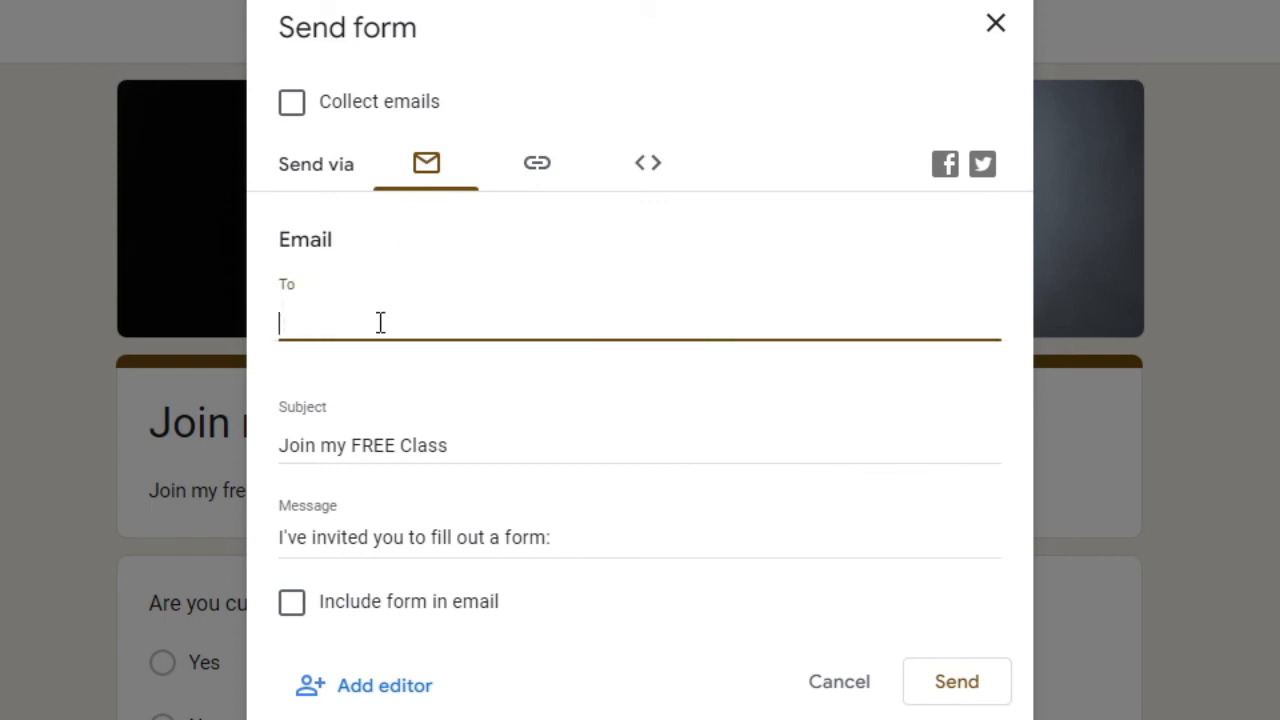
pyautogui.moveTo(372, 320)
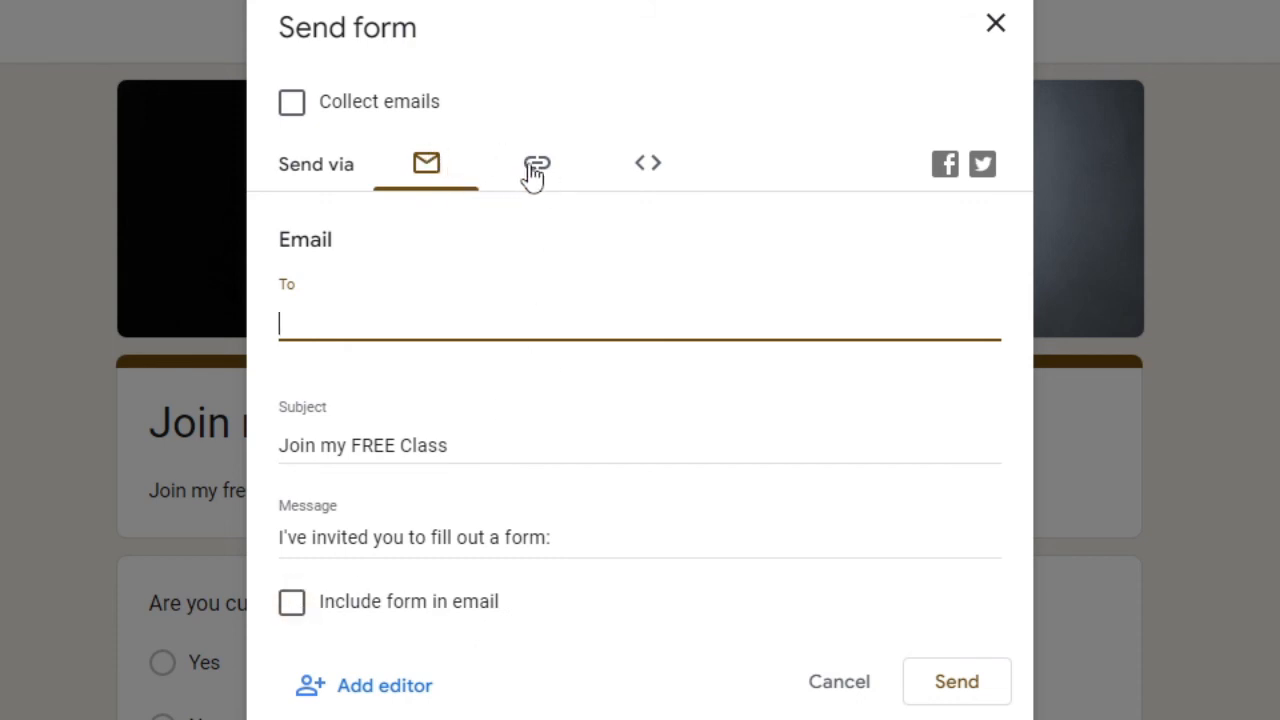
pyautogui.click(534, 164)
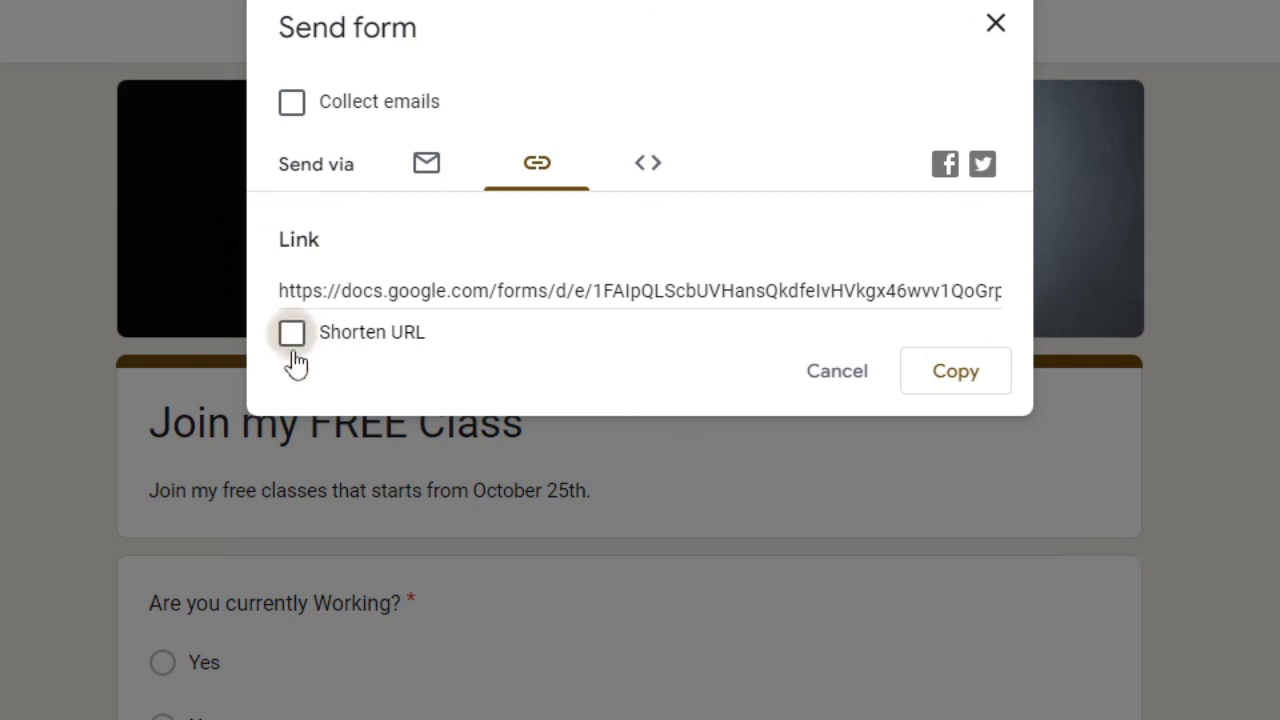
pyautogui.click(292, 332)
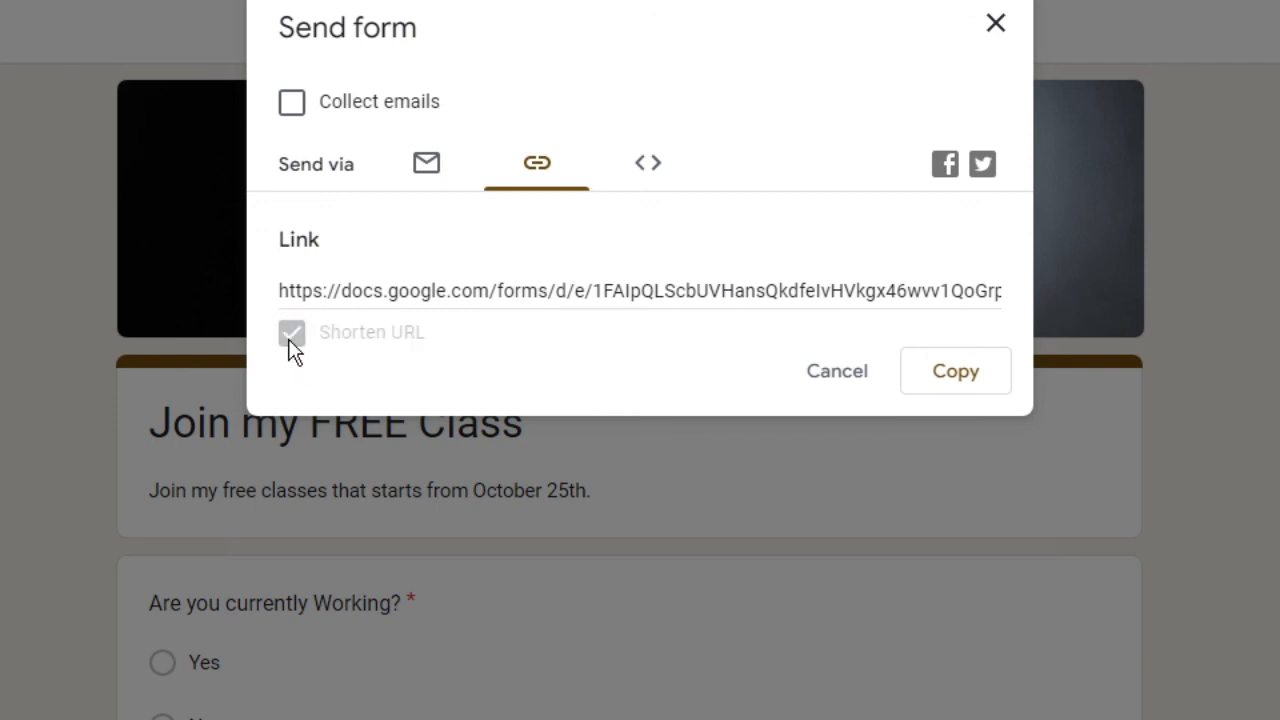
pyautogui.click(292, 332)
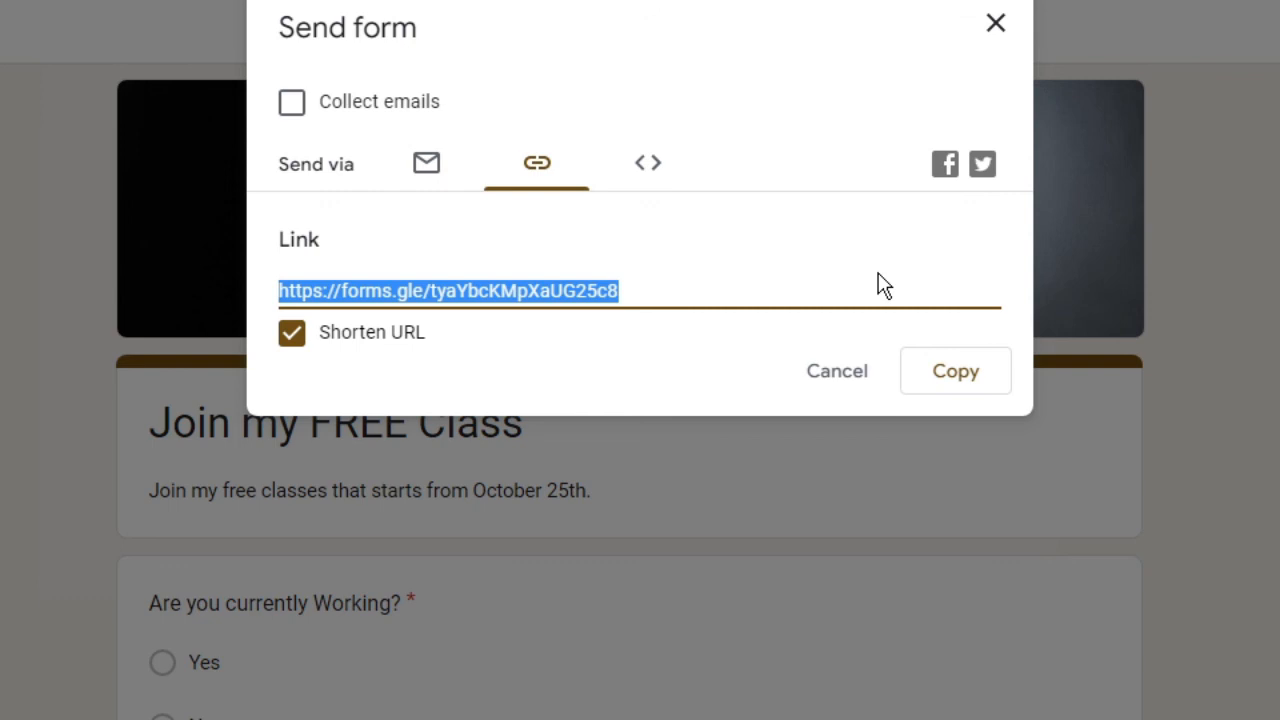
pyautogui.moveTo(776, 172)
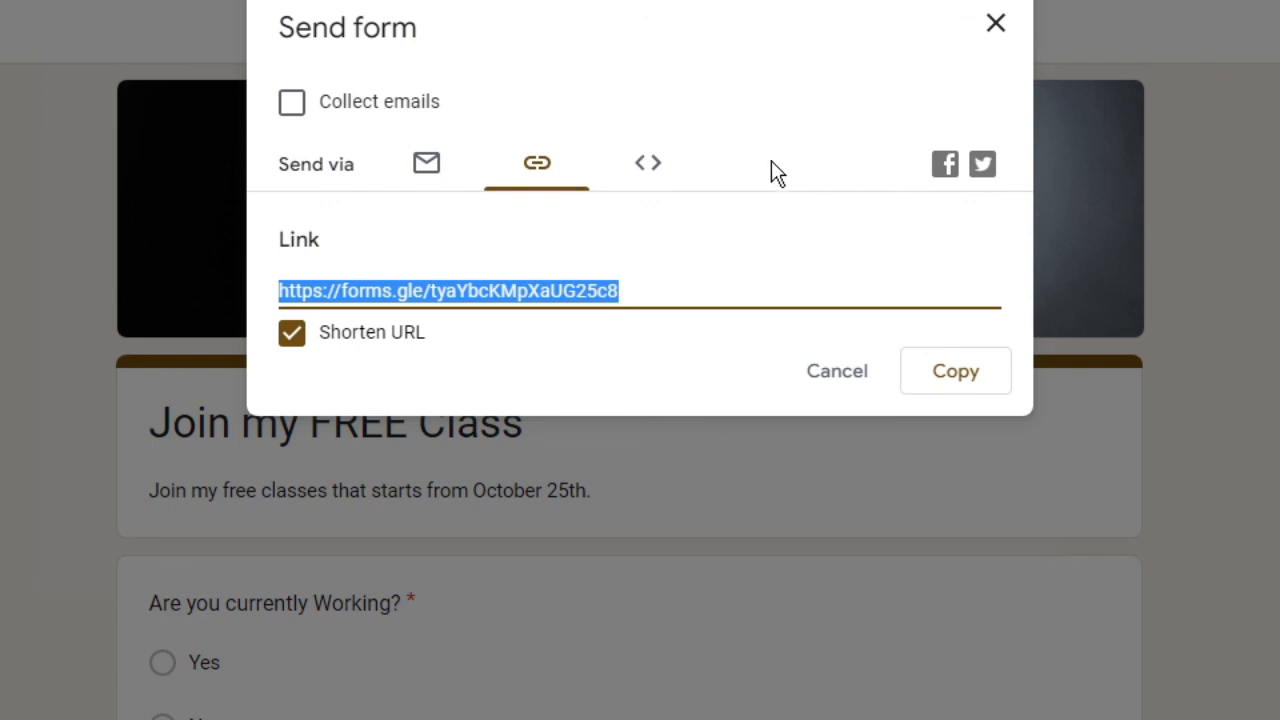
pyautogui.moveTo(944, 164)
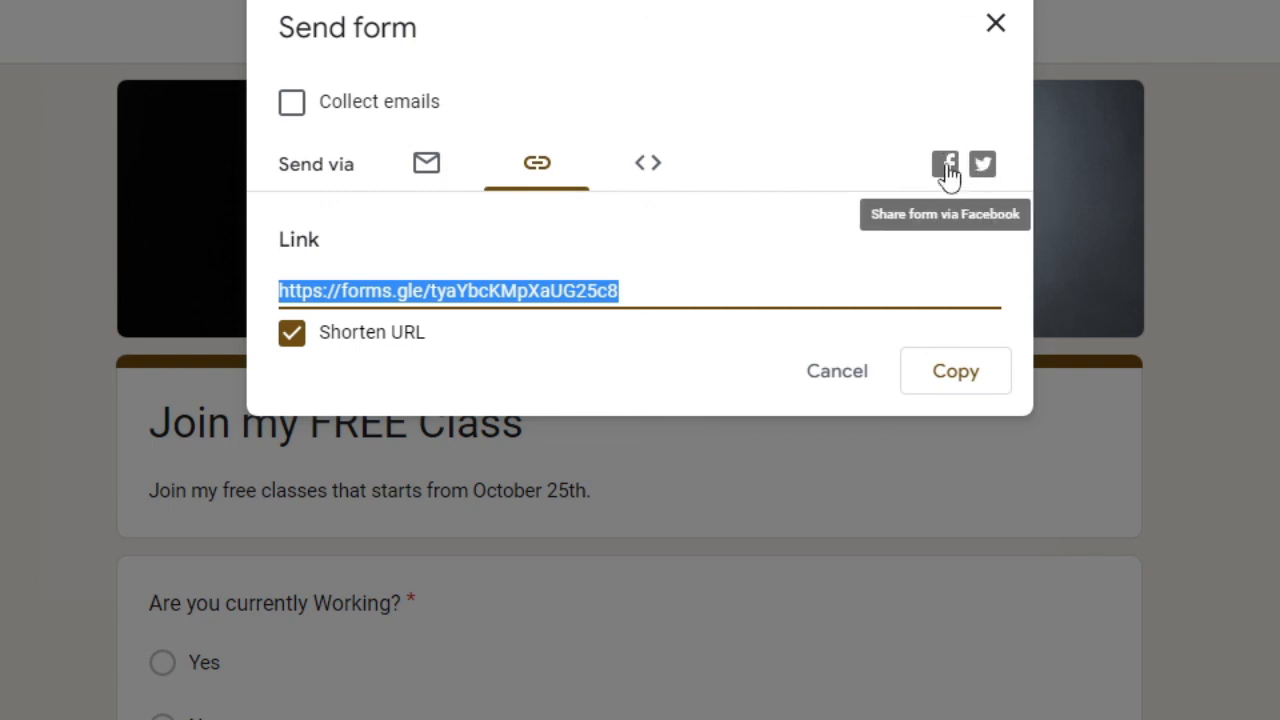
pyautogui.moveTo(948, 176)
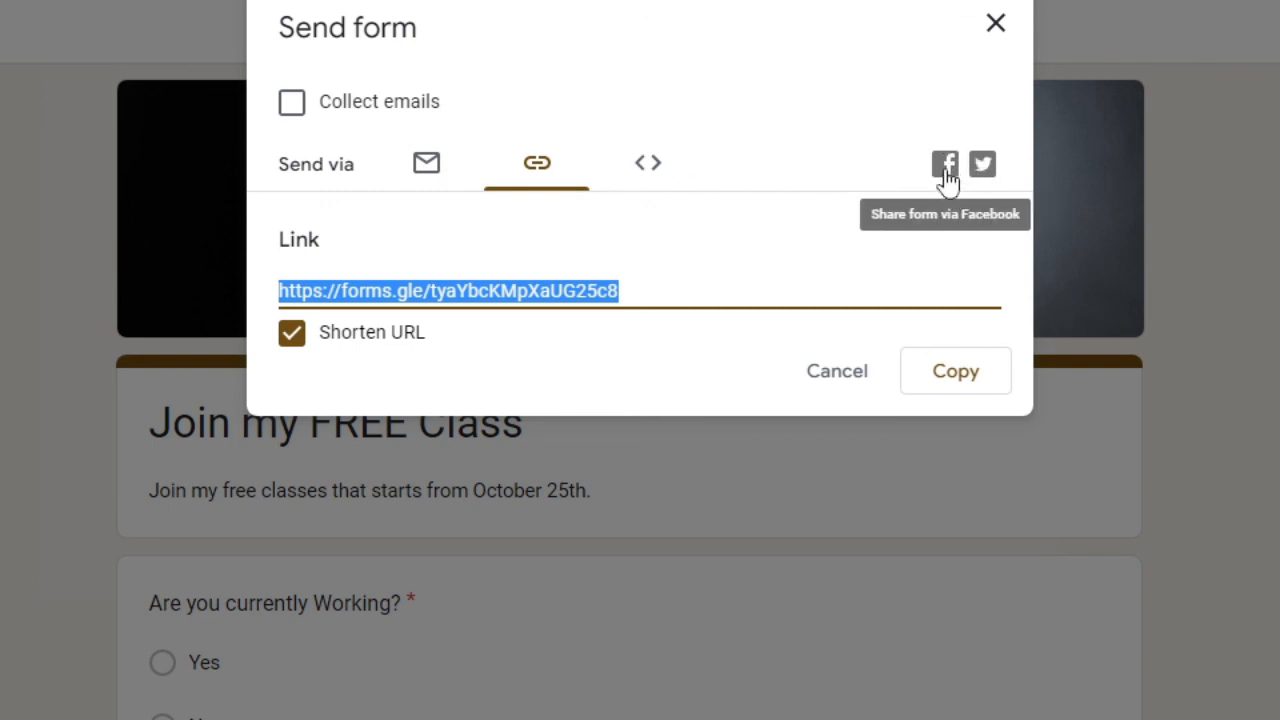
pyautogui.moveTo(984, 170)
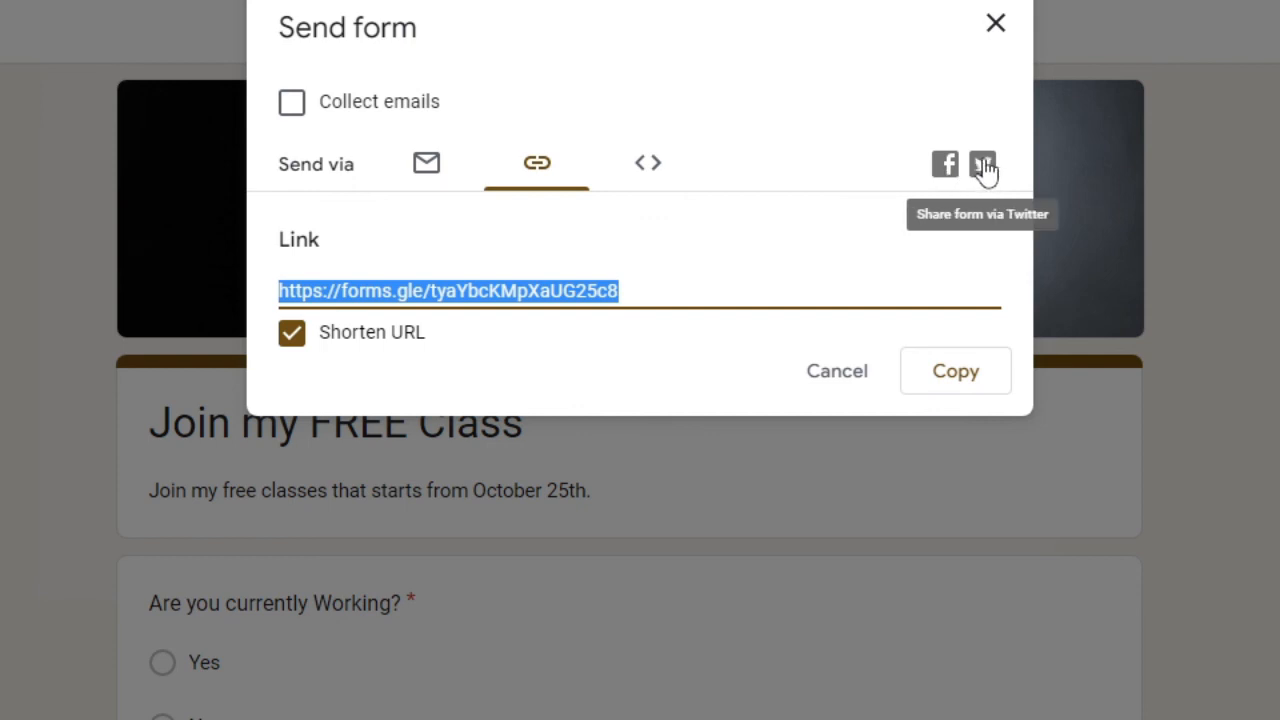
pyautogui.moveTo(892, 284)
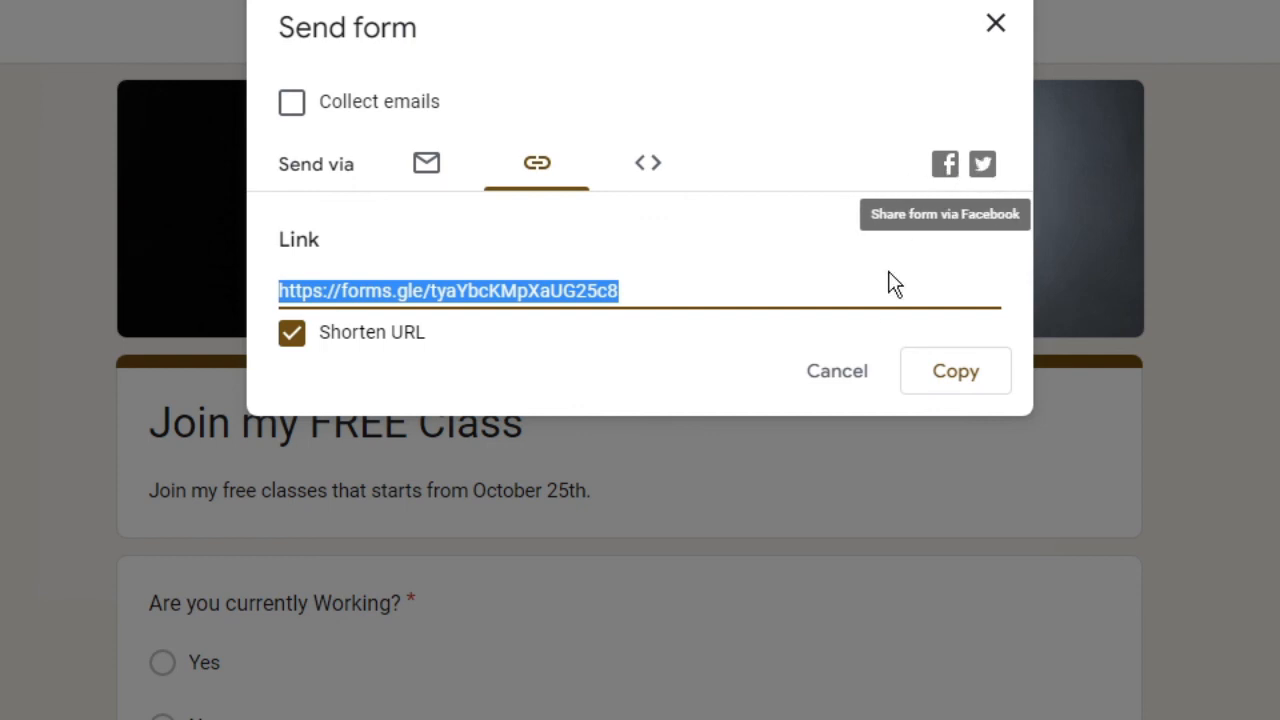
# - Close the Send dialog and review the responses summary showing one response, 100% Yes
pyautogui.click(994, 22)
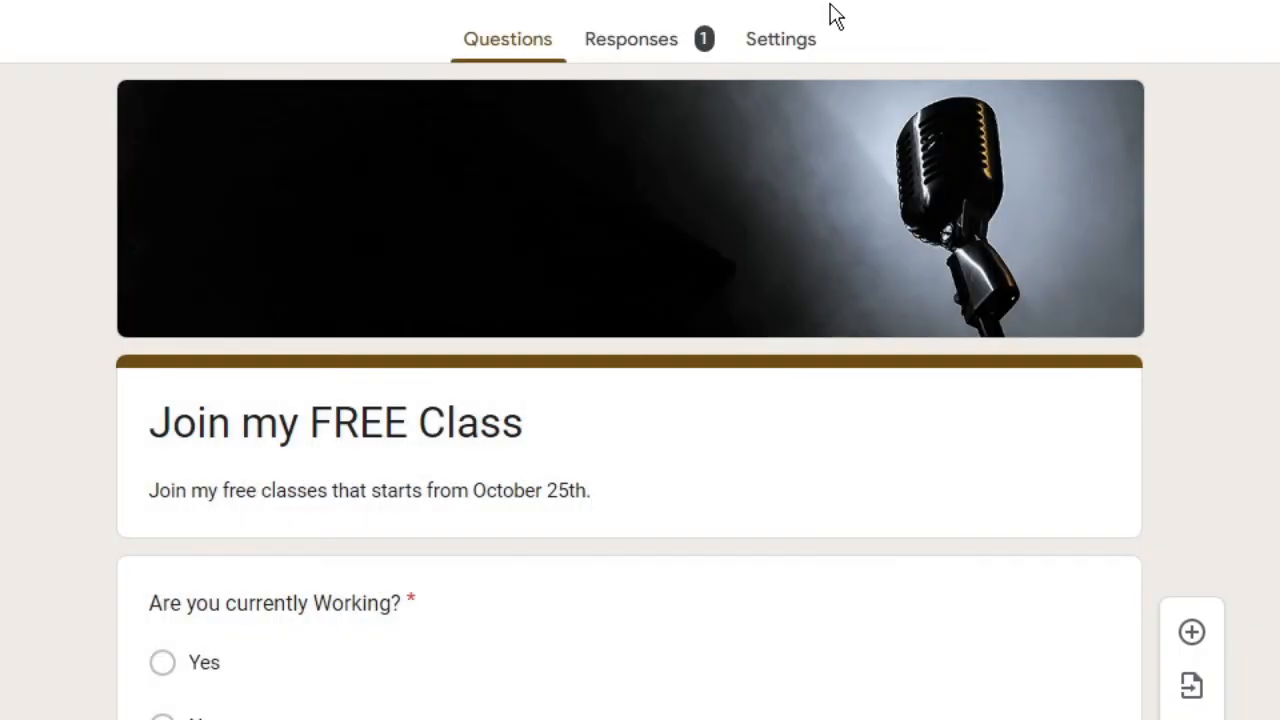
pyautogui.moveTo(654, 56)
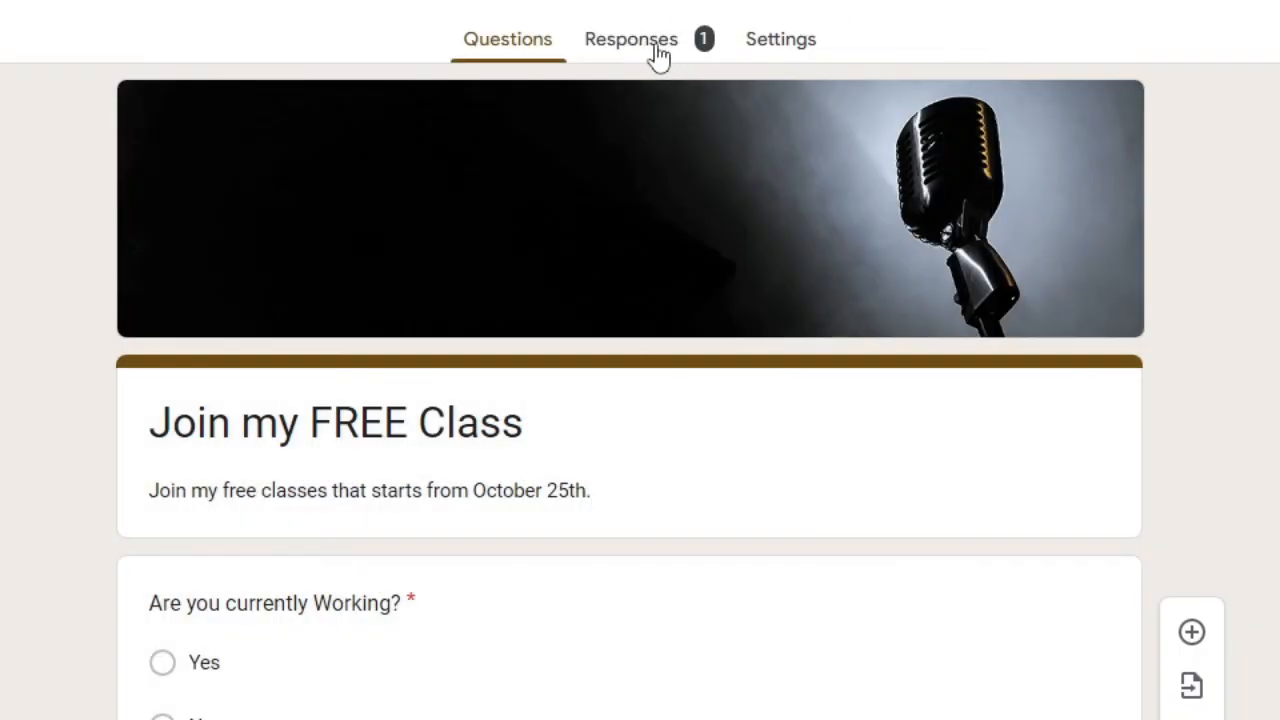
pyautogui.click(632, 38)
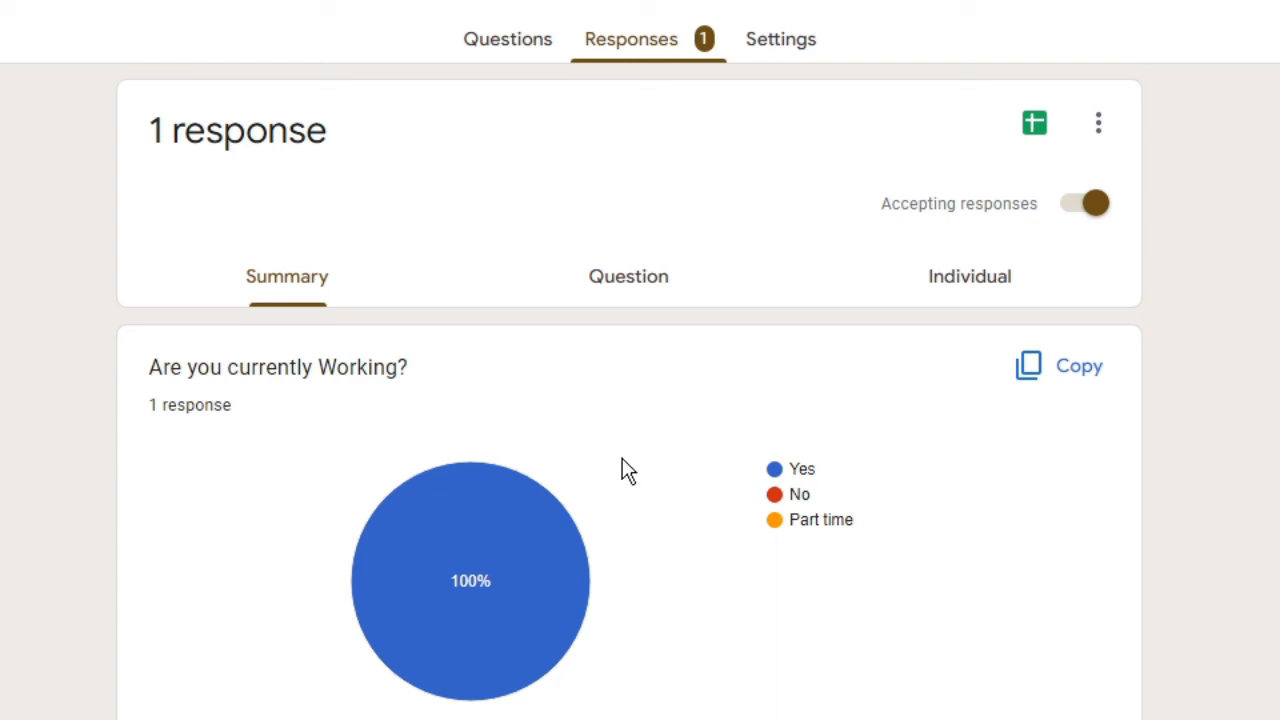
pyautogui.scroll(-3)
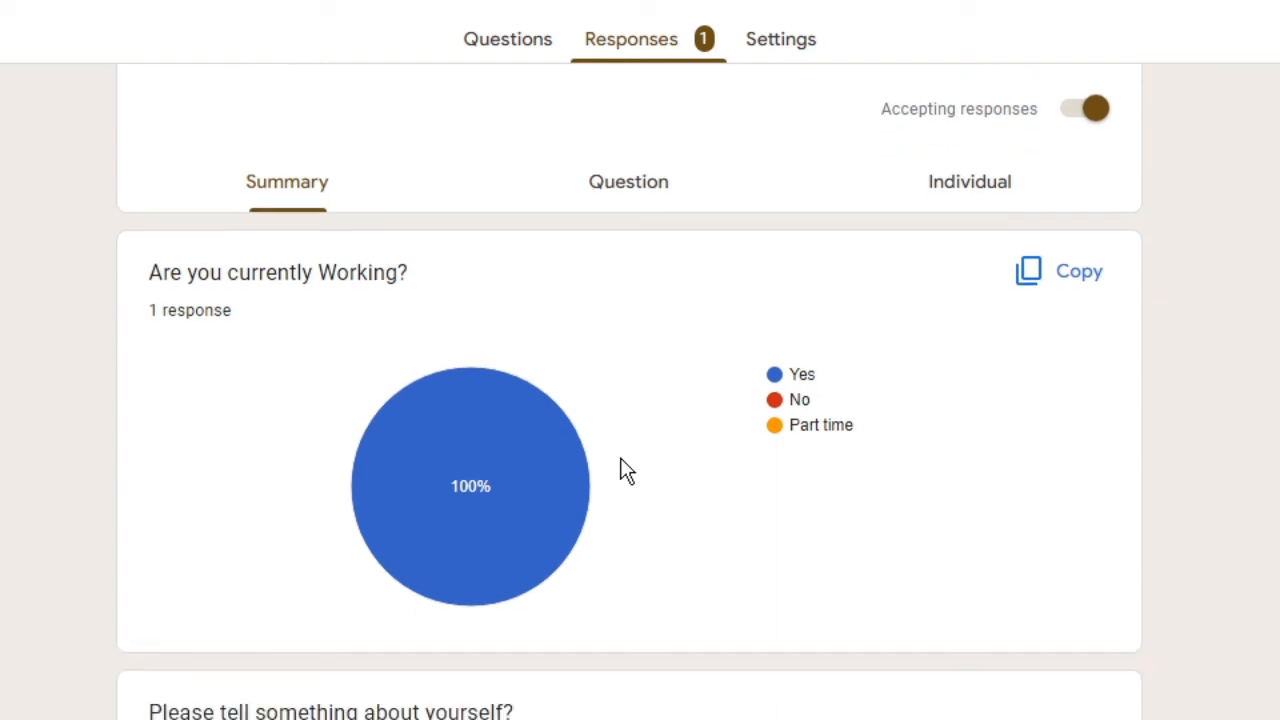